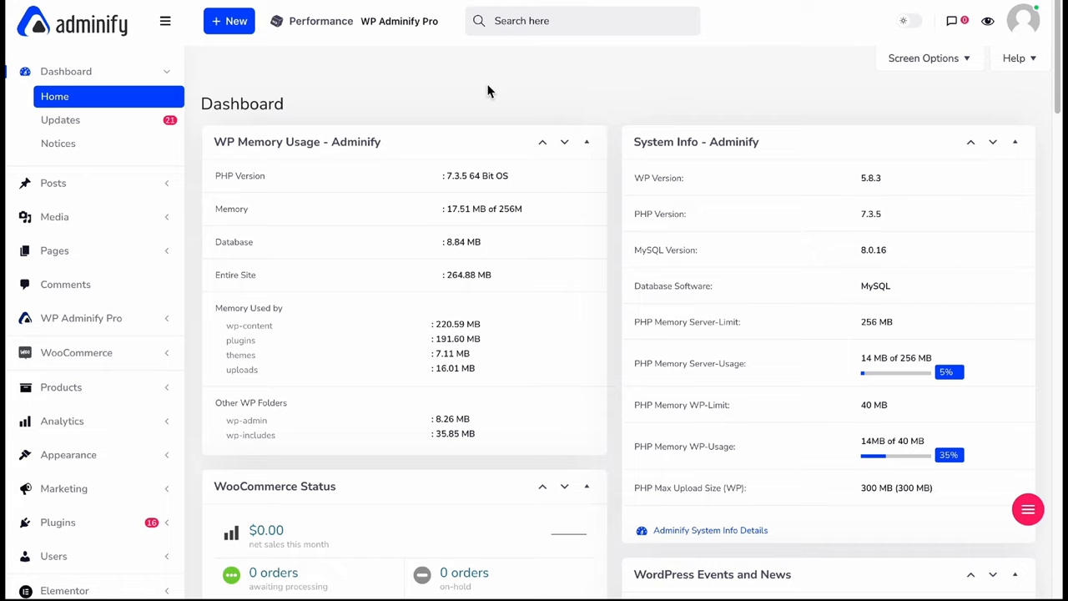
mouse_move(478, 91)
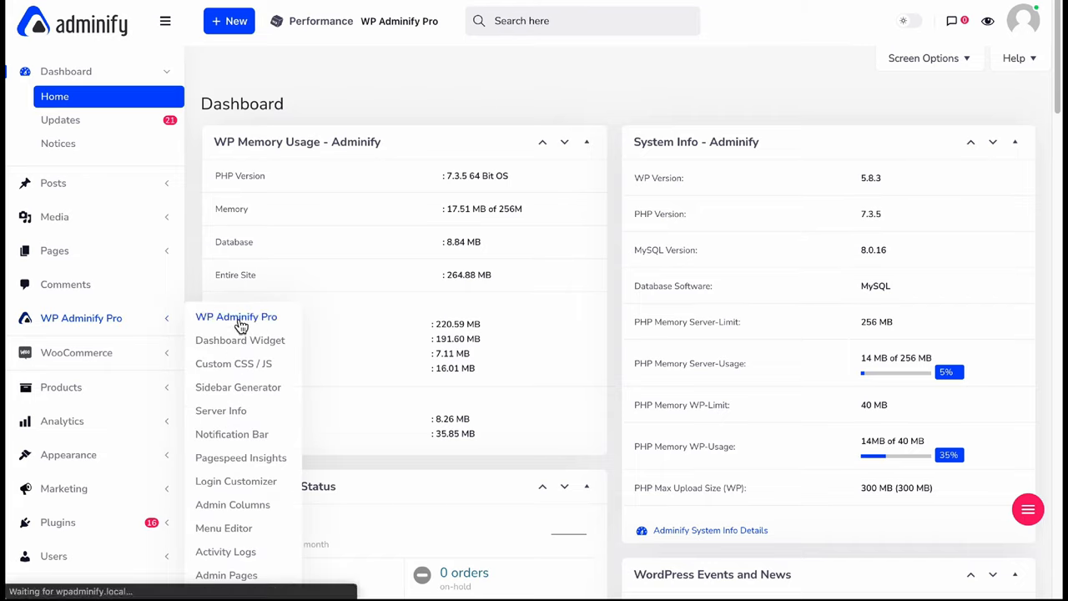
Toggle the Login Customizer module off and back on in Modules, then save the settings
click(237, 317)
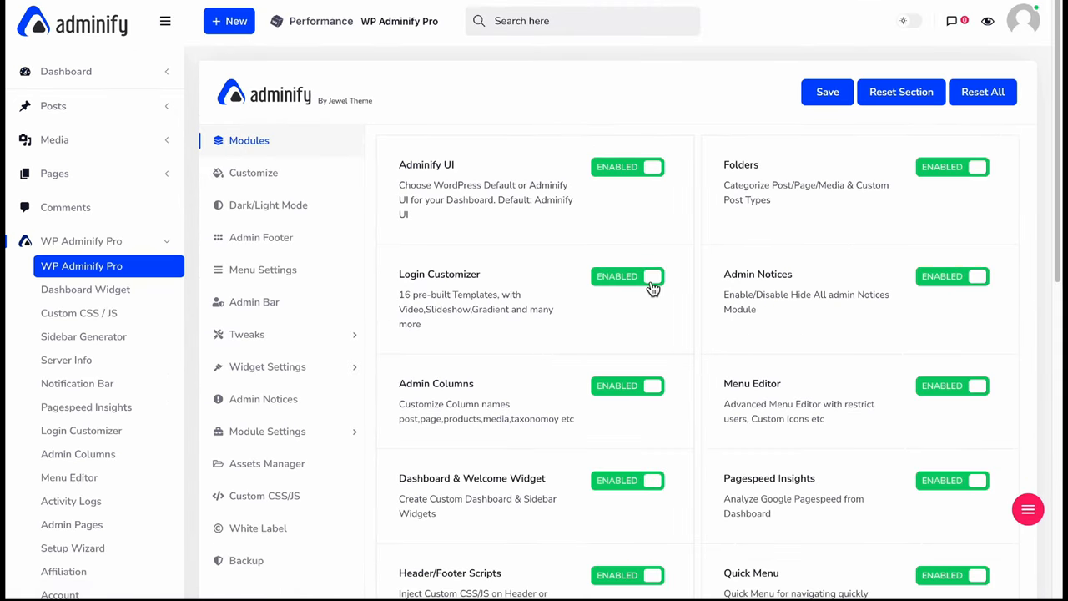
click(647, 277)
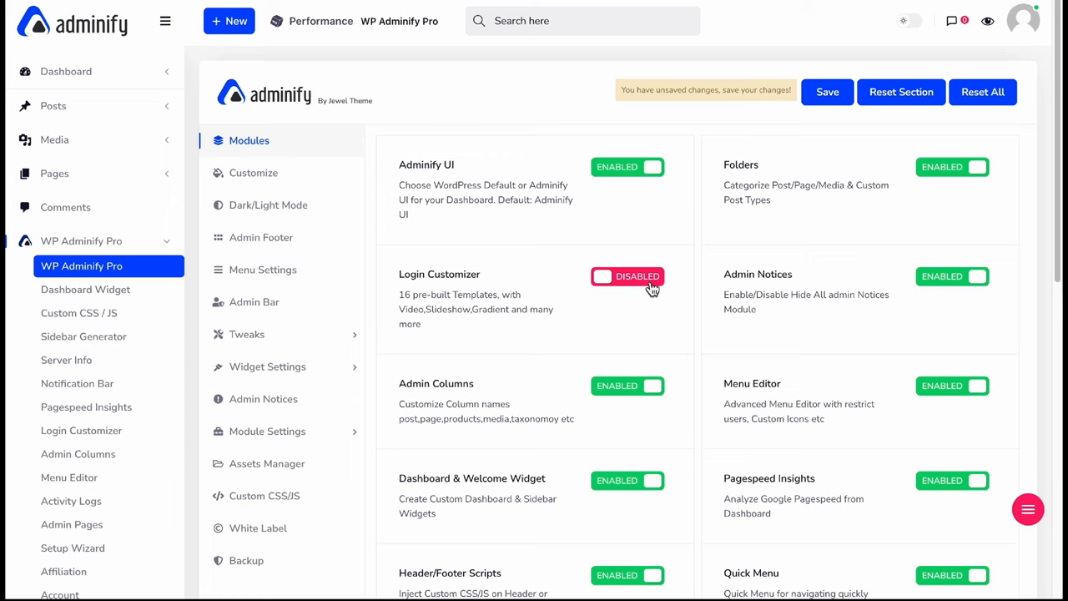
click(647, 277)
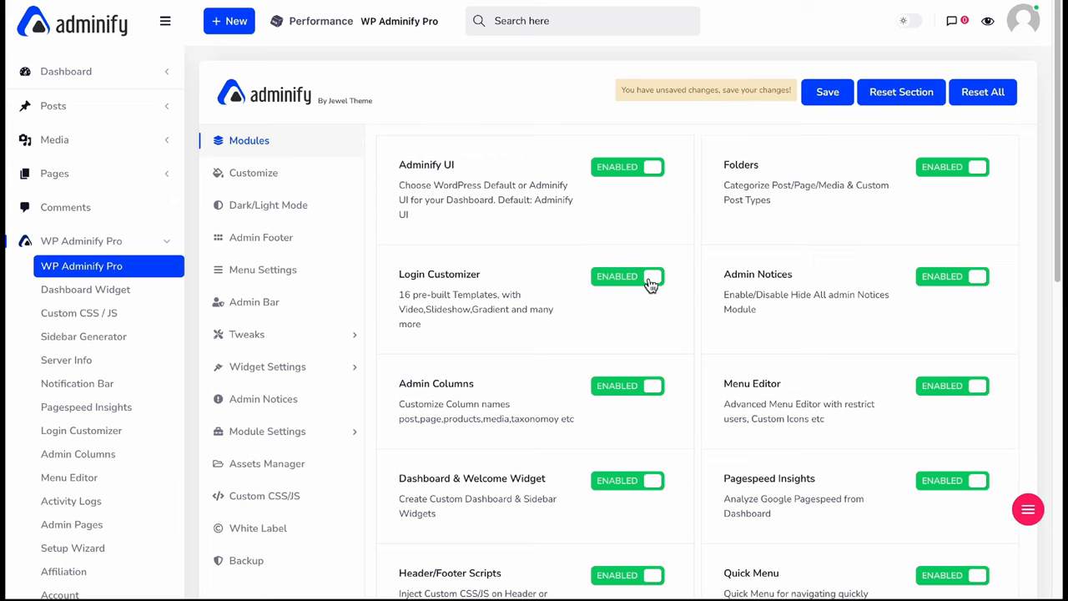
click(828, 92)
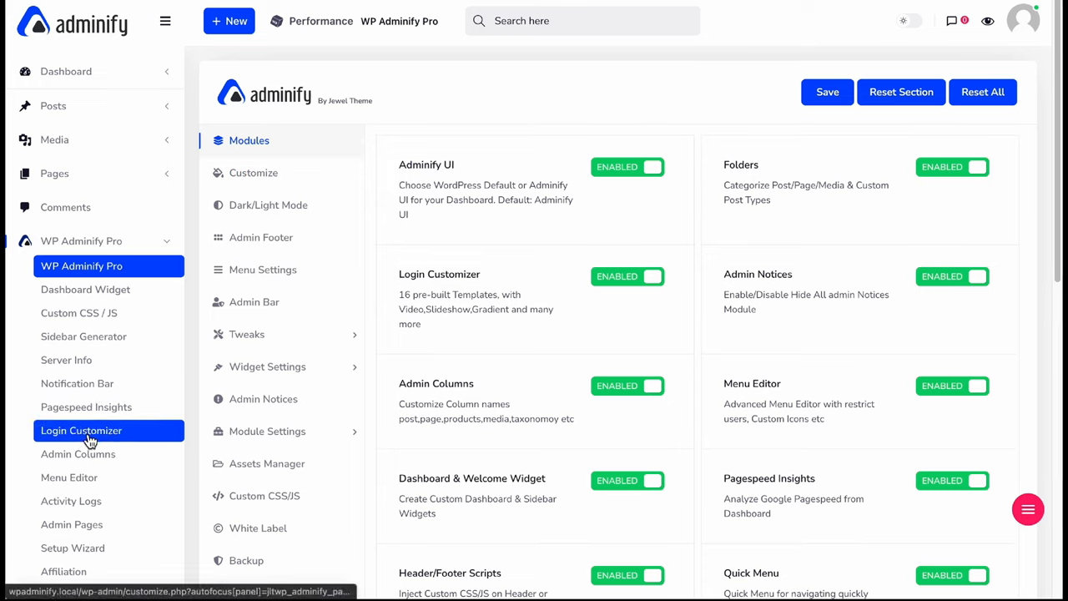
In Login Customizer Templates, try the office photo template, then apply the purple gradient one
click(80, 430)
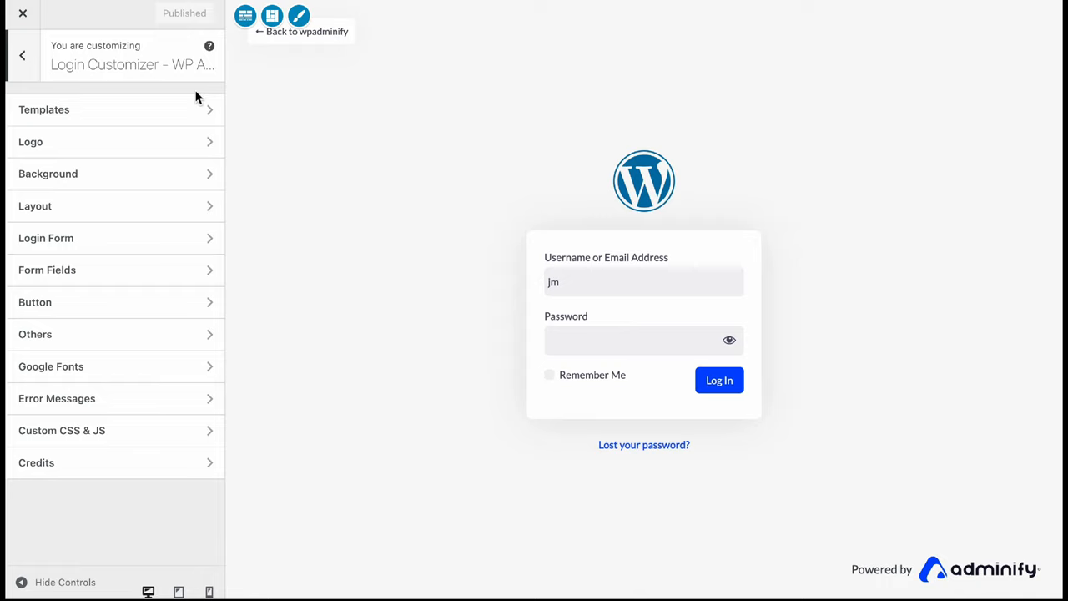
mouse_move(176, 110)
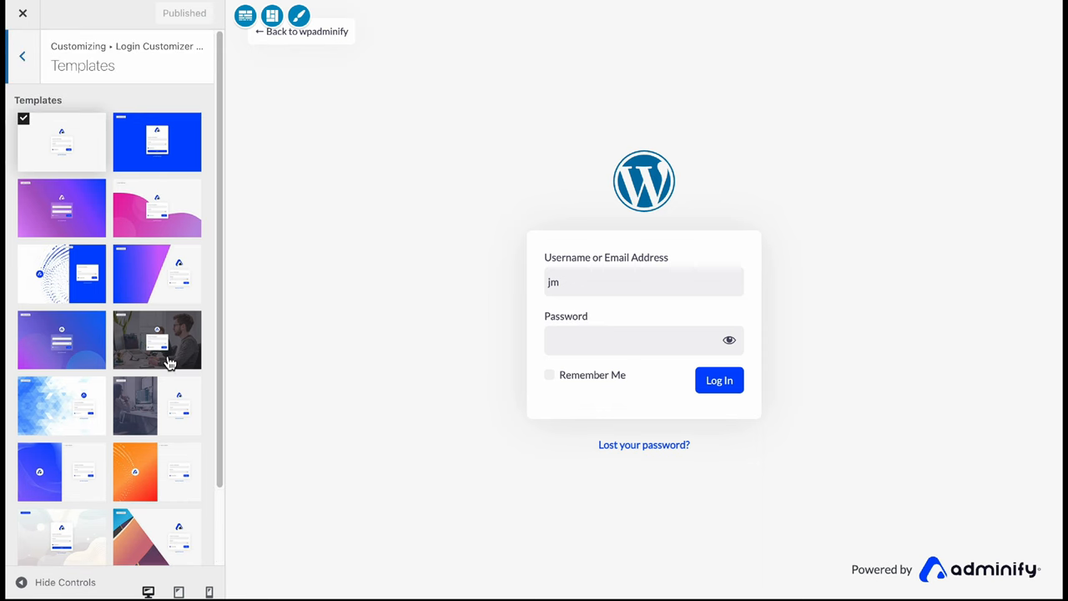
click(157, 341)
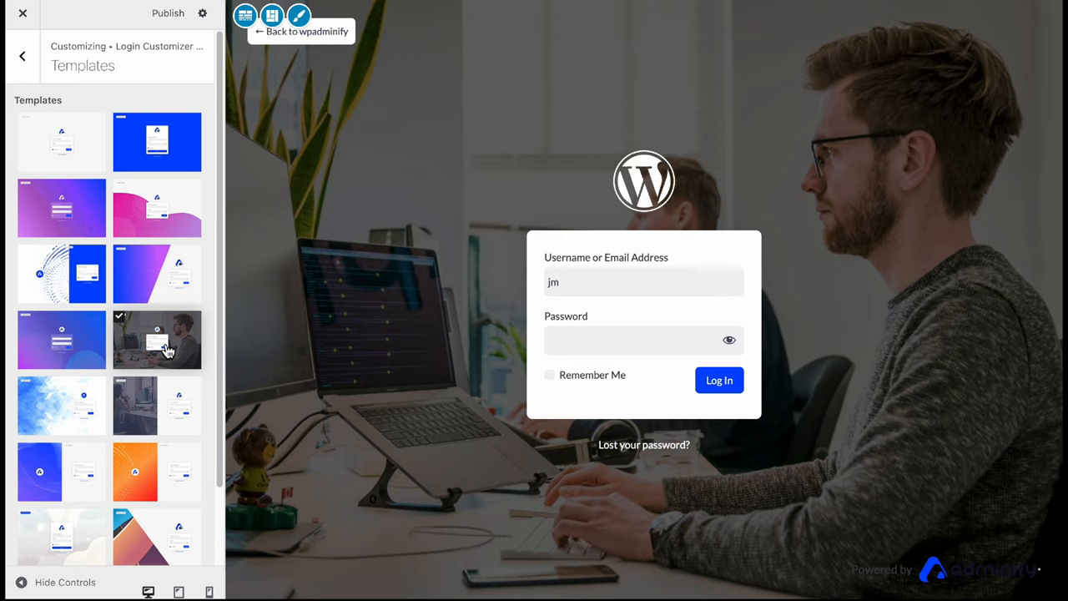
mouse_move(100, 351)
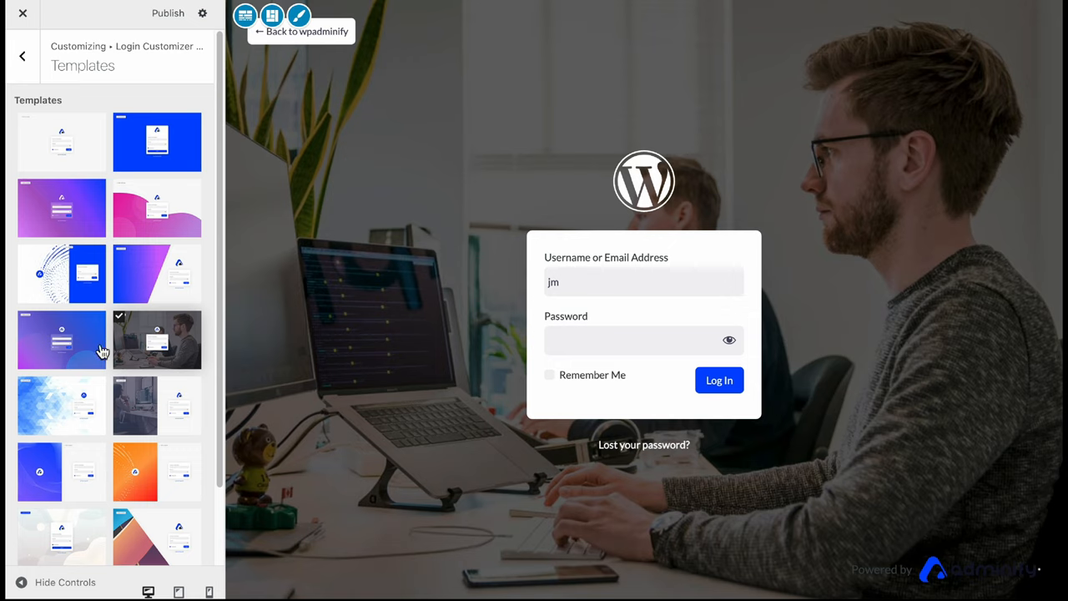
click(62, 338)
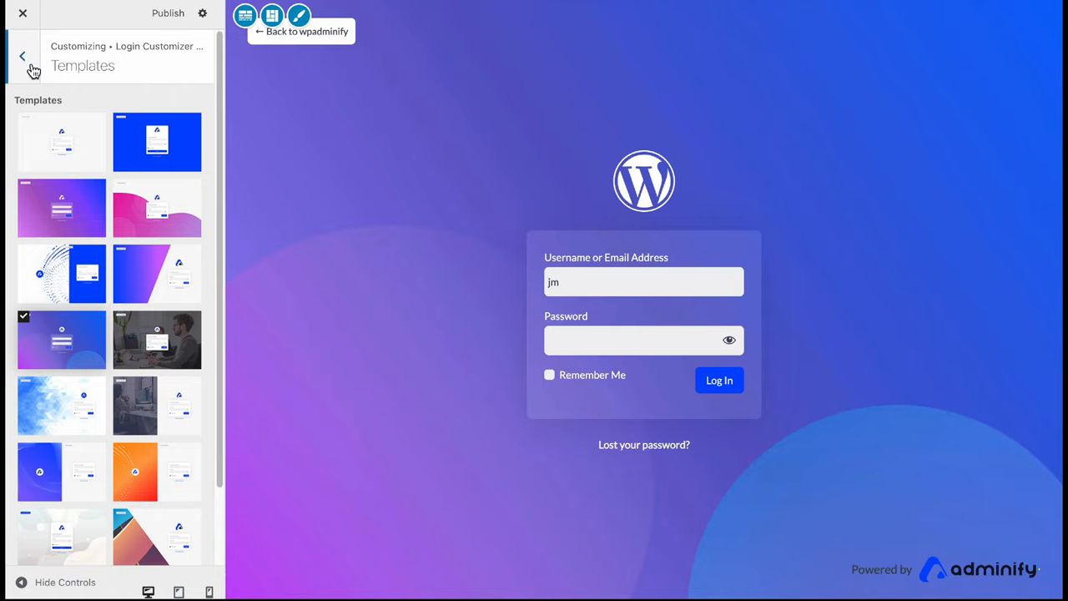
click(15, 59)
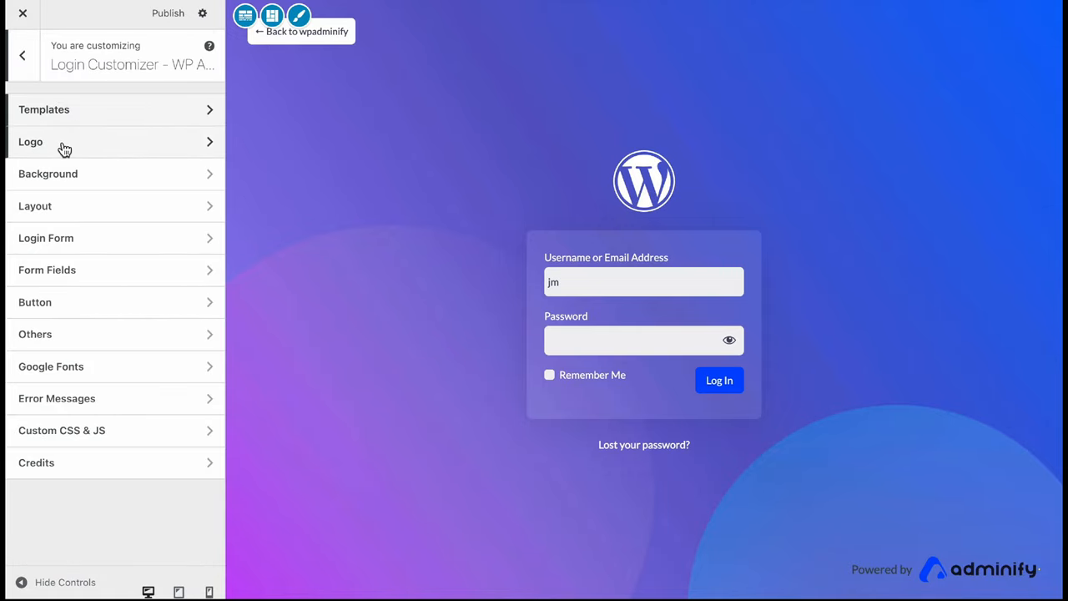
Upload the MasterAddons image from the Media Library as the logo, 200 by 100 px
click(30, 142)
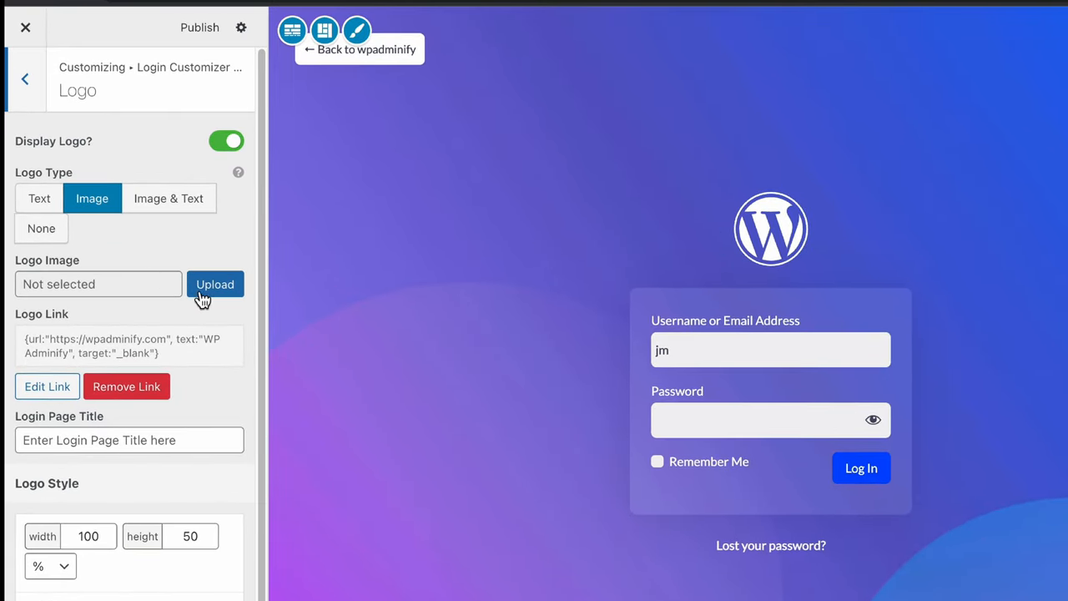
click(215, 284)
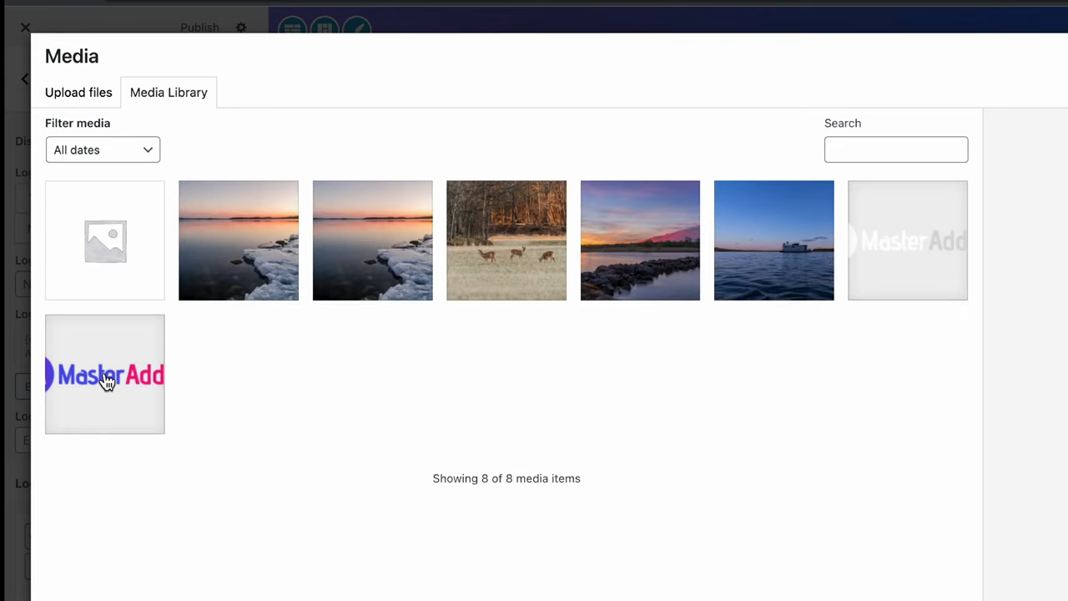
click(104, 376)
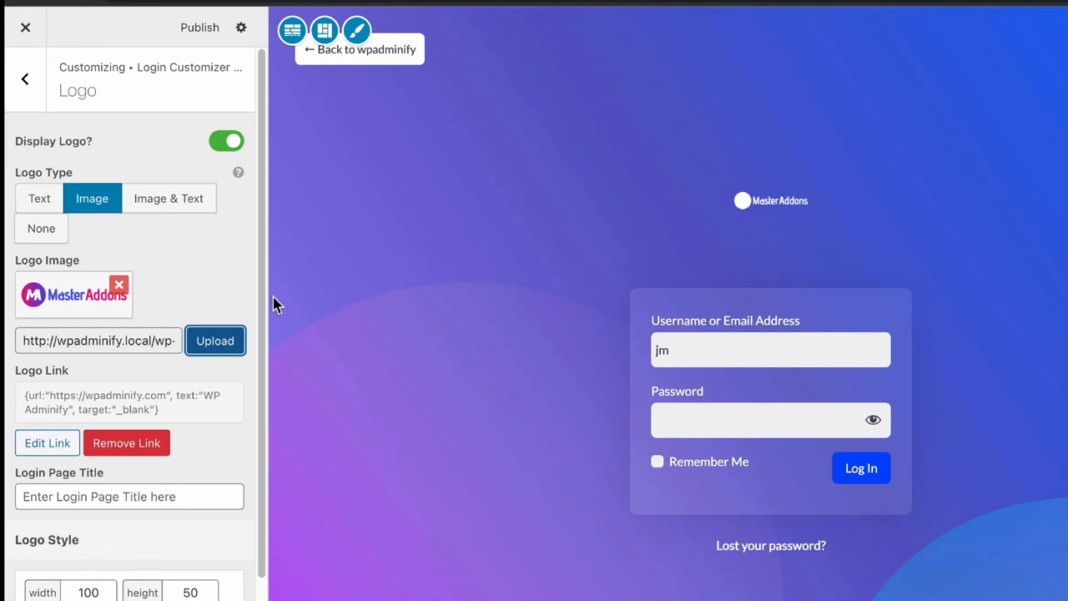
mouse_move(123, 483)
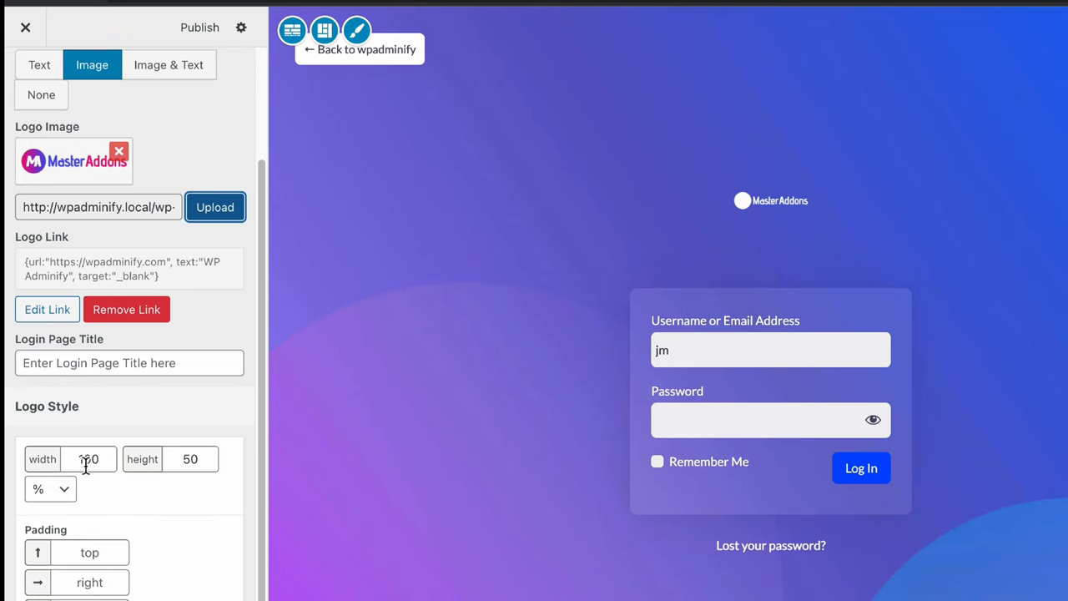
click(48, 487)
text(100)
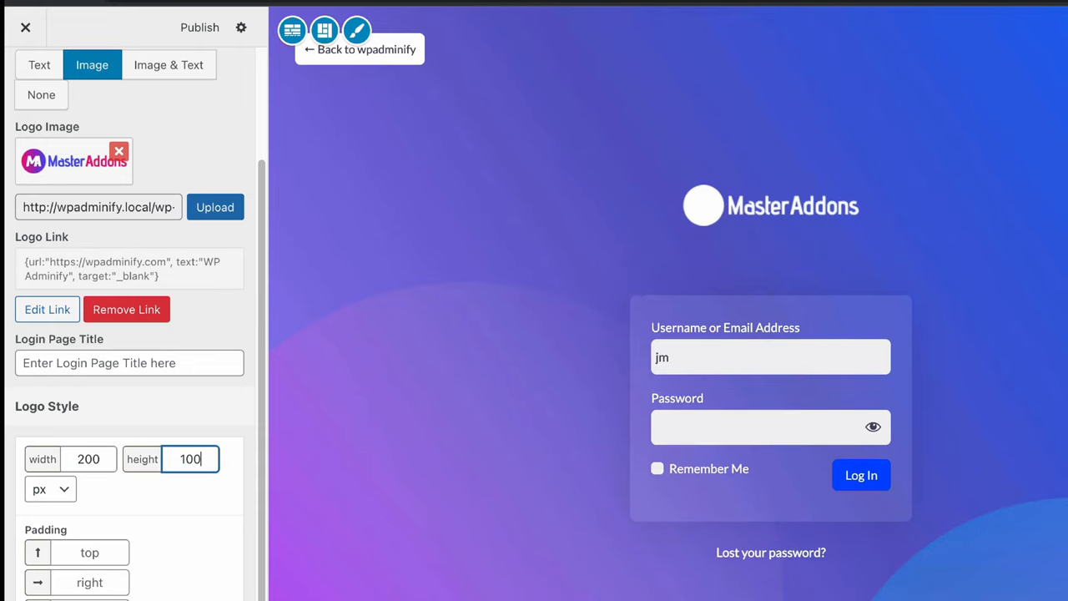
mouse_move(598, 297)
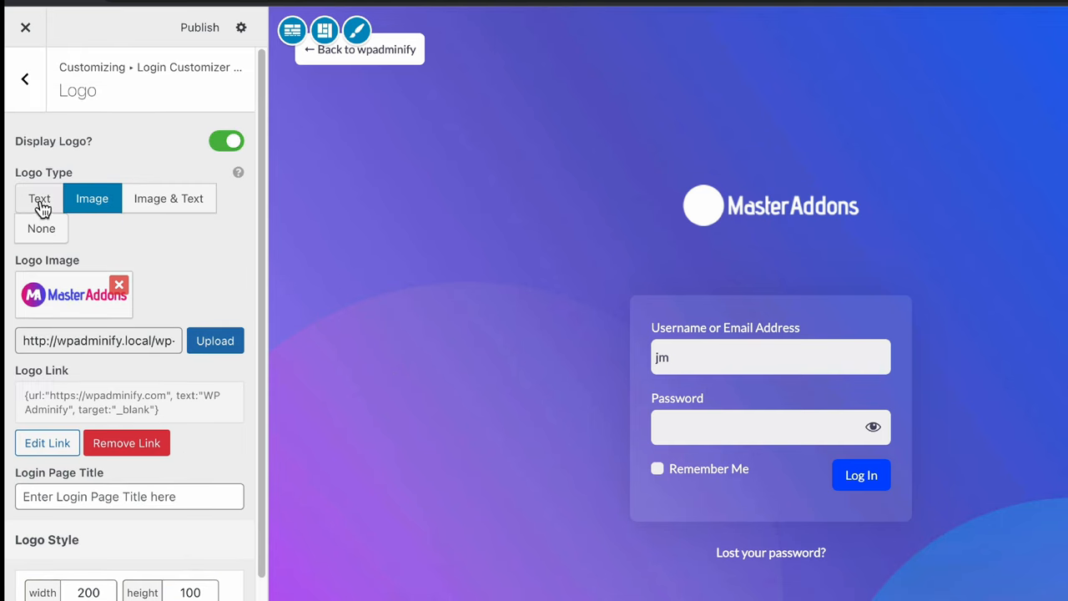
Set Logo Type to Text with the text logo 'Master addons'
click(39, 197)
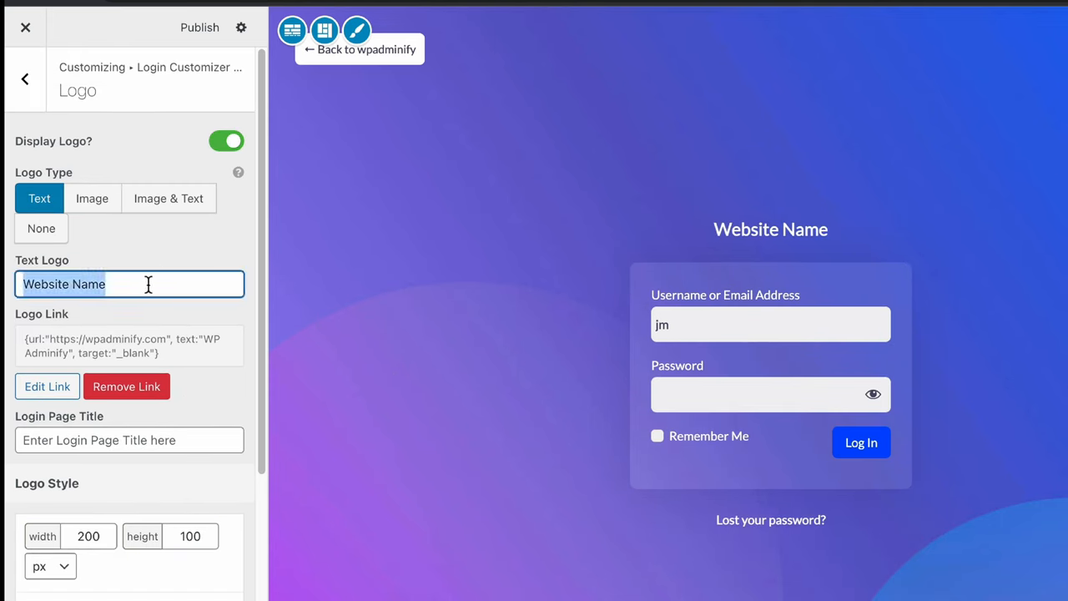
text(Master a)
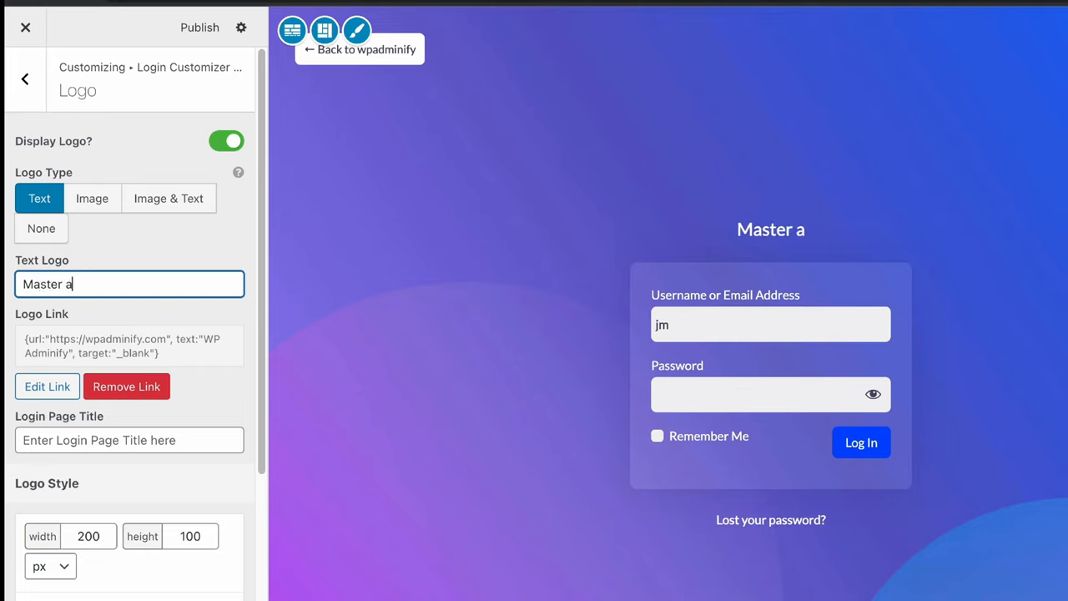
text(ddon)
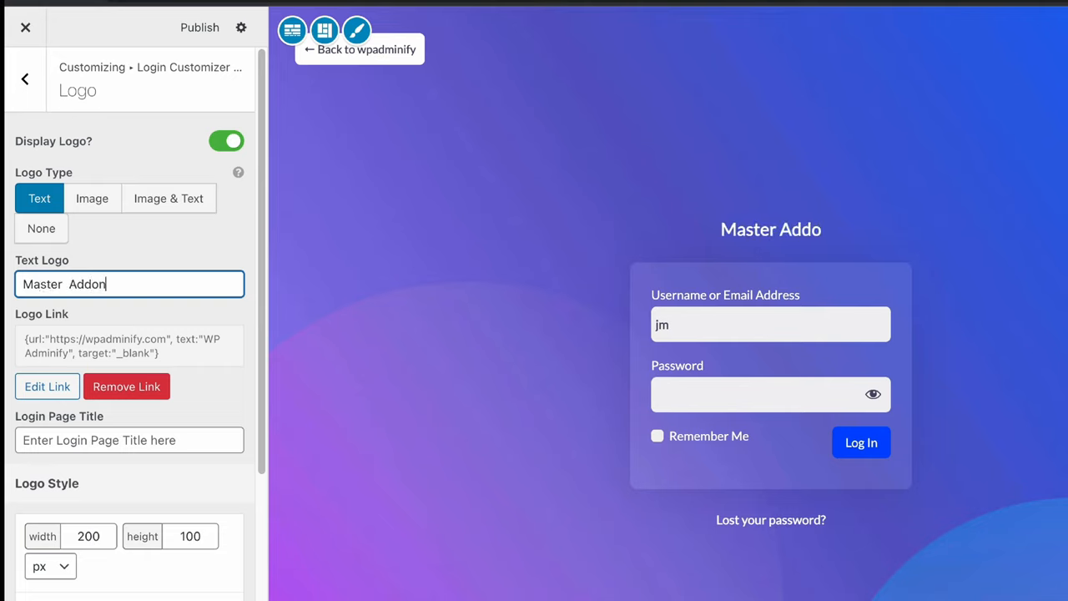
text(s)
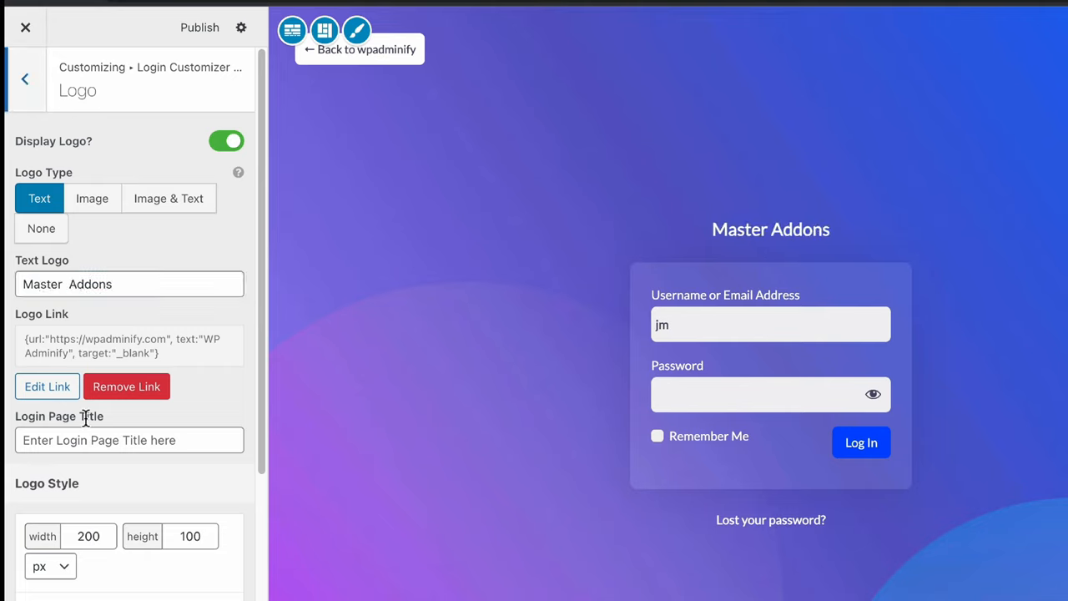
scroll(down, 3)
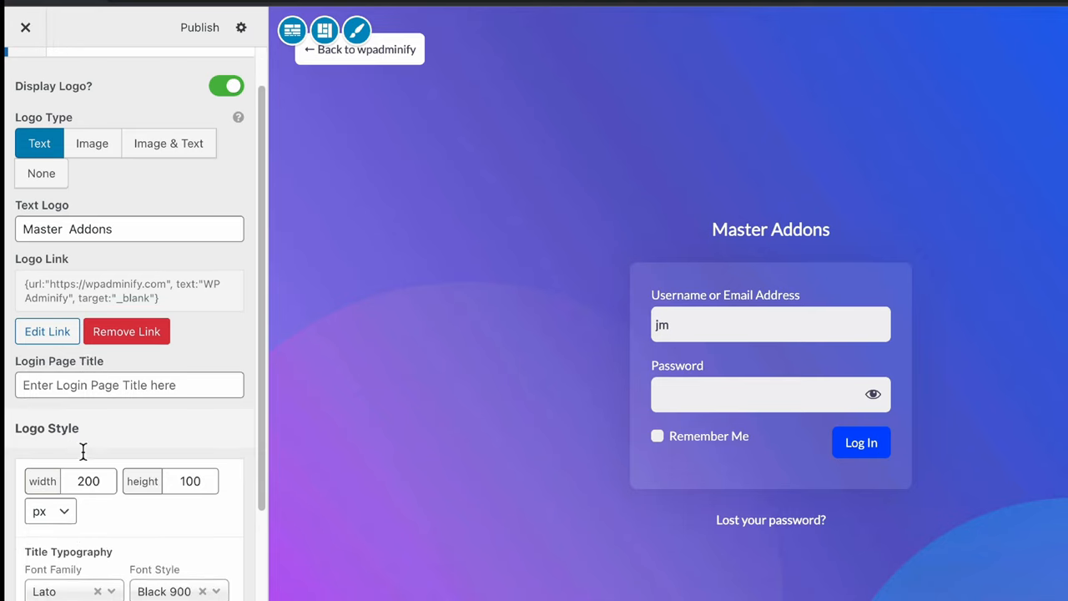
scroll(down, 3)
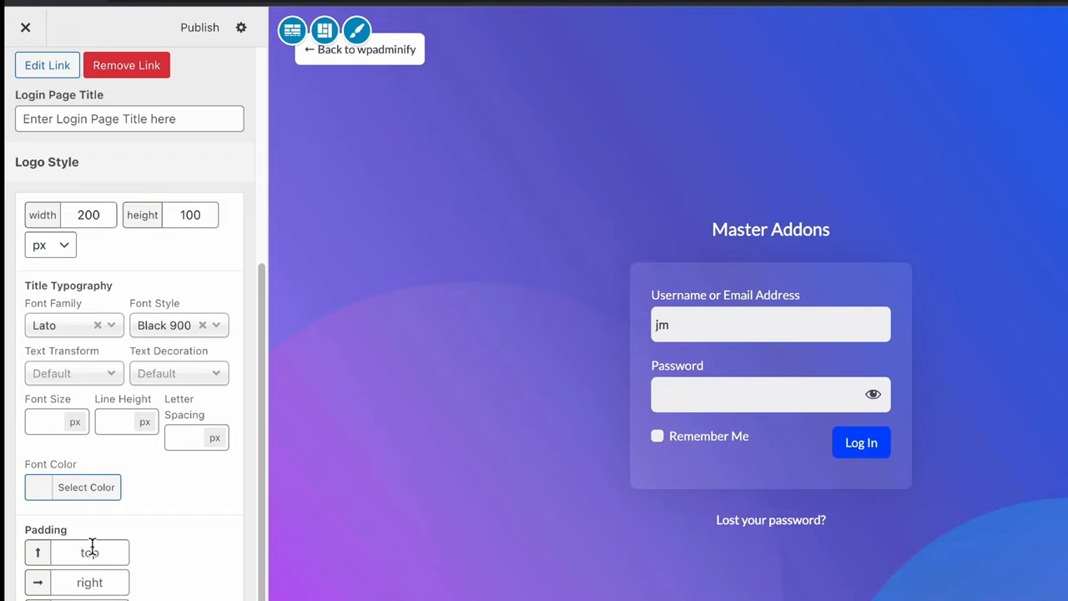
click(25, 78)
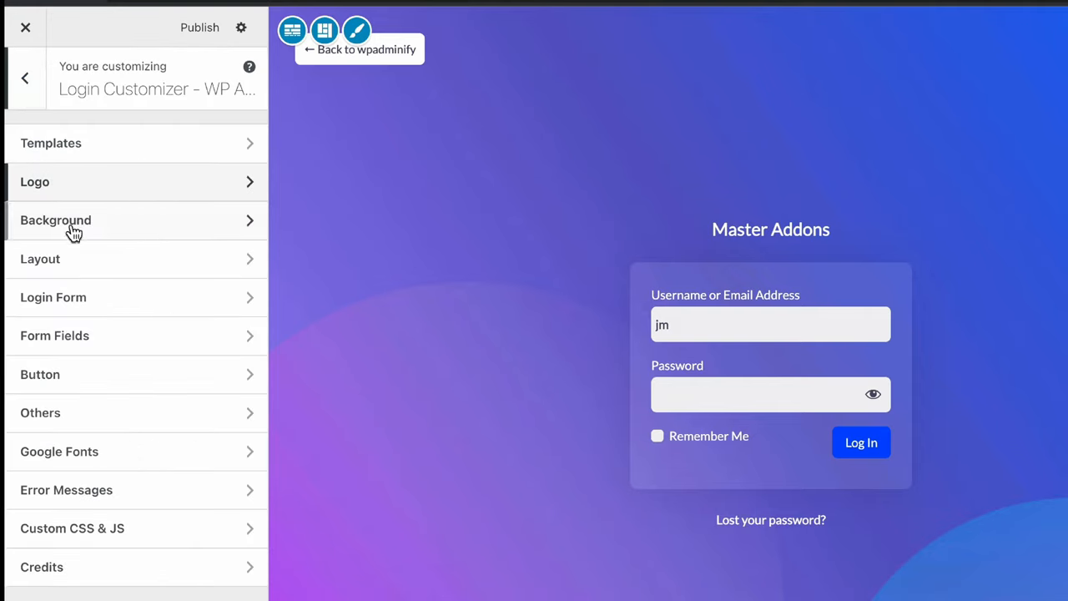
Set the Background to a yellow-to-purple gradient running left to right
click(57, 221)
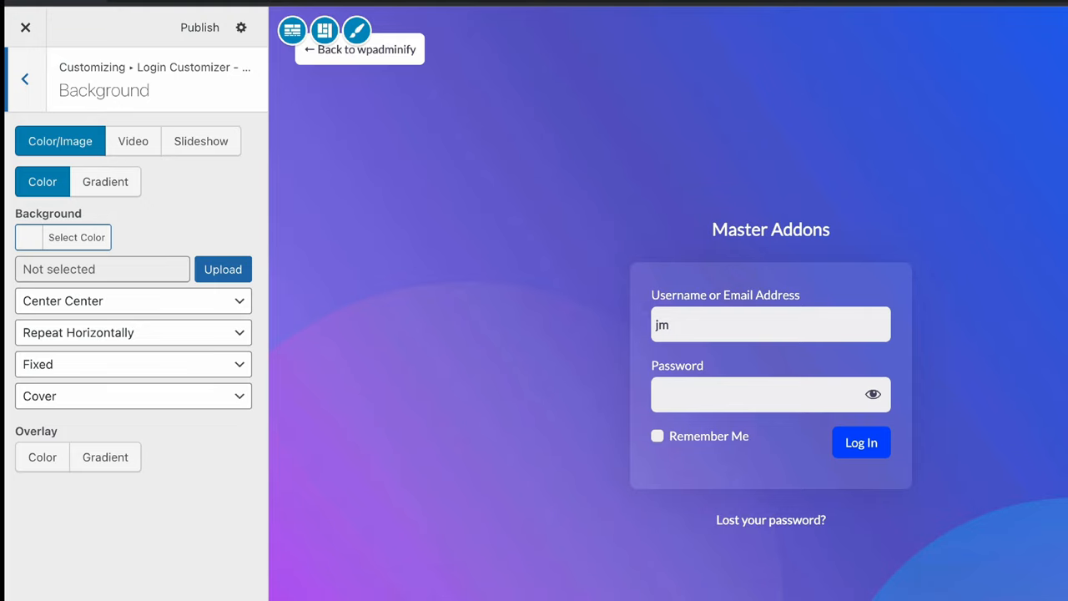
mouse_move(77, 242)
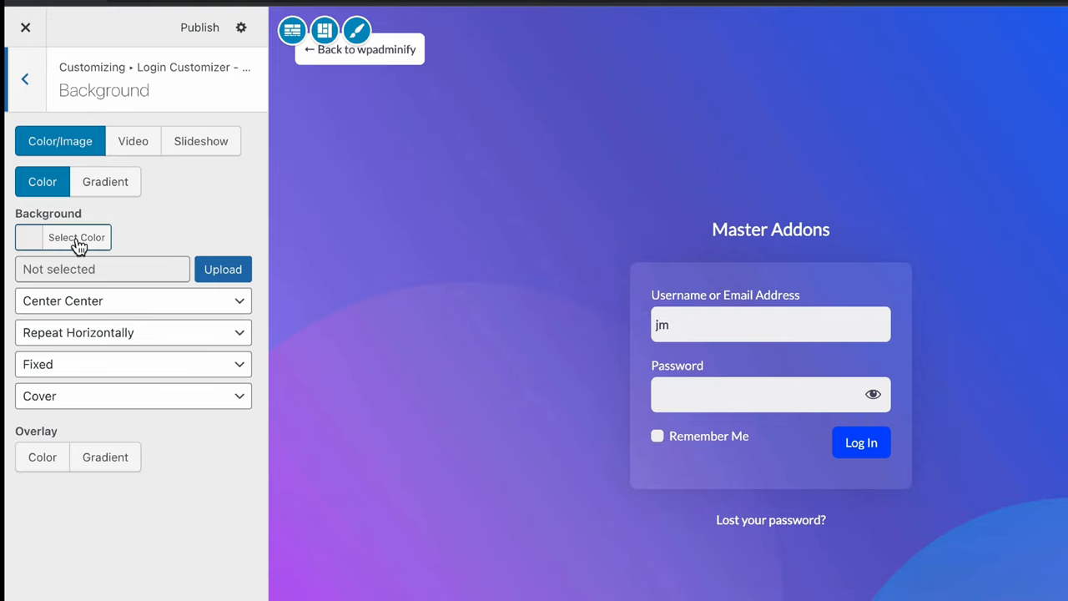
click(77, 237)
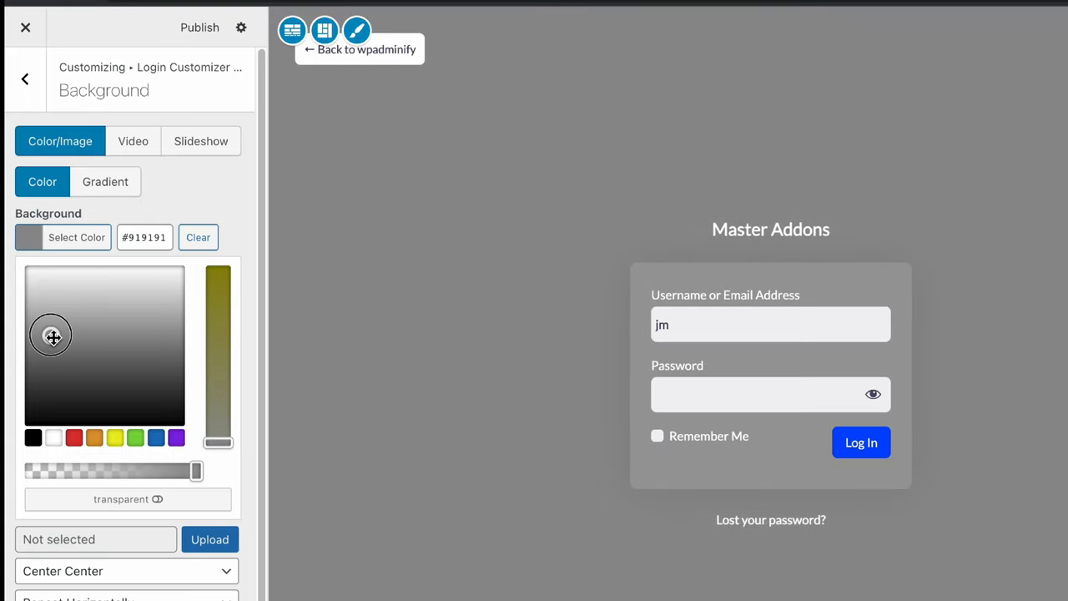
click(105, 180)
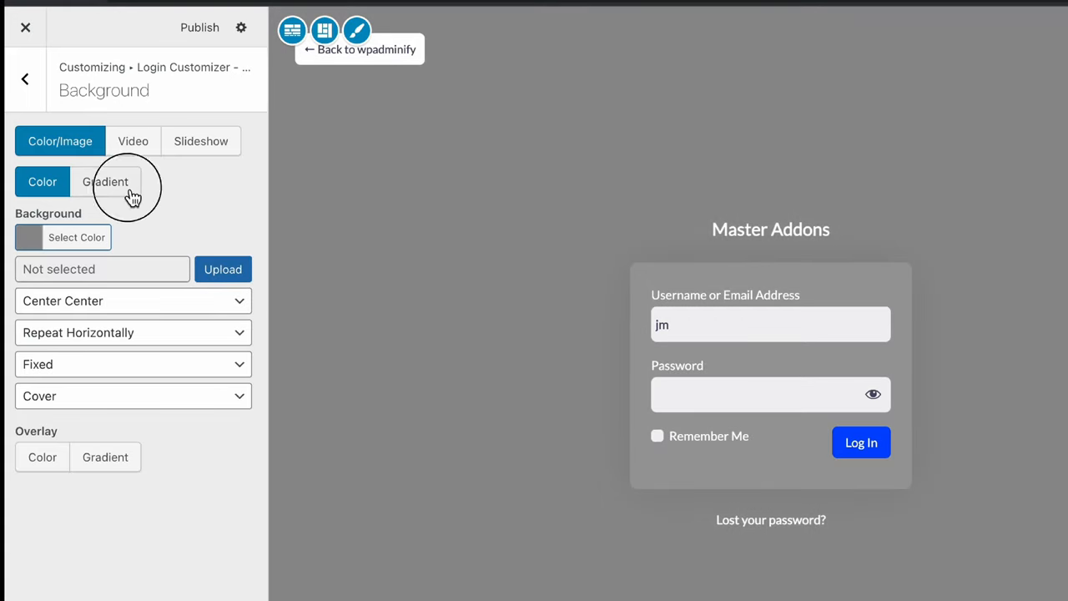
click(105, 180)
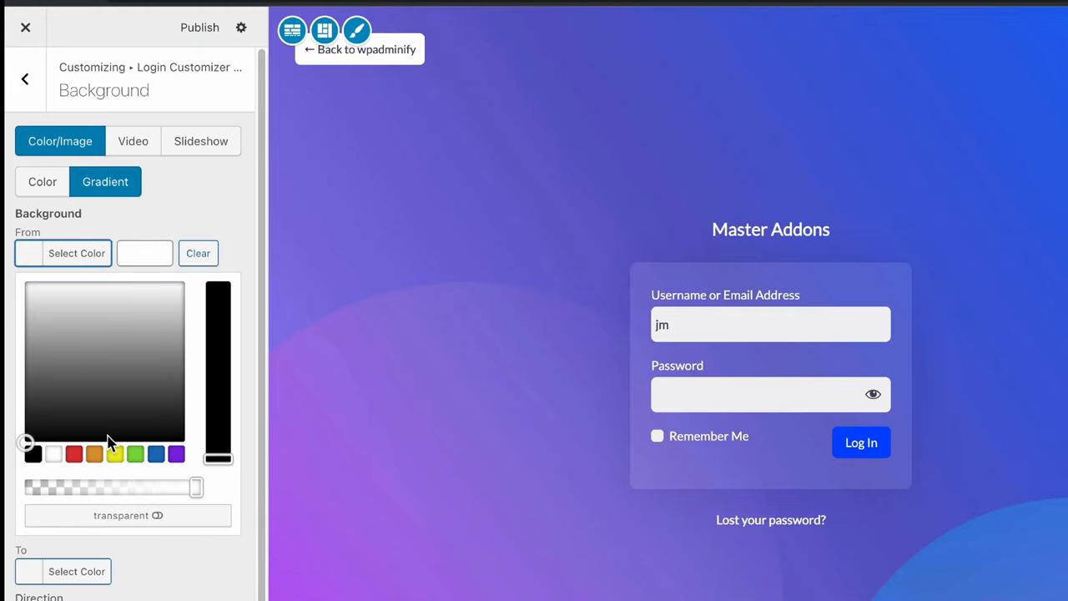
click(114, 454)
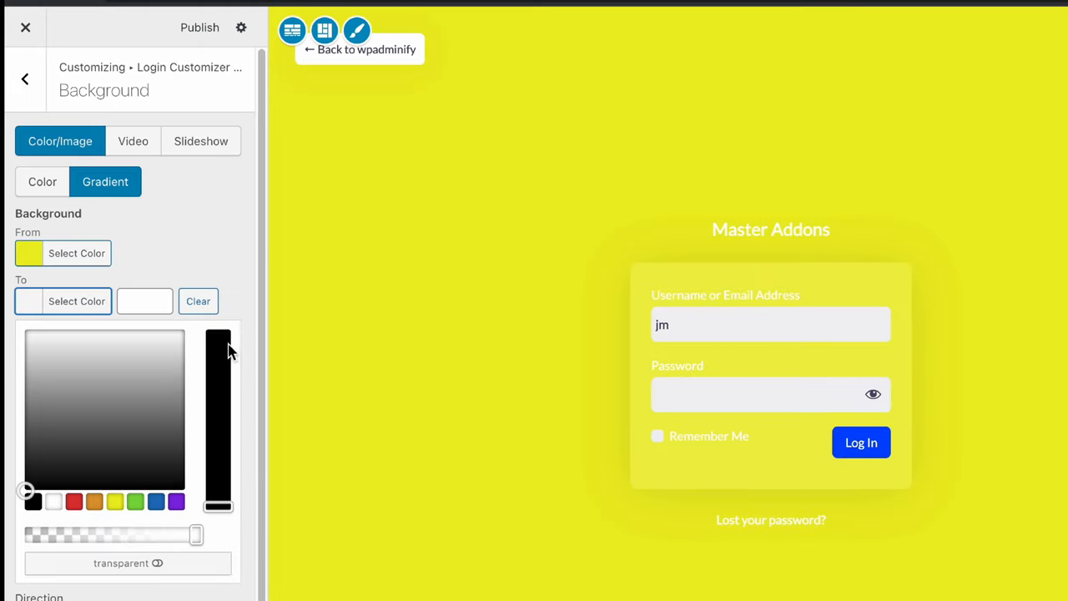
click(144, 349)
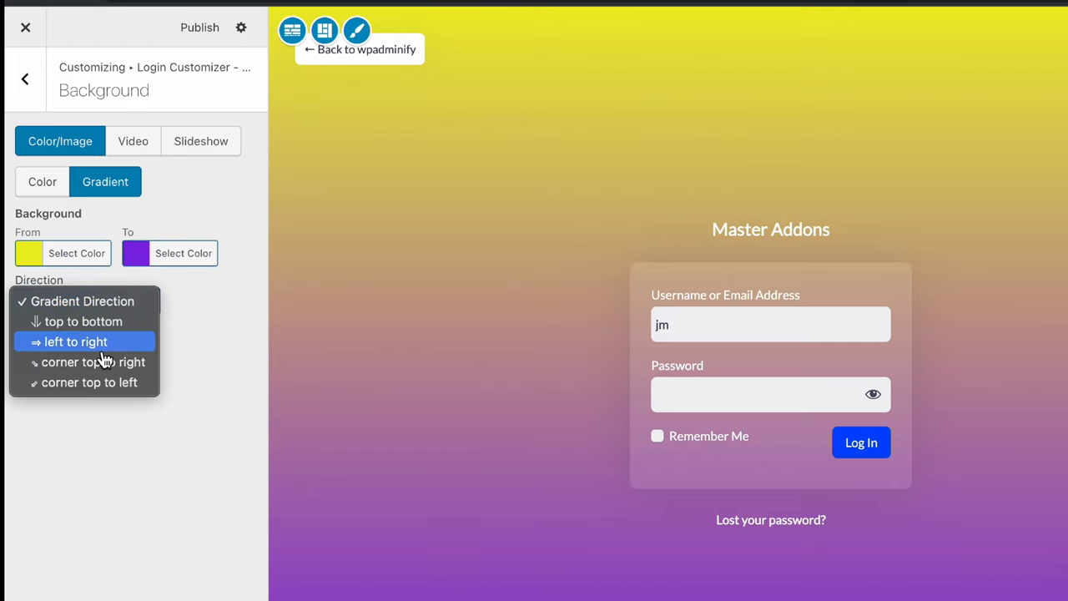
click(70, 340)
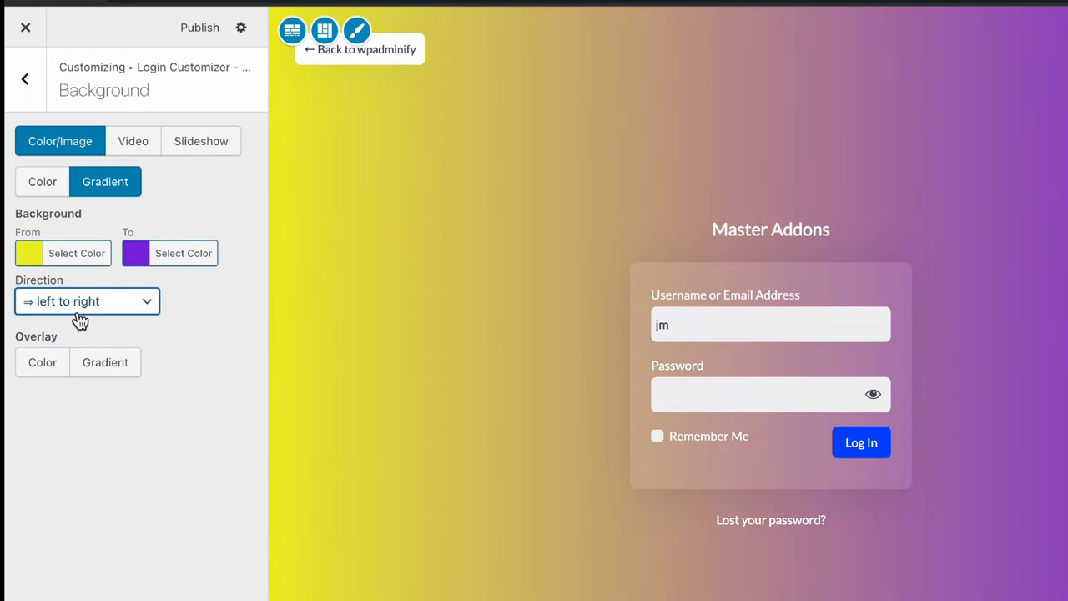
Add a dark solid colour overlay and settle its opacity at about 32
click(42, 363)
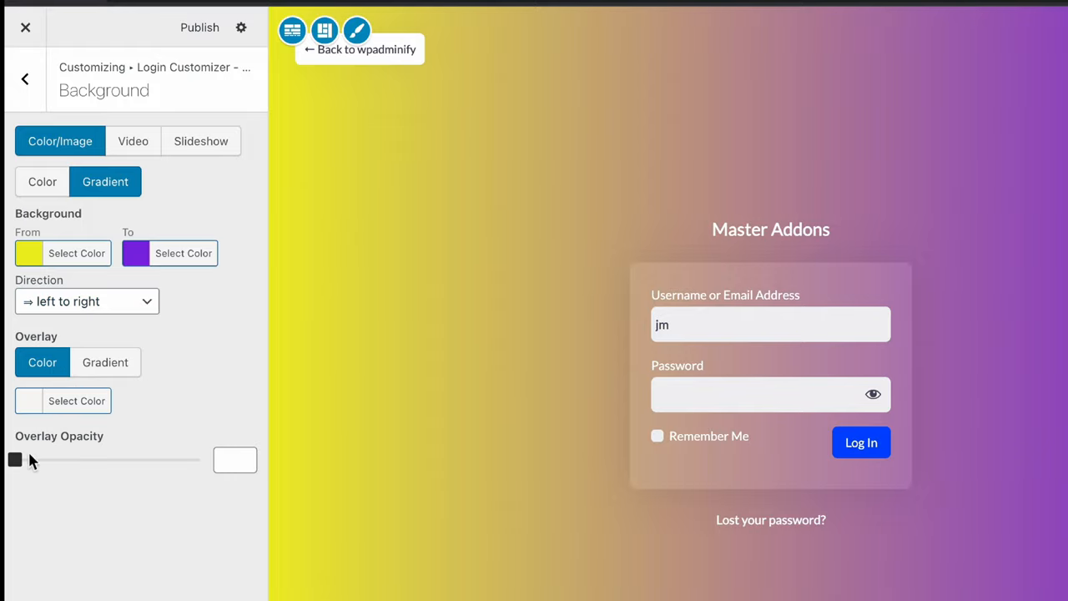
drag(15, 460, 86, 461)
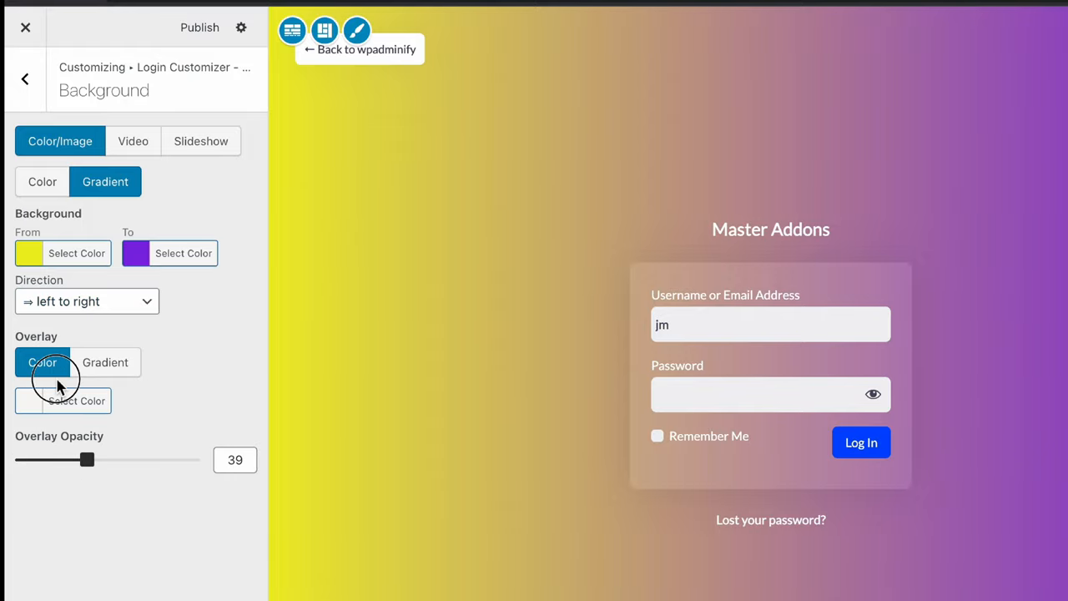
click(77, 401)
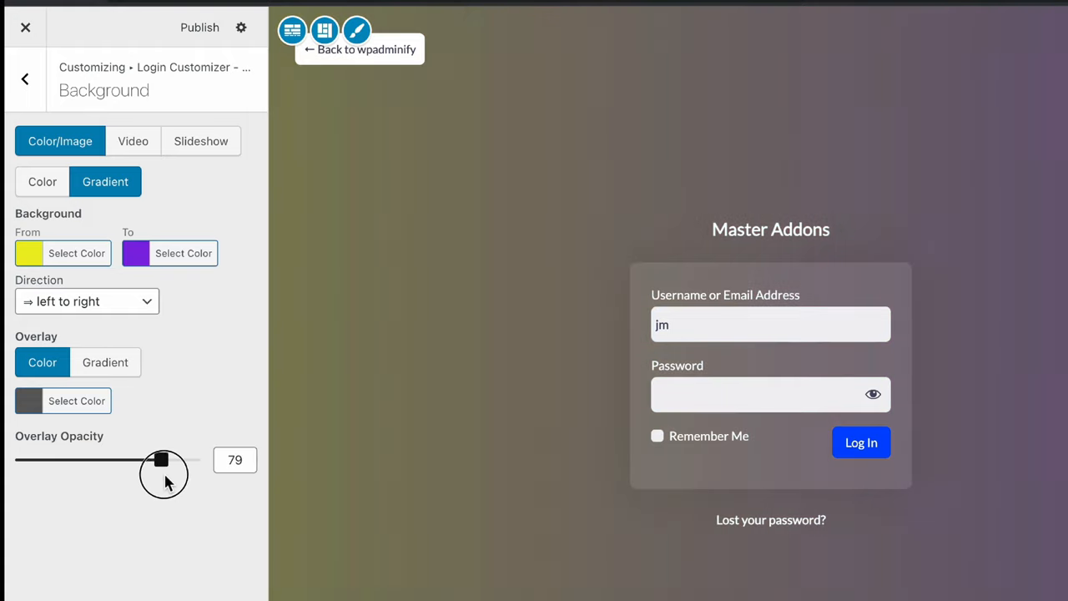
drag(160, 459, 142, 459)
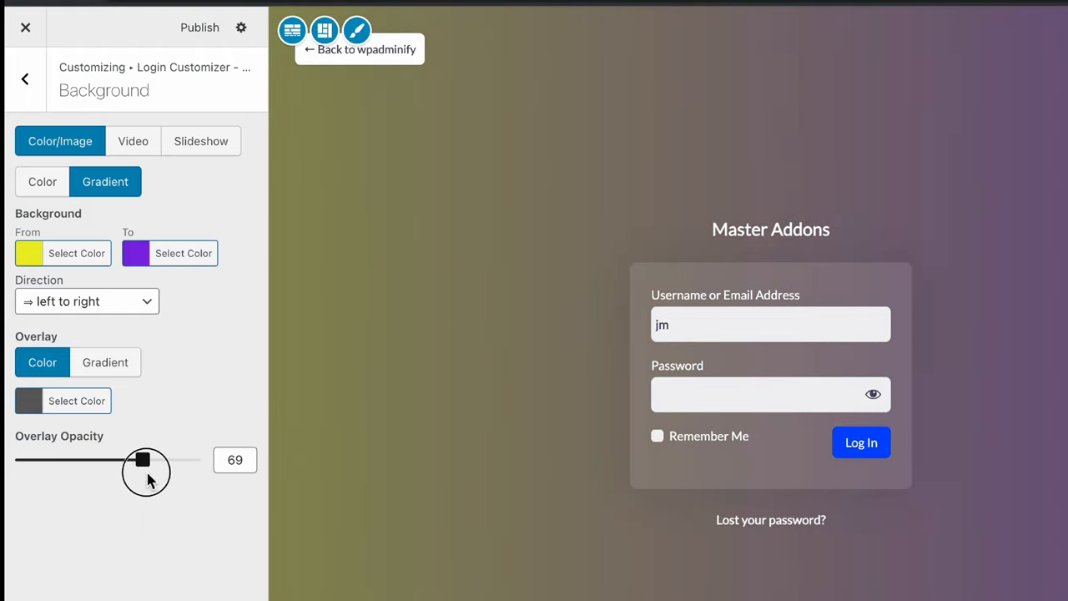
drag(142, 459, 73, 459)
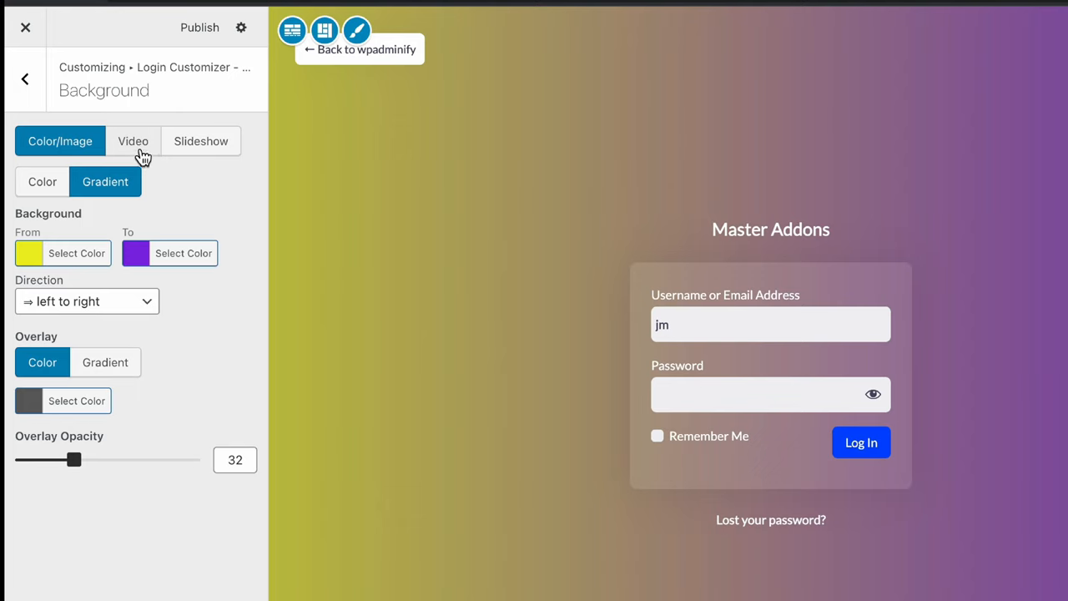
click(134, 141)
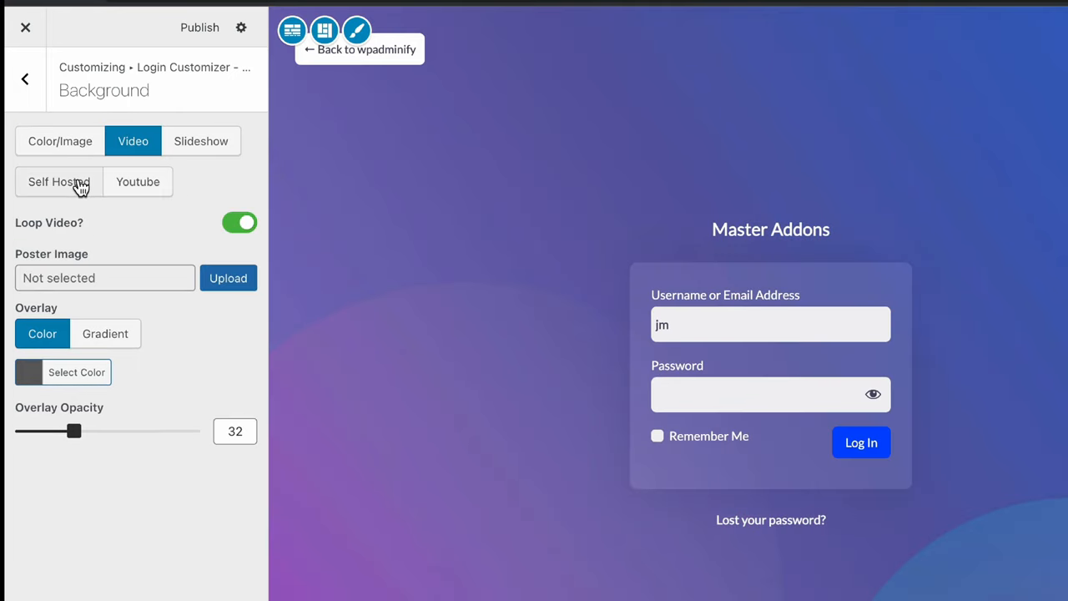
click(58, 180)
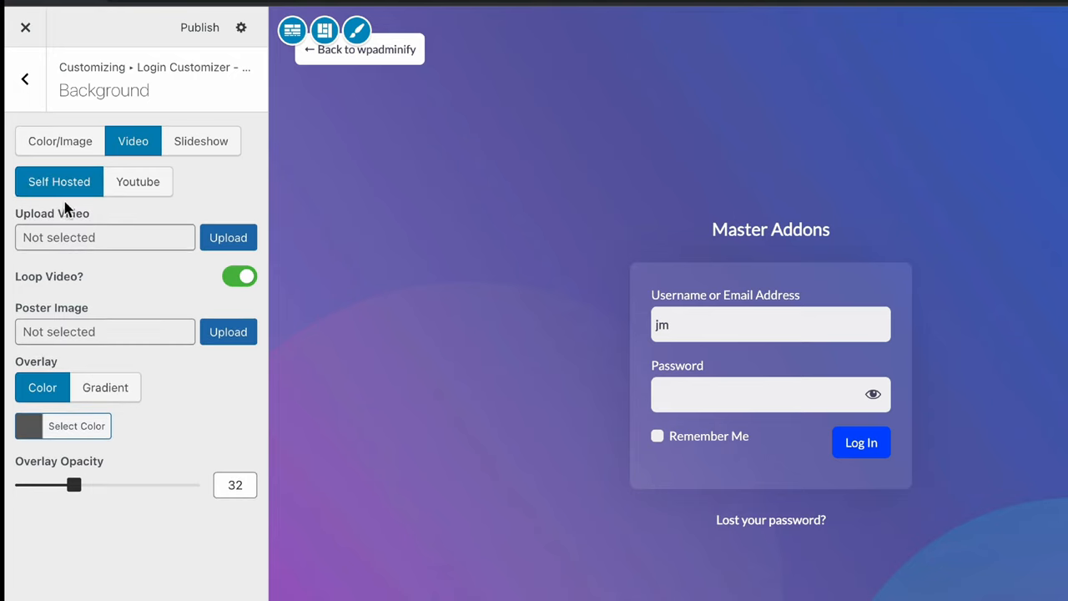
mouse_move(146, 194)
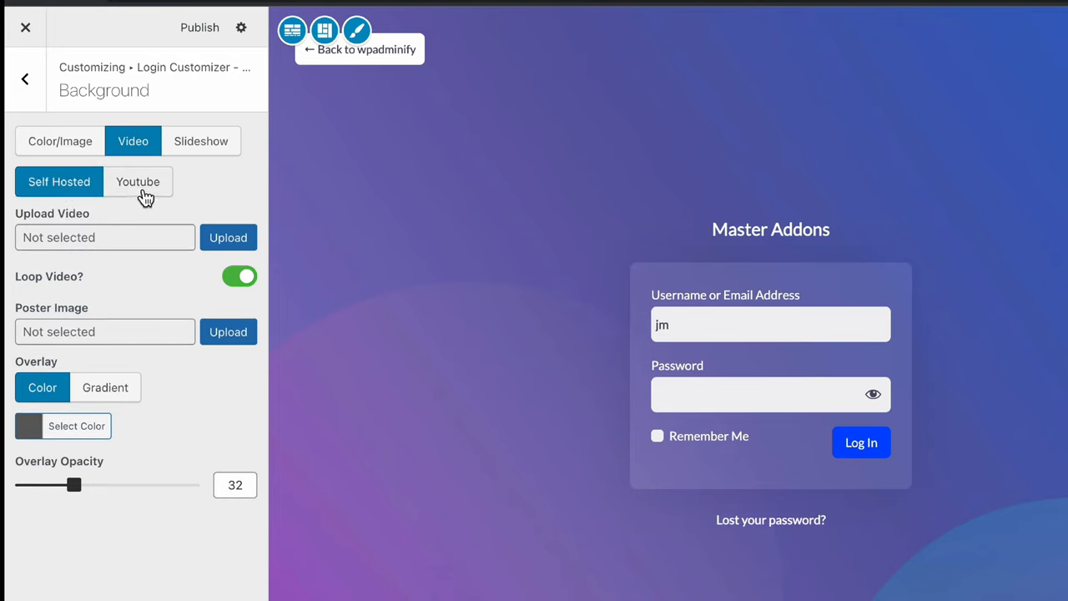
click(137, 182)
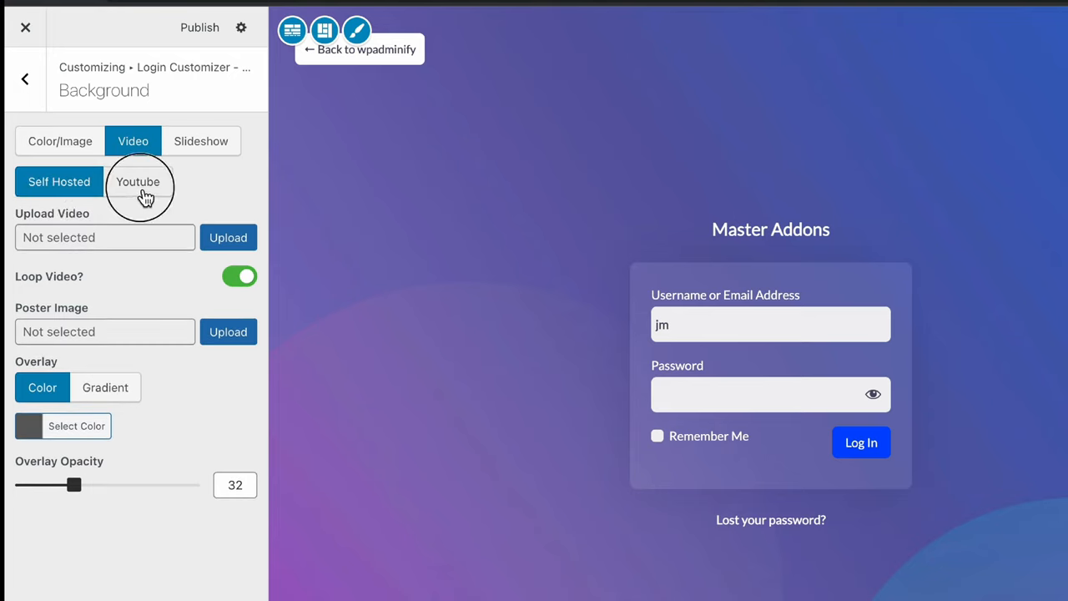
click(137, 180)
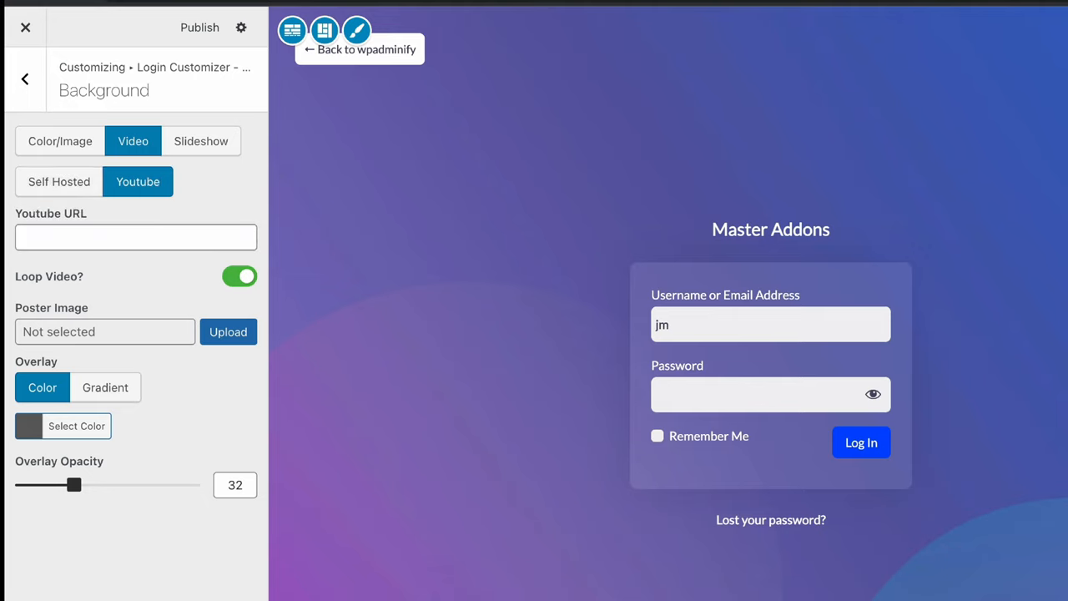
text(https://www.youtube.com/watch?v=SMK)
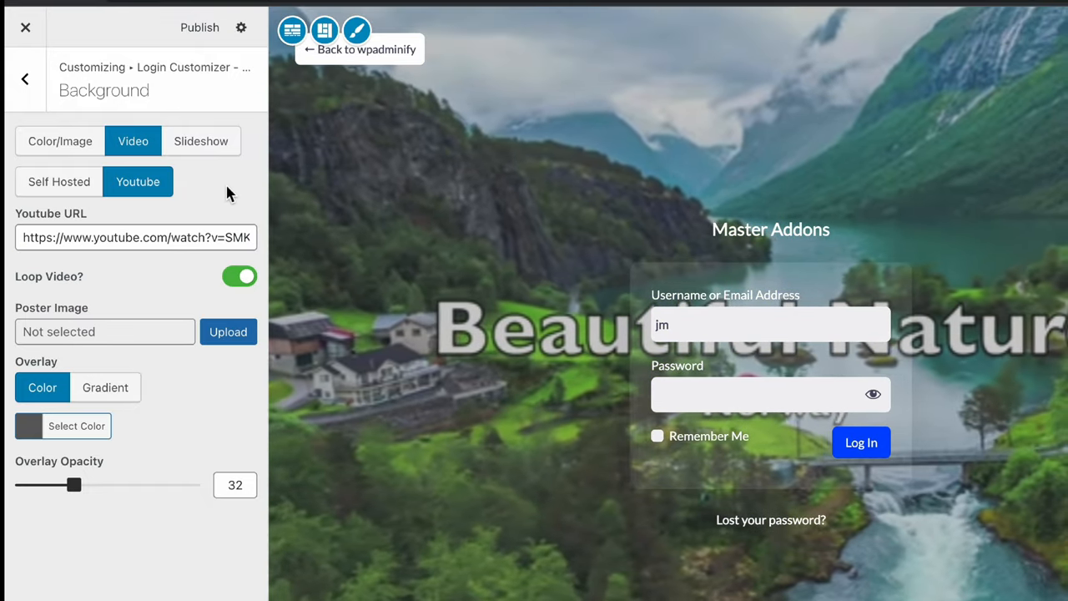
click(200, 140)
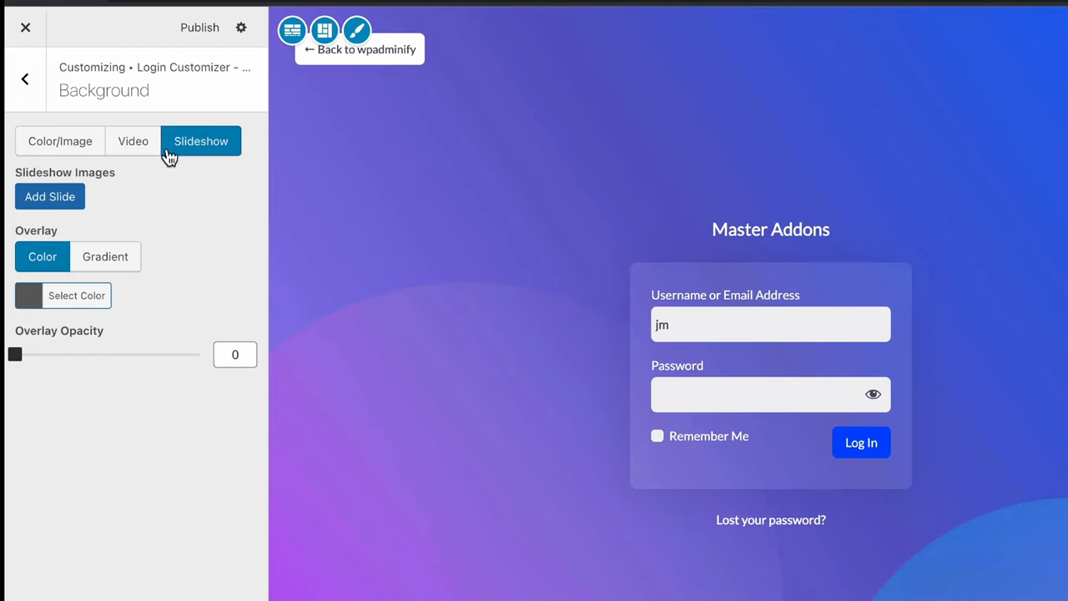
In Layout, choose the two-section stacked layout and center the form horizontally and vertically
click(50, 197)
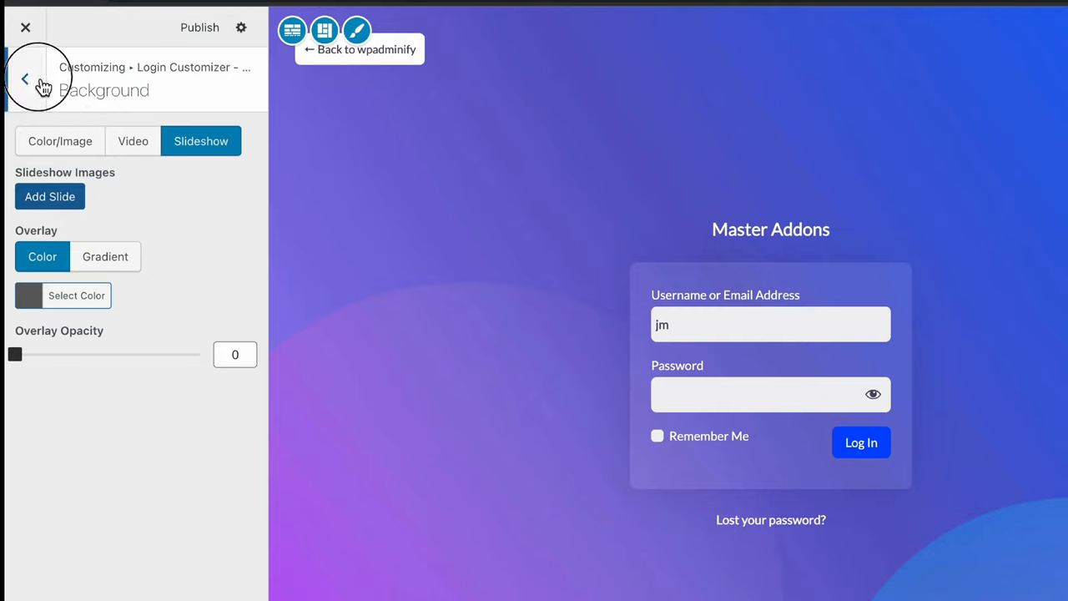
click(26, 77)
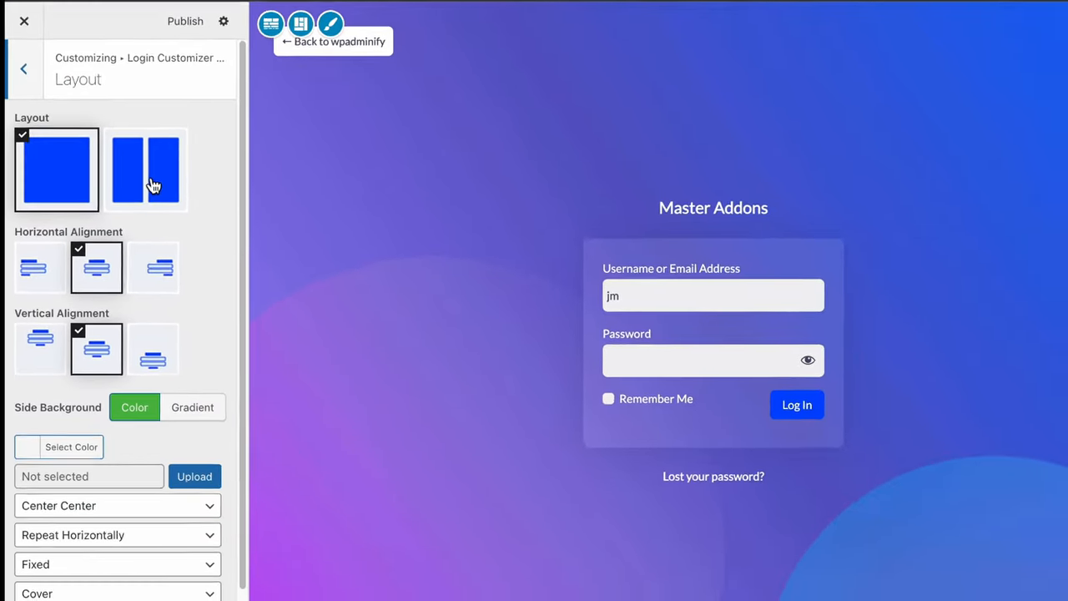
click(145, 169)
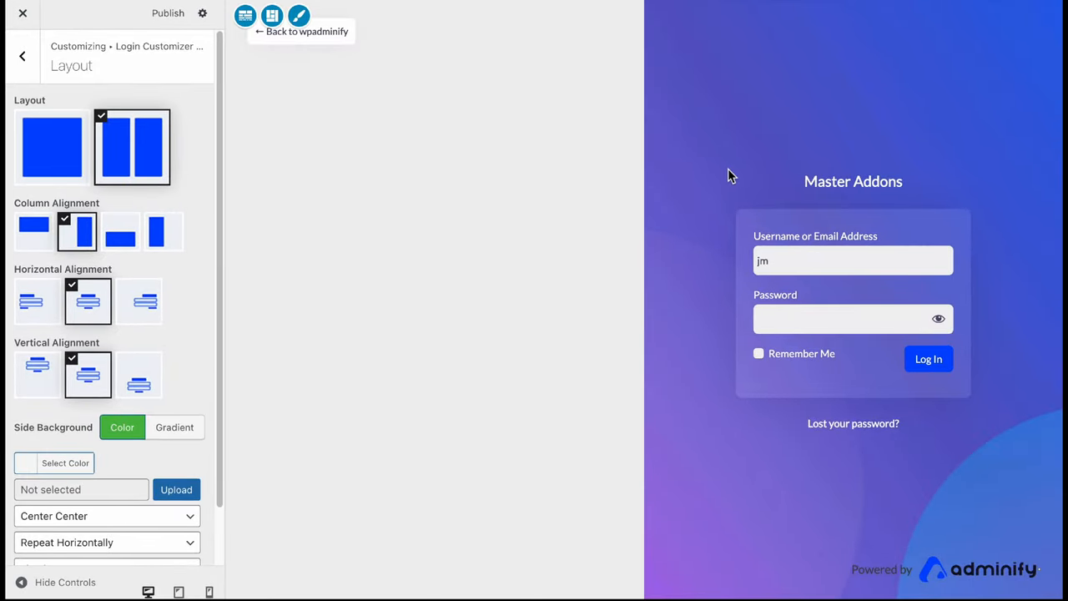
mouse_move(281, 192)
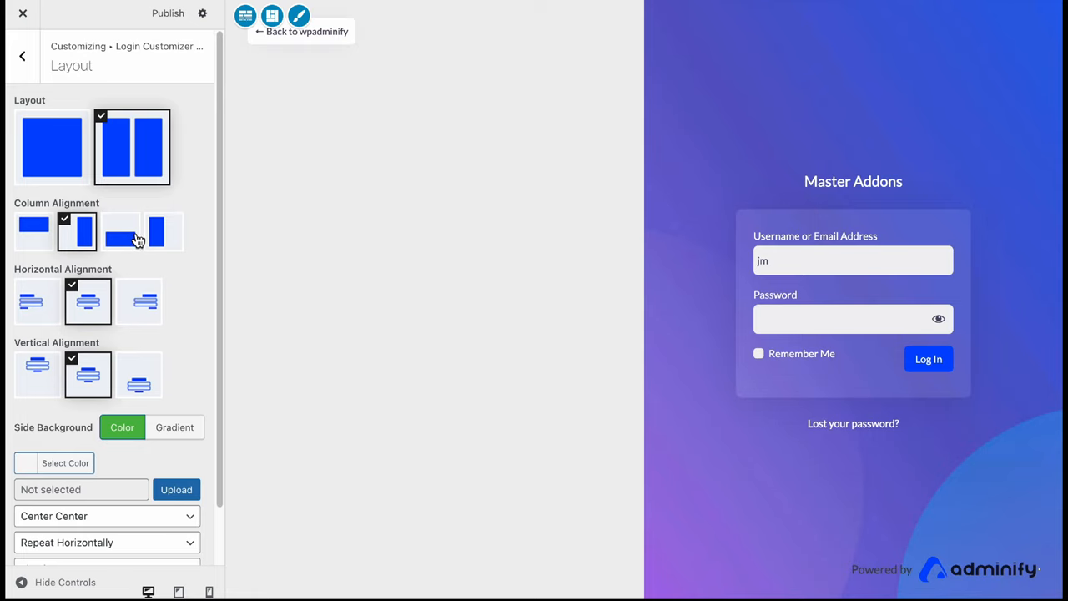
click(120, 230)
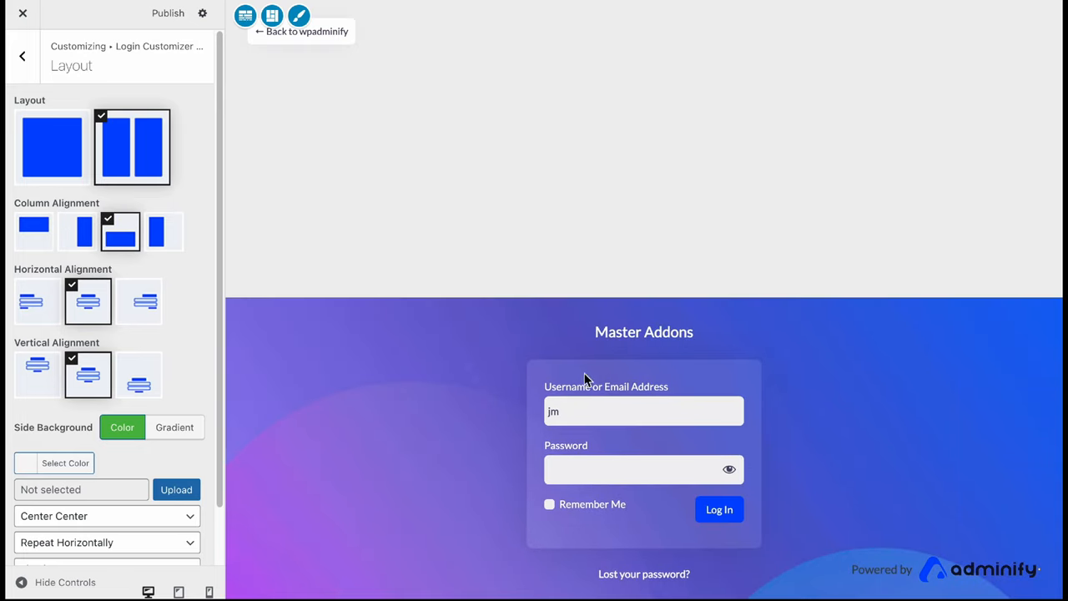
mouse_move(469, 316)
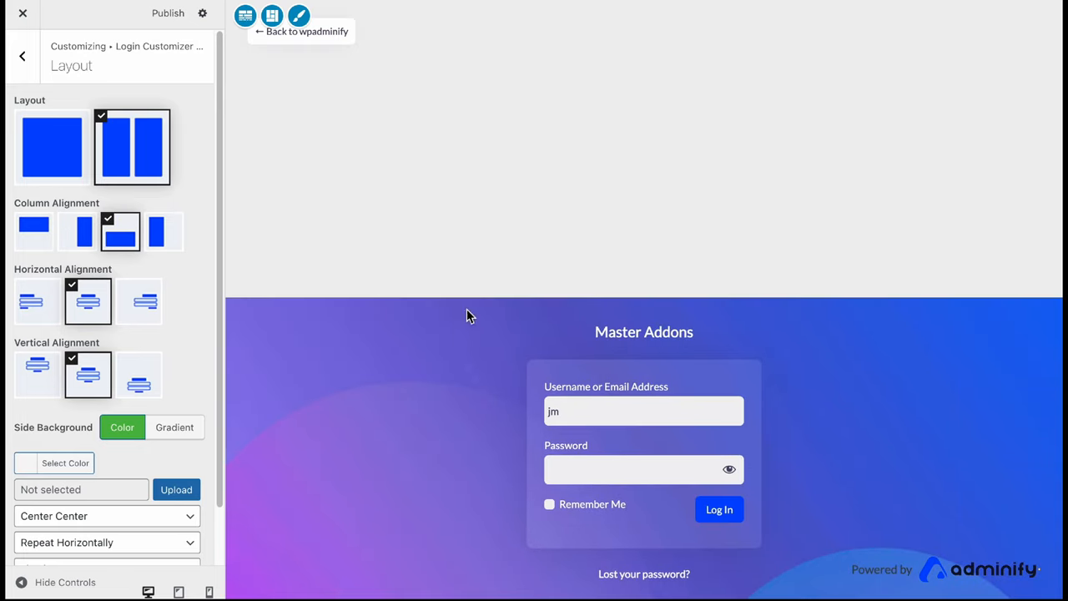
mouse_move(203, 250)
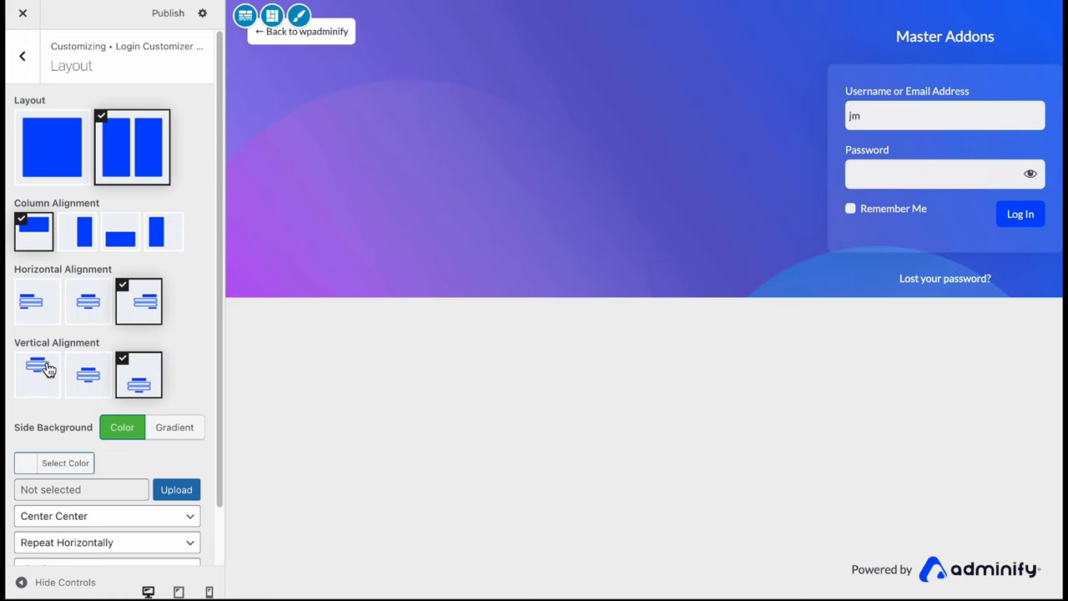
click(87, 300)
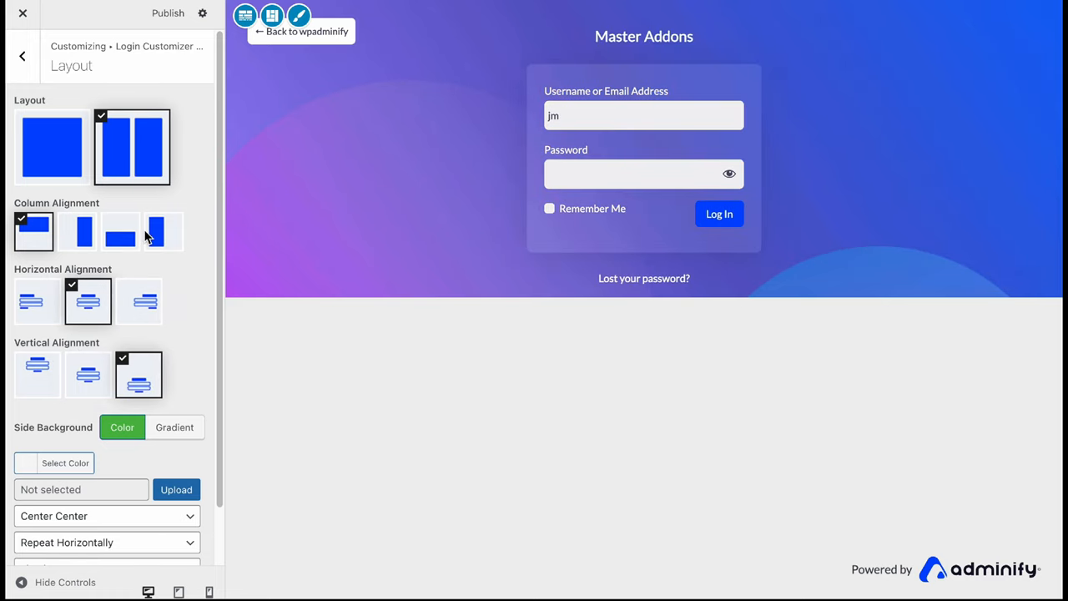
click(121, 230)
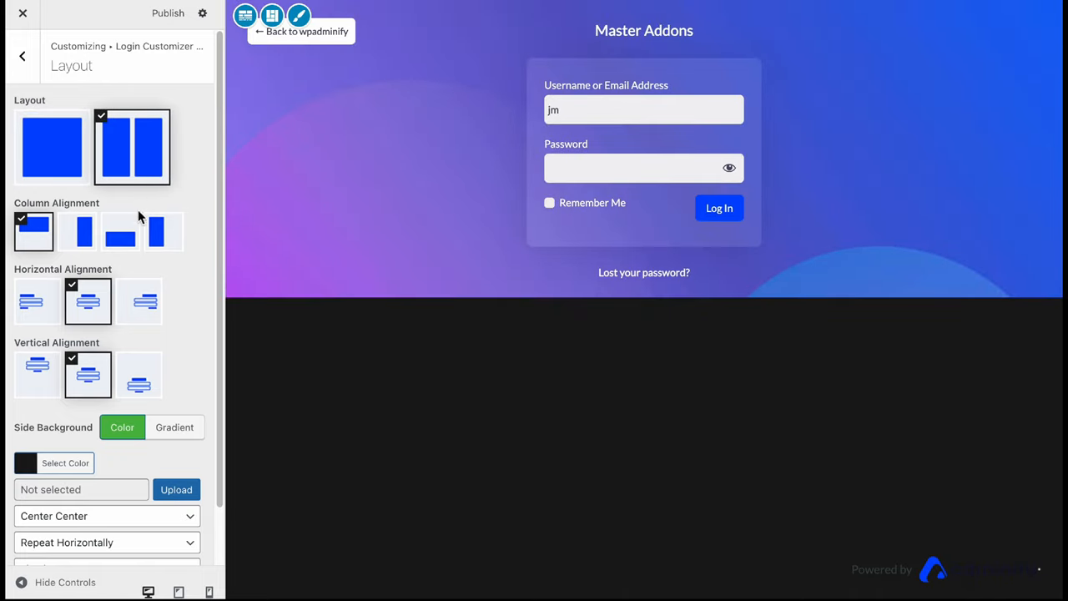
Fill the Side Background with a grey-to-green gradient
scroll(down, 3)
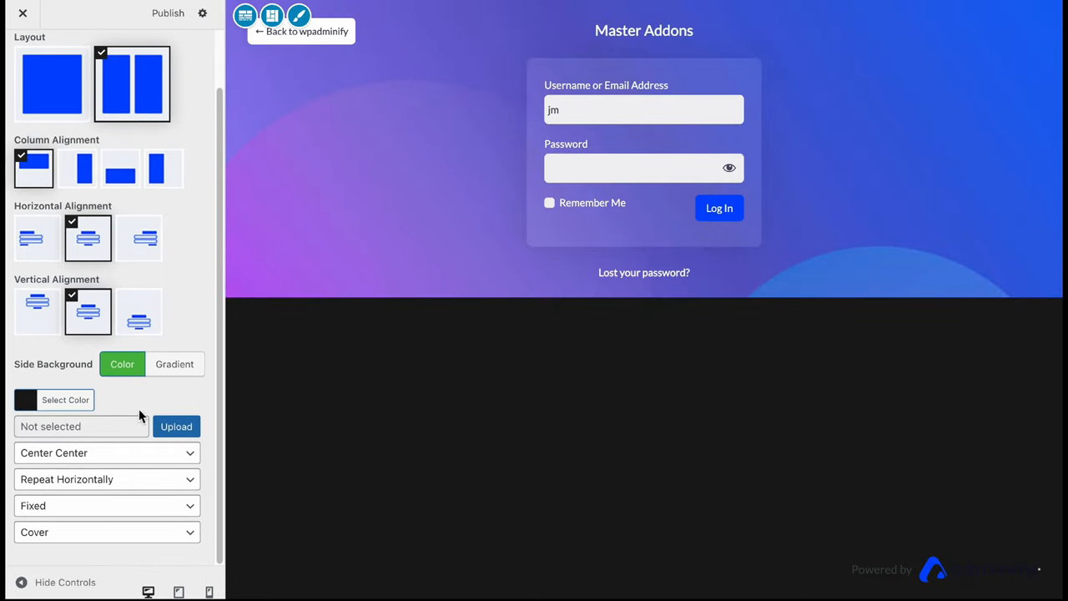
click(176, 364)
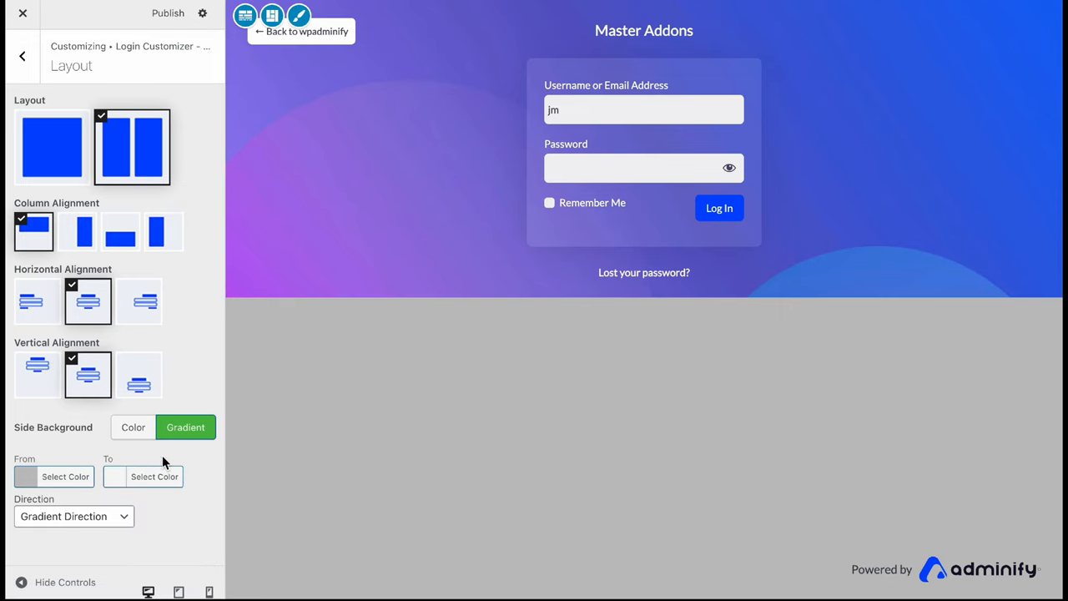
click(154, 477)
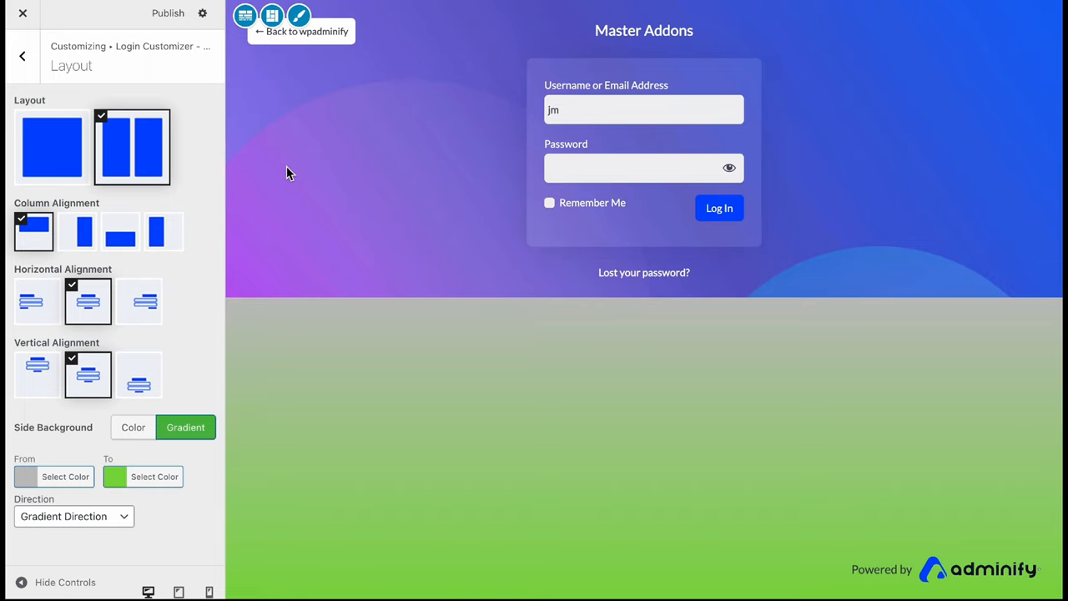
mouse_move(340, 197)
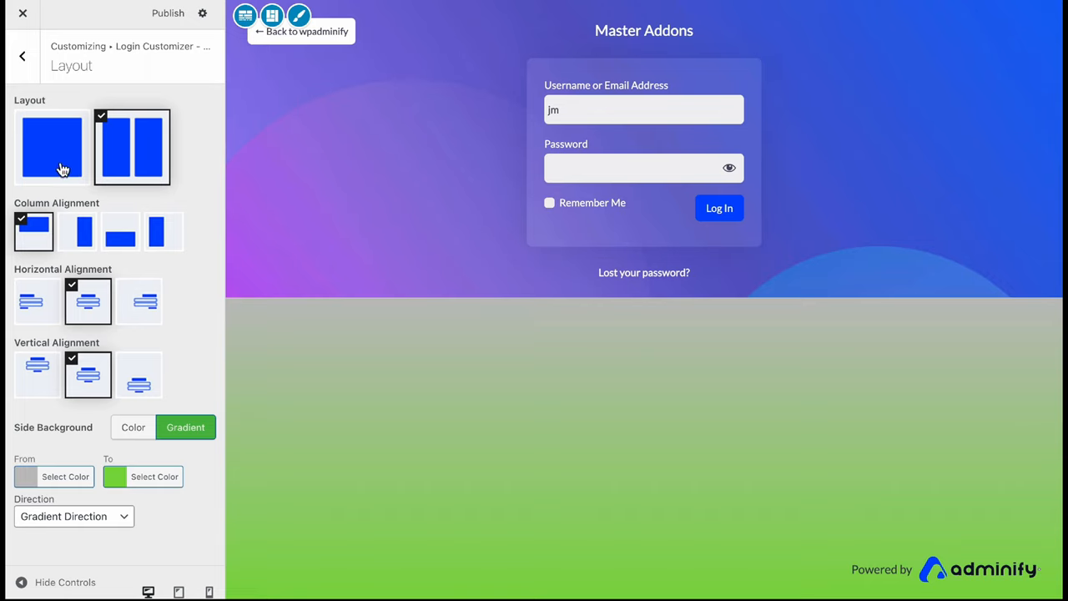
Set Side Background to a solid Color and clear it, restoring the default page background
click(52, 147)
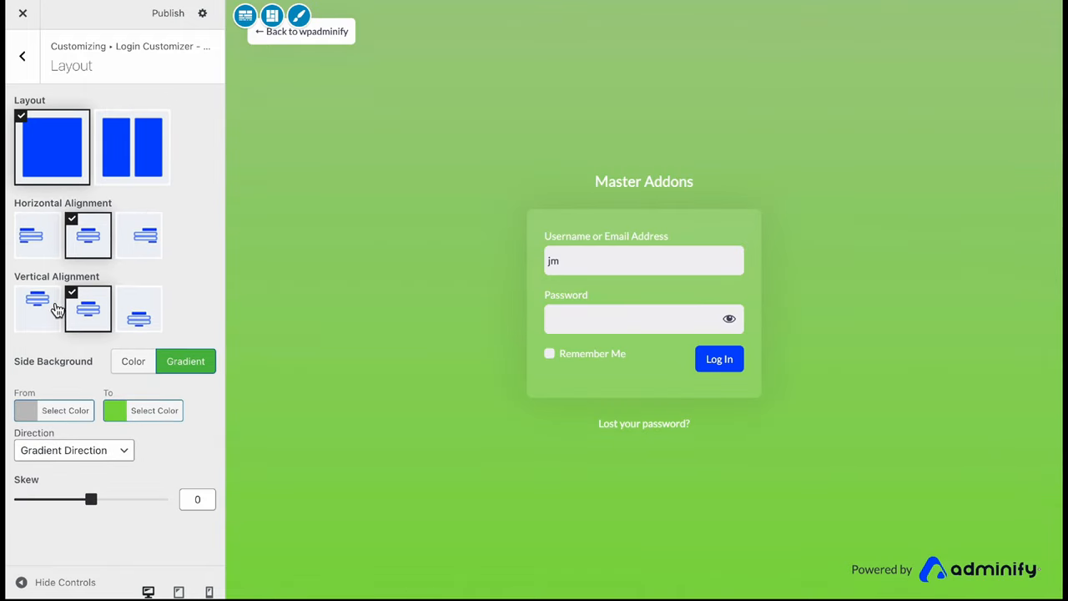
click(122, 360)
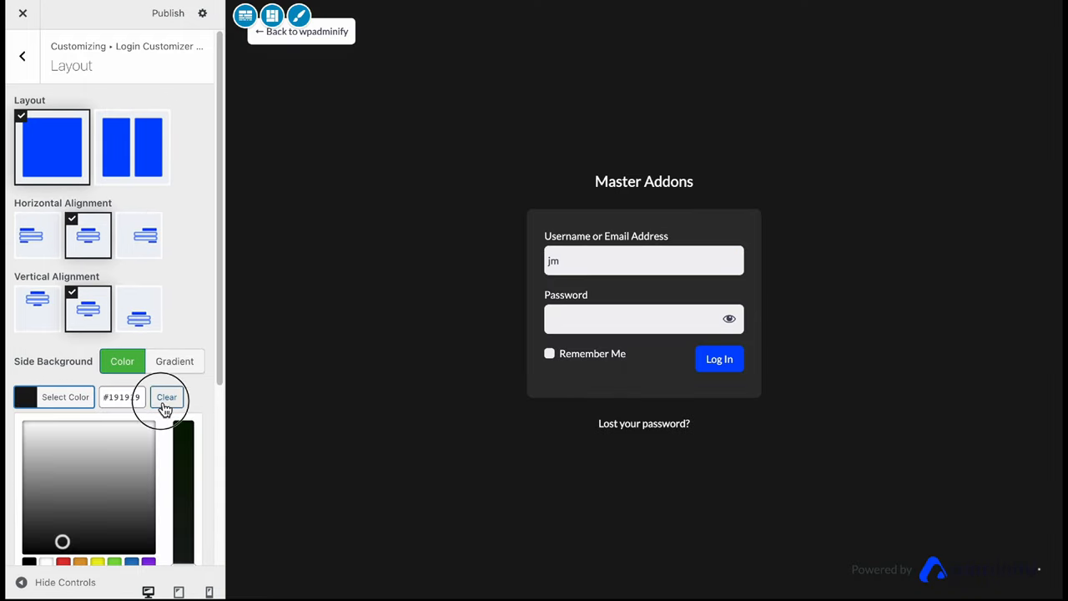
click(167, 397)
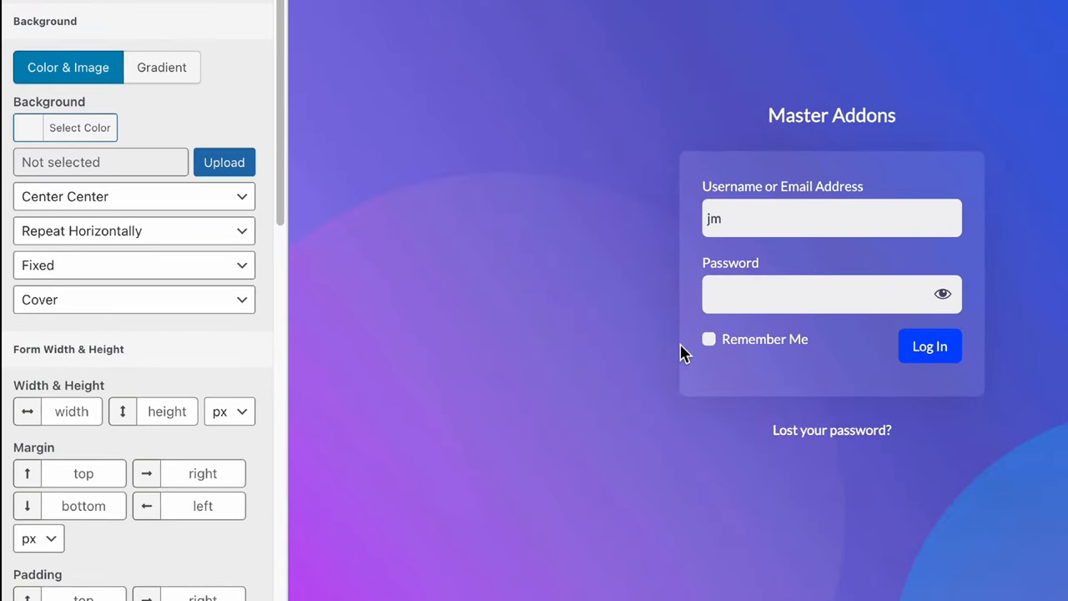
mouse_move(65, 133)
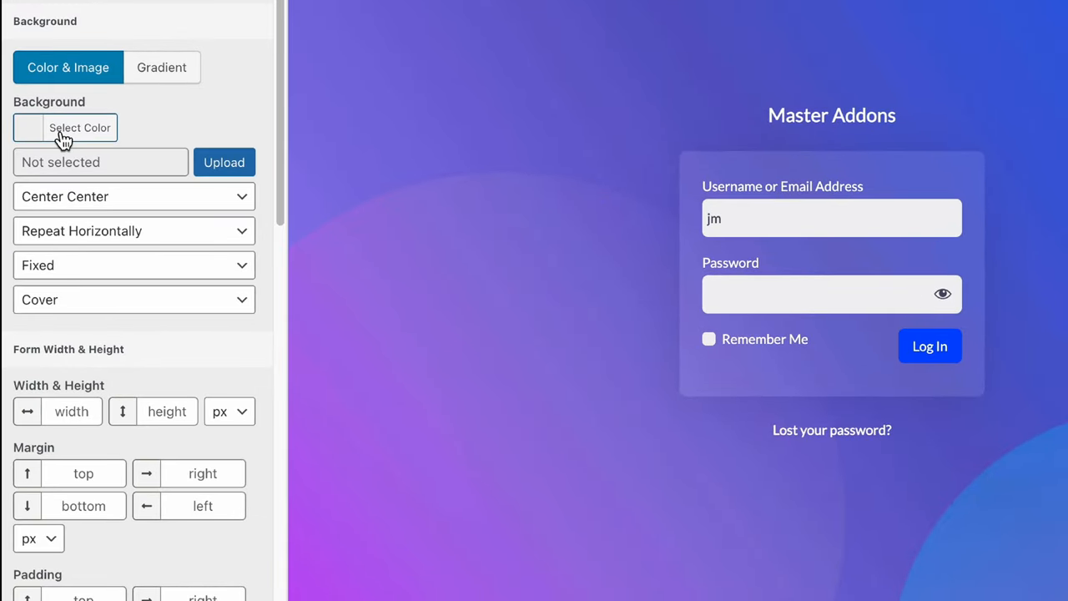
Give the form a gradient background and a 500 width by 300 height in pixels
click(80, 127)
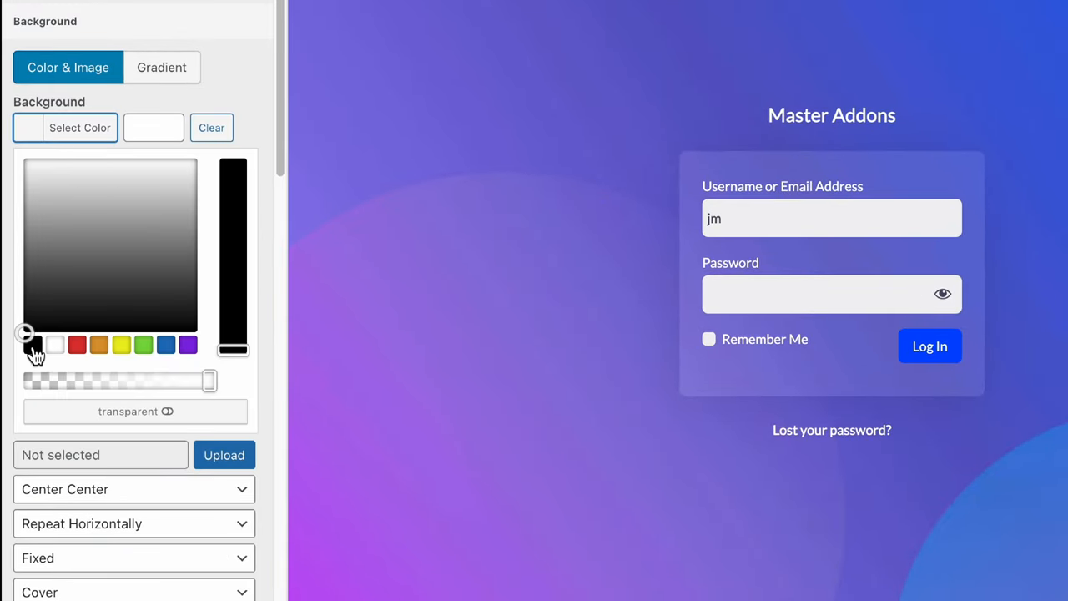
click(33, 343)
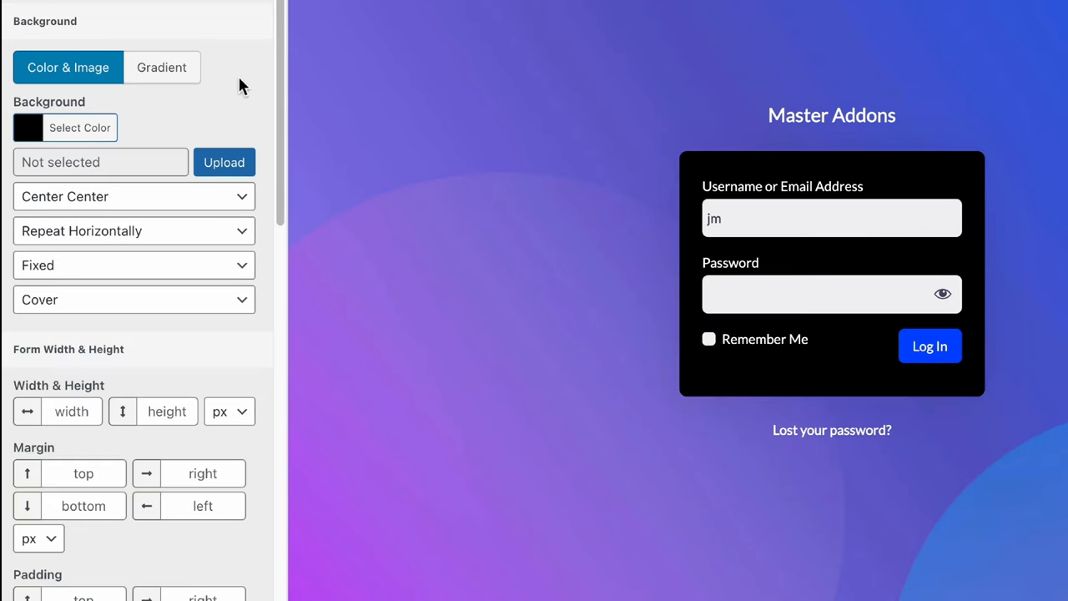
click(162, 67)
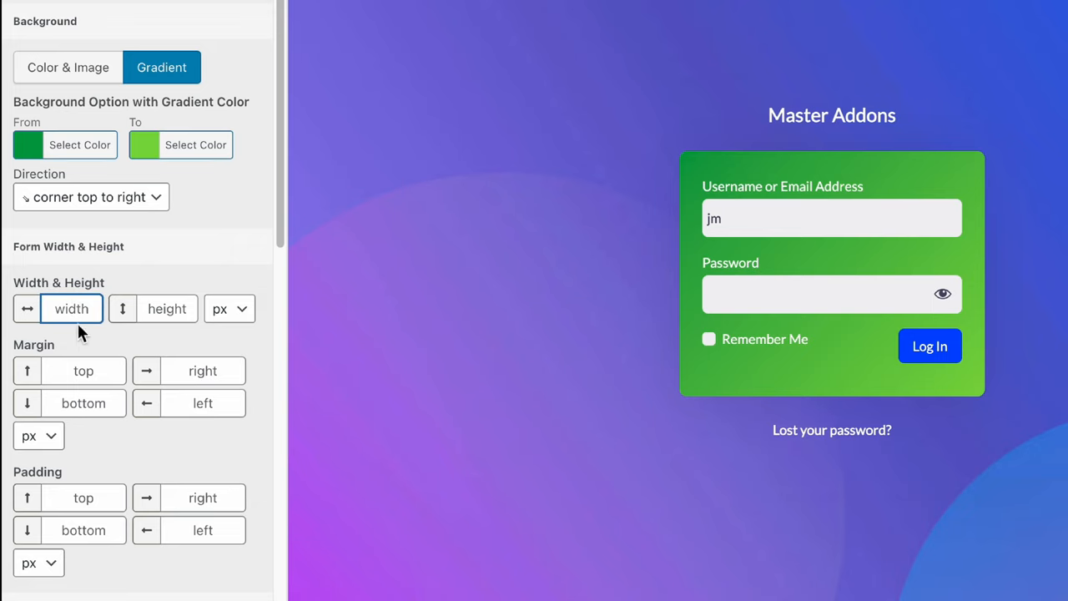
text(500)
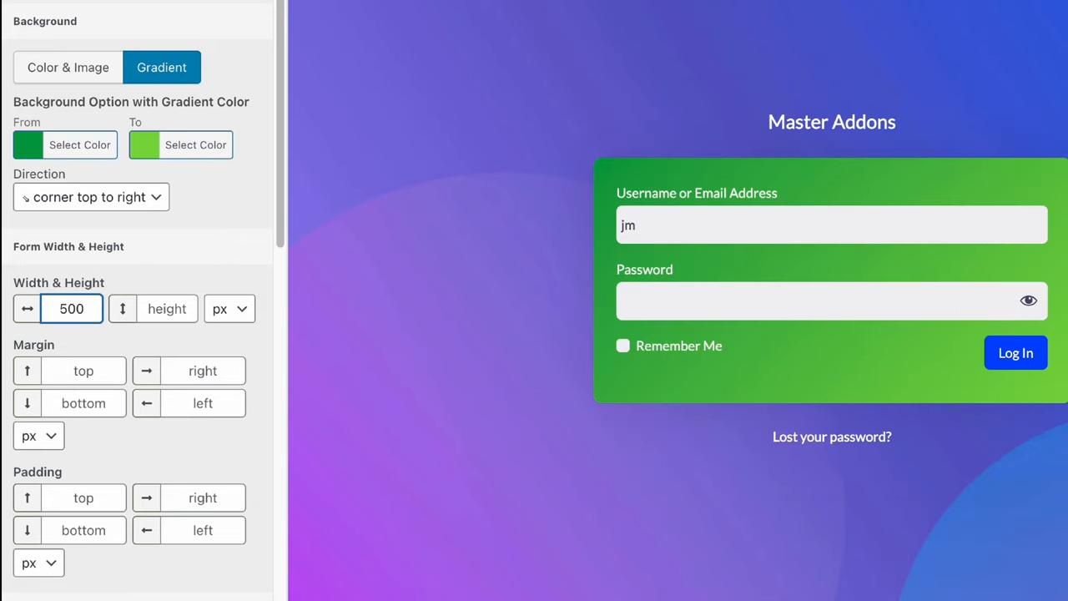
click(167, 308)
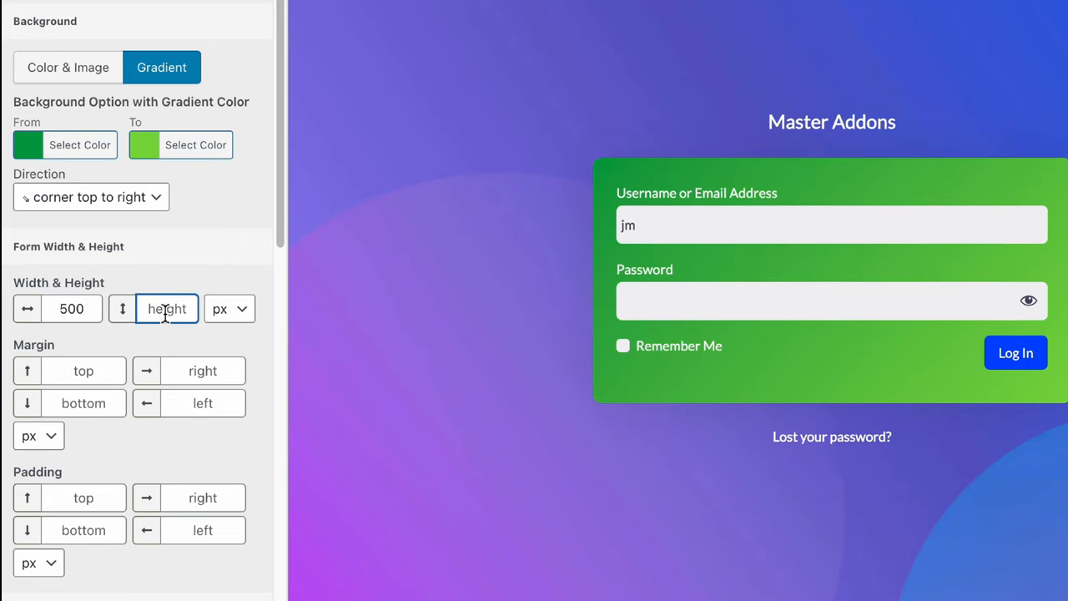
text(300)
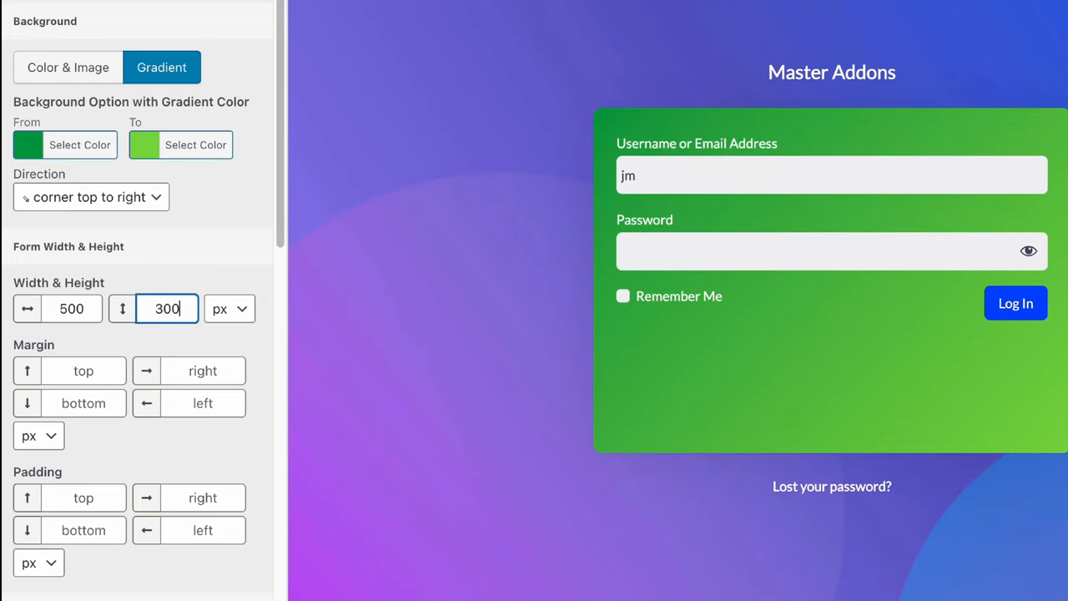
mouse_move(187, 359)
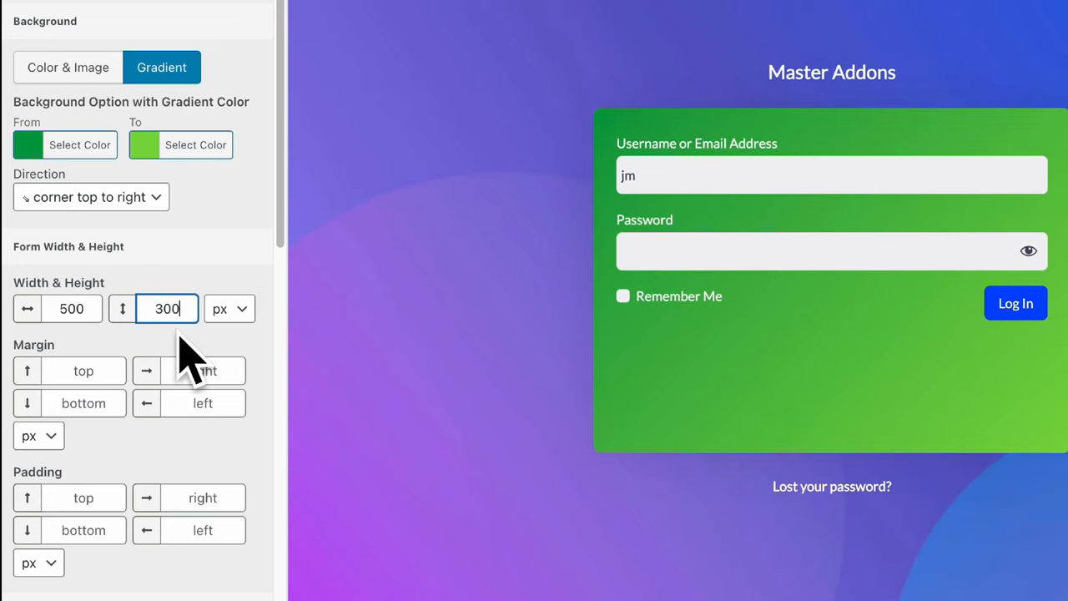
Give the form an orange Box Shadow: Horizontal 45, Vertical 77, Blur 60, Spread 55
scroll(down, 3)
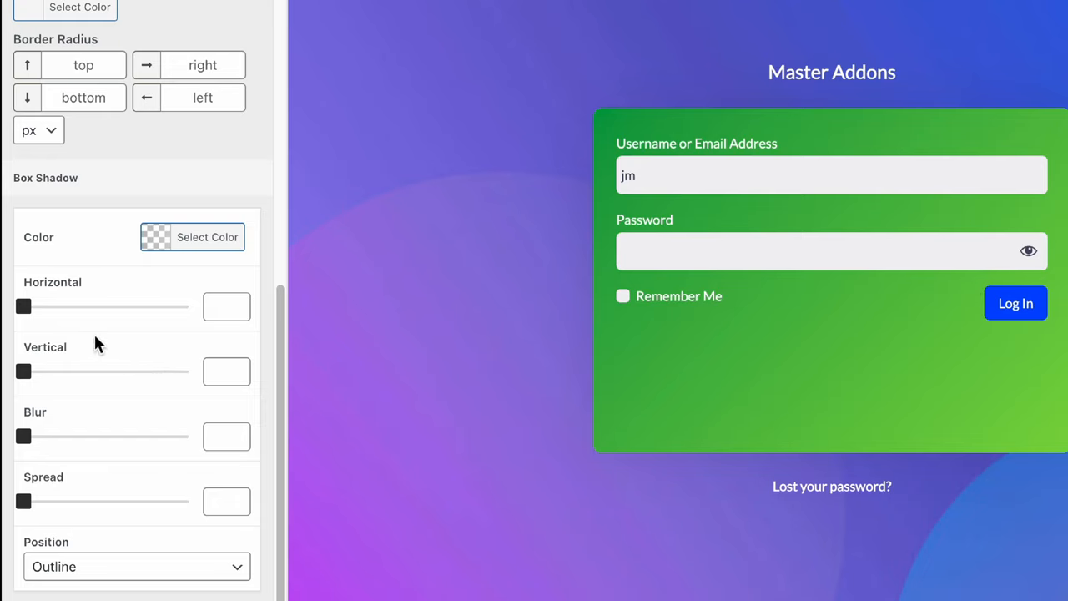
click(207, 237)
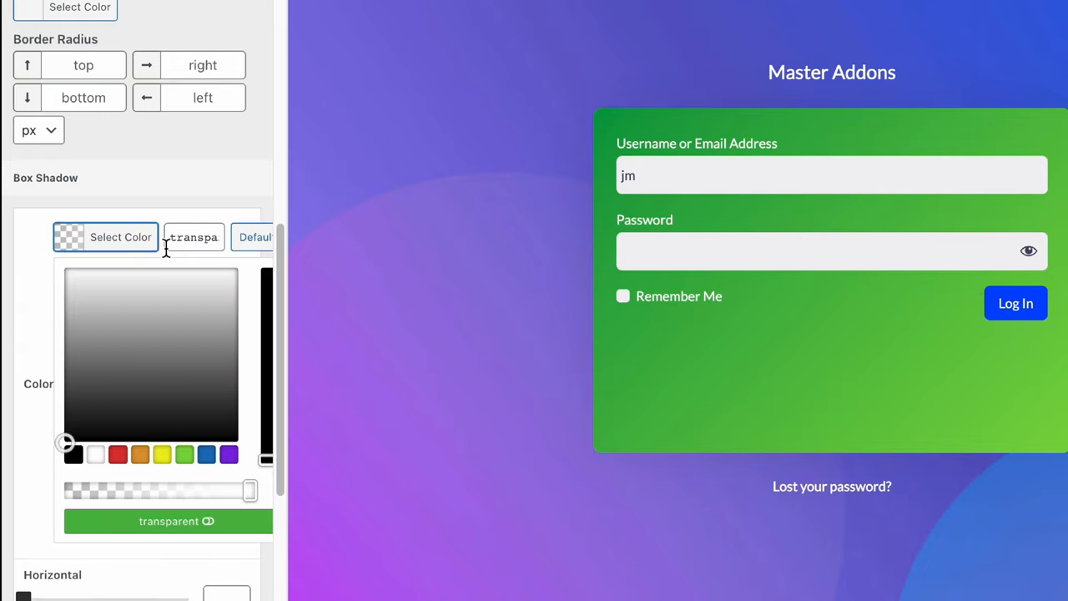
click(140, 454)
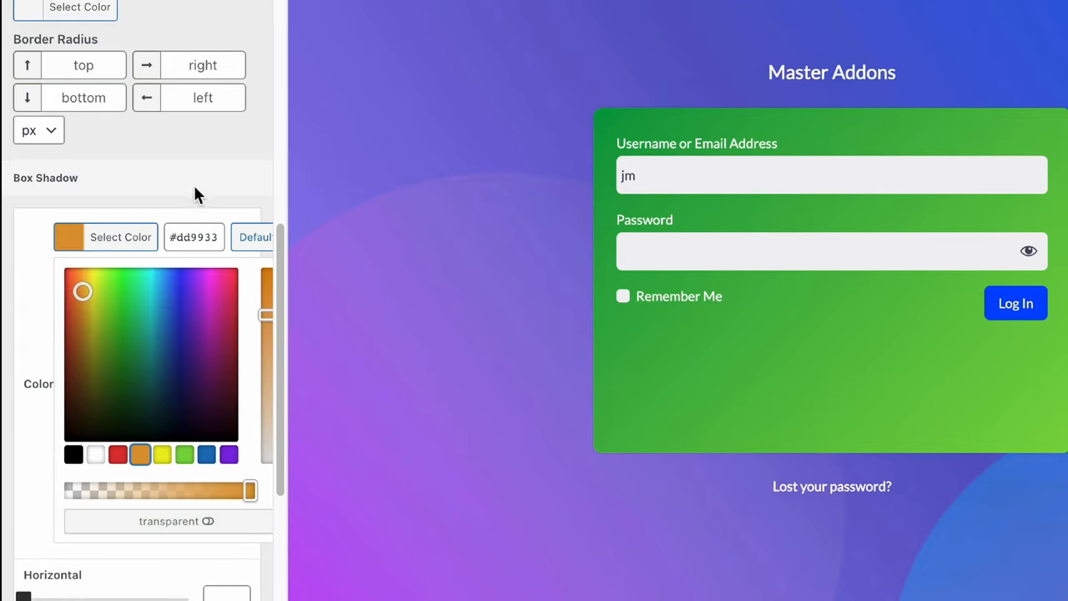
click(120, 237)
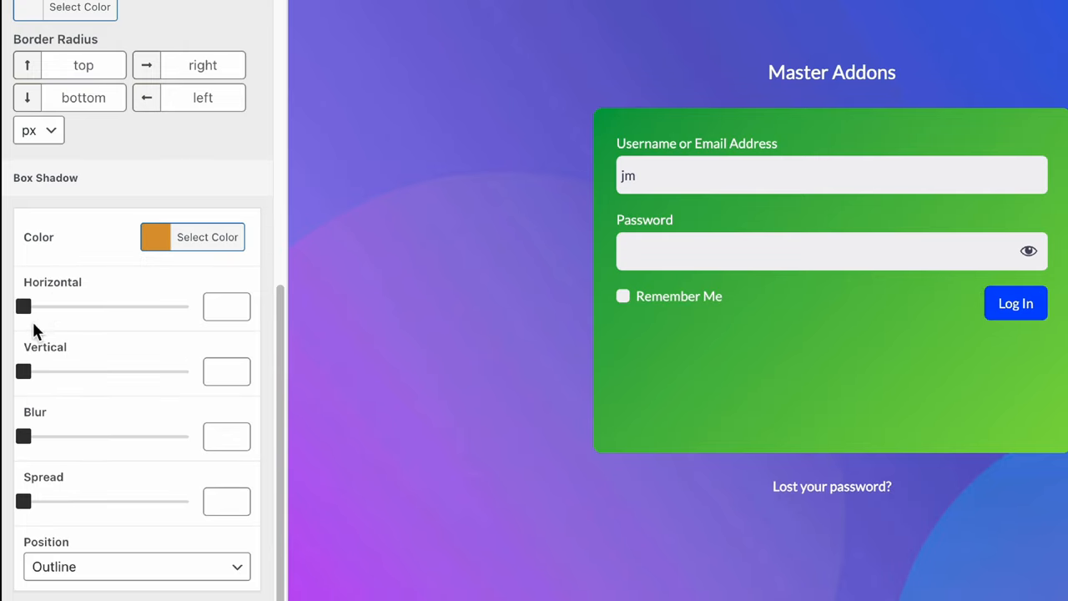
drag(23, 307, 99, 308)
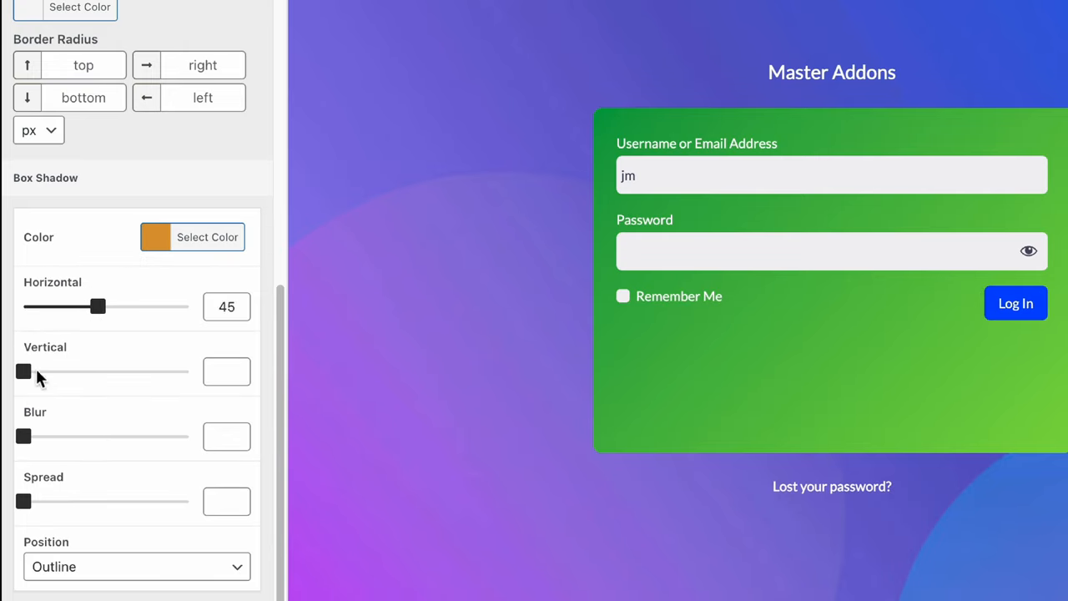
drag(24, 370, 150, 371)
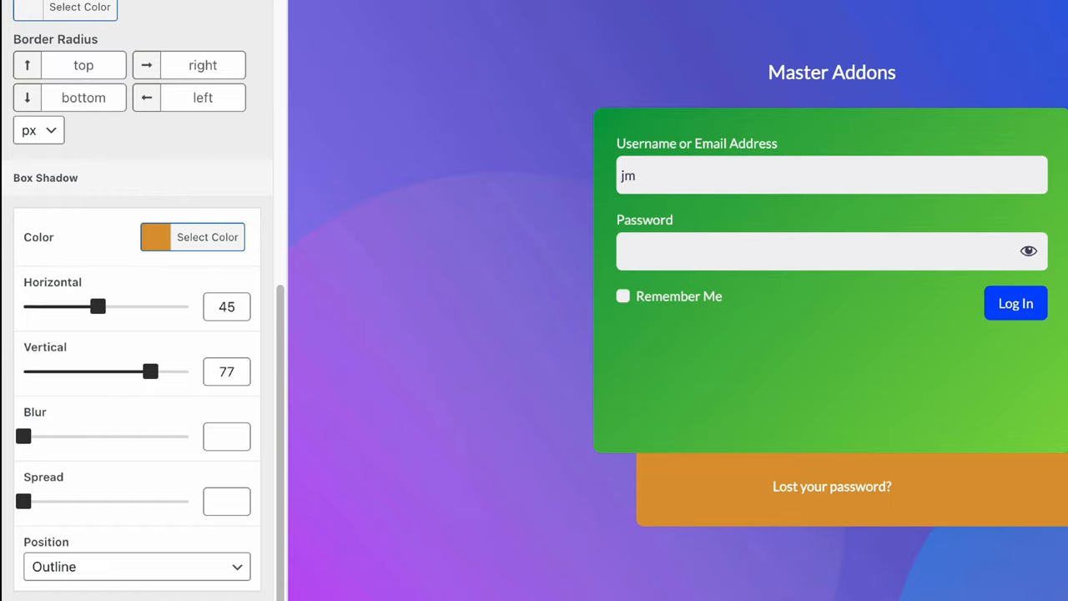
drag(23, 436, 87, 435)
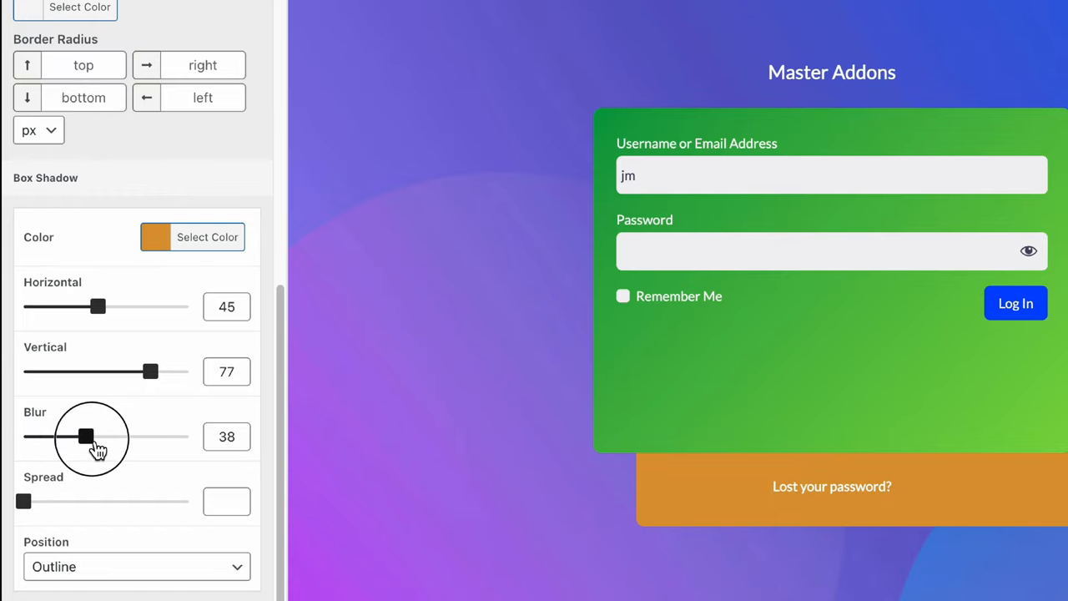
drag(86, 435, 124, 435)
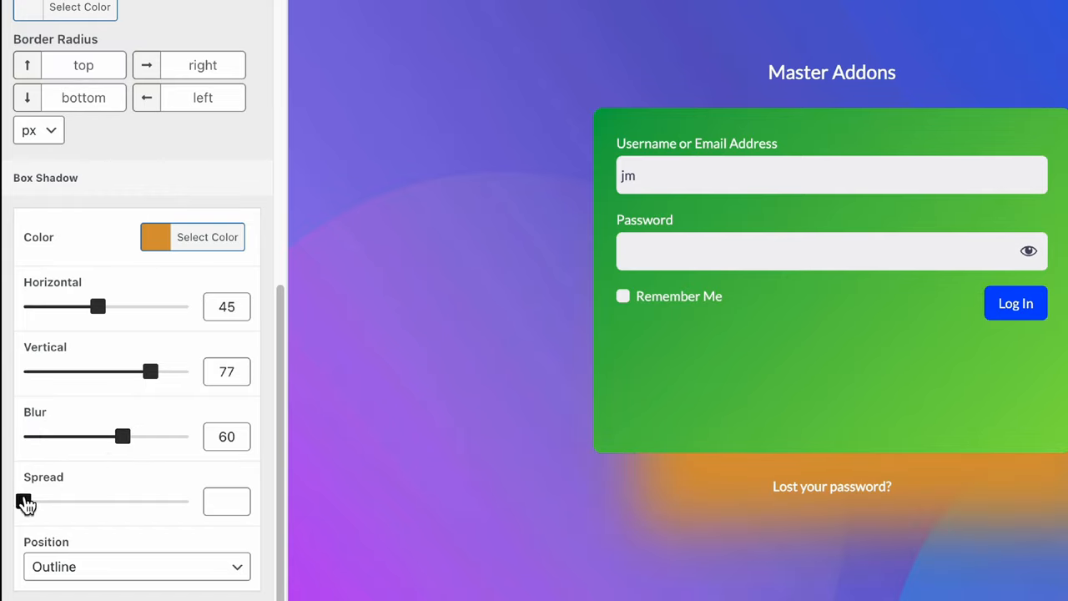
drag(23, 501, 114, 500)
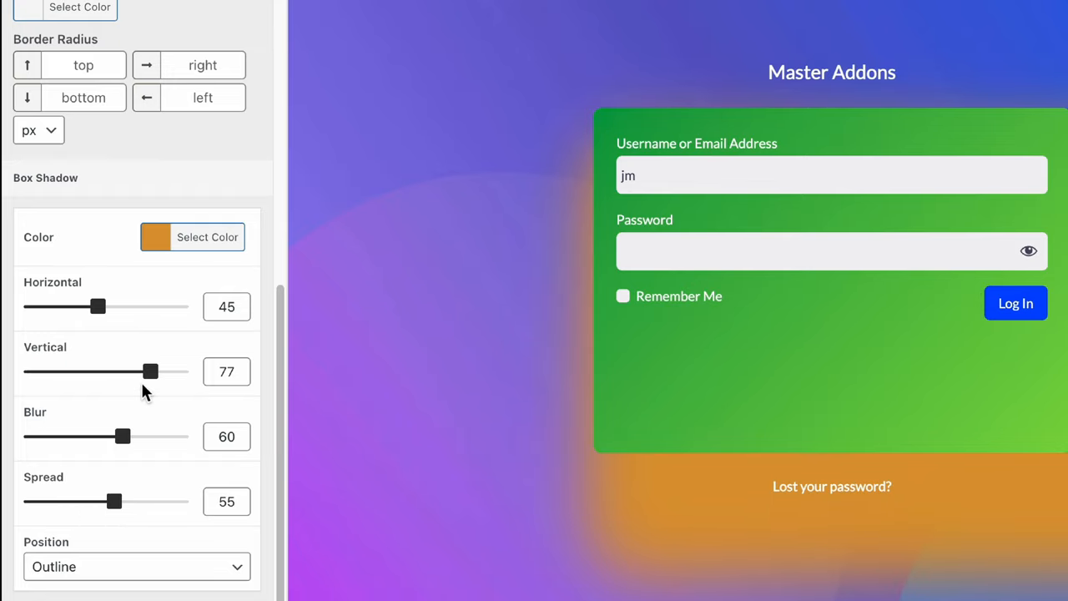
click(207, 237)
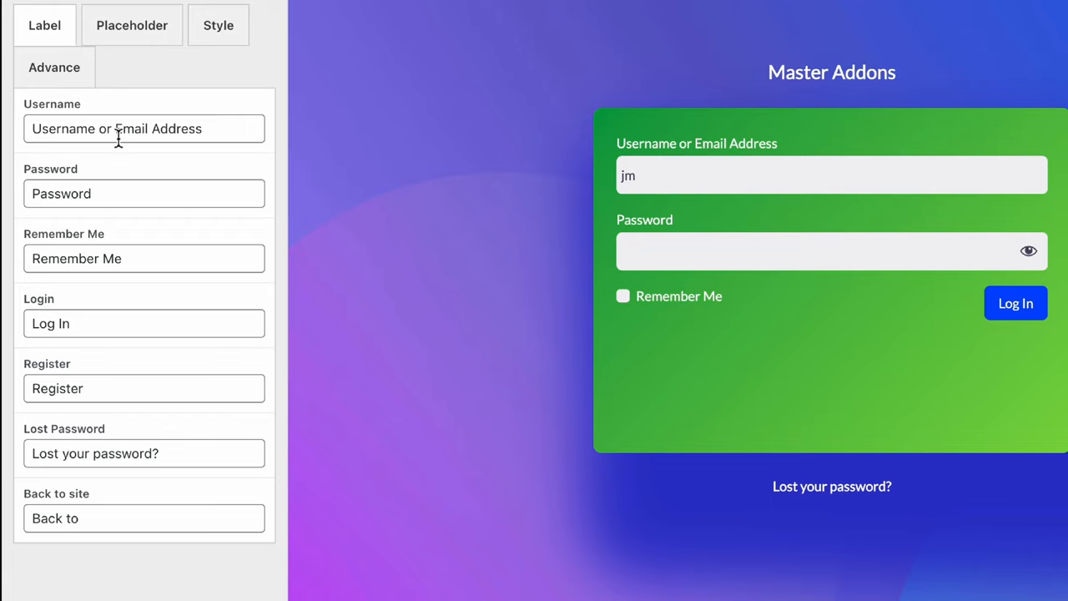
Relabel the username field as 'Input Username'
double_click(130, 129)
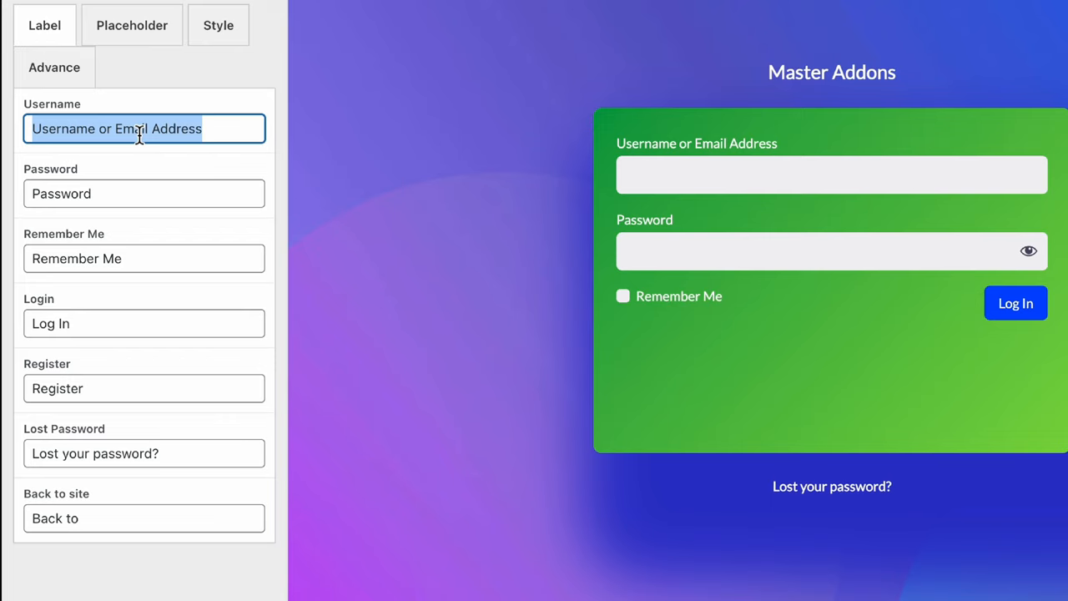
text(Input U)
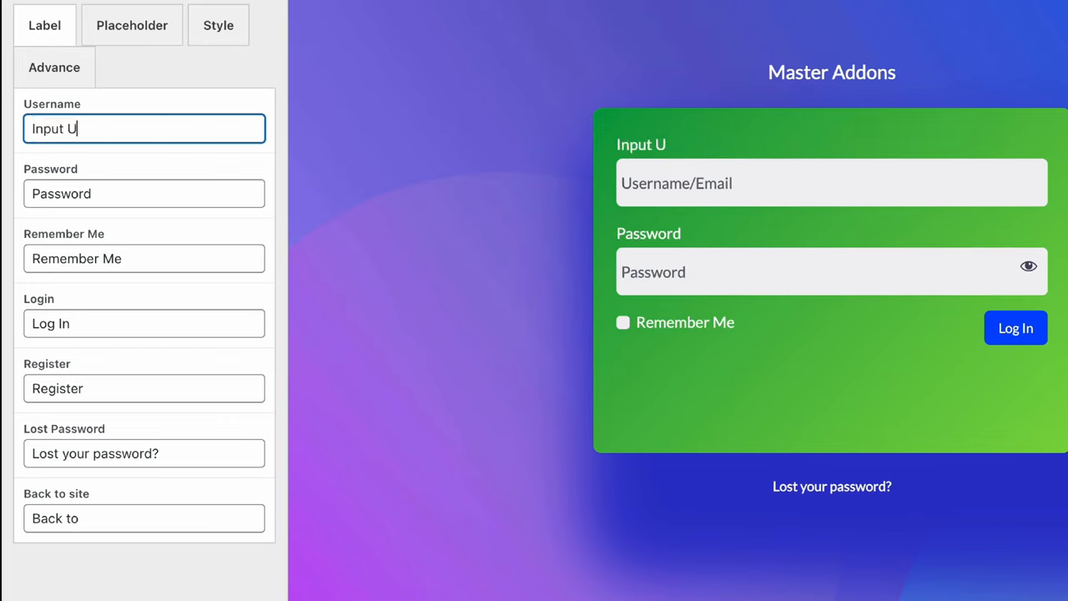
text(sername)
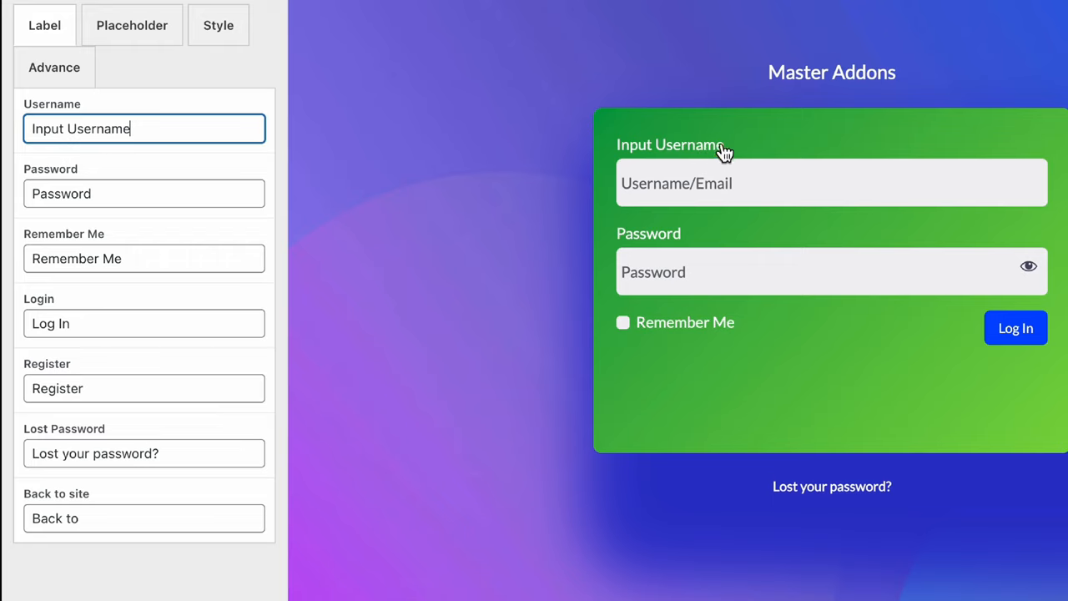
mouse_move(137, 184)
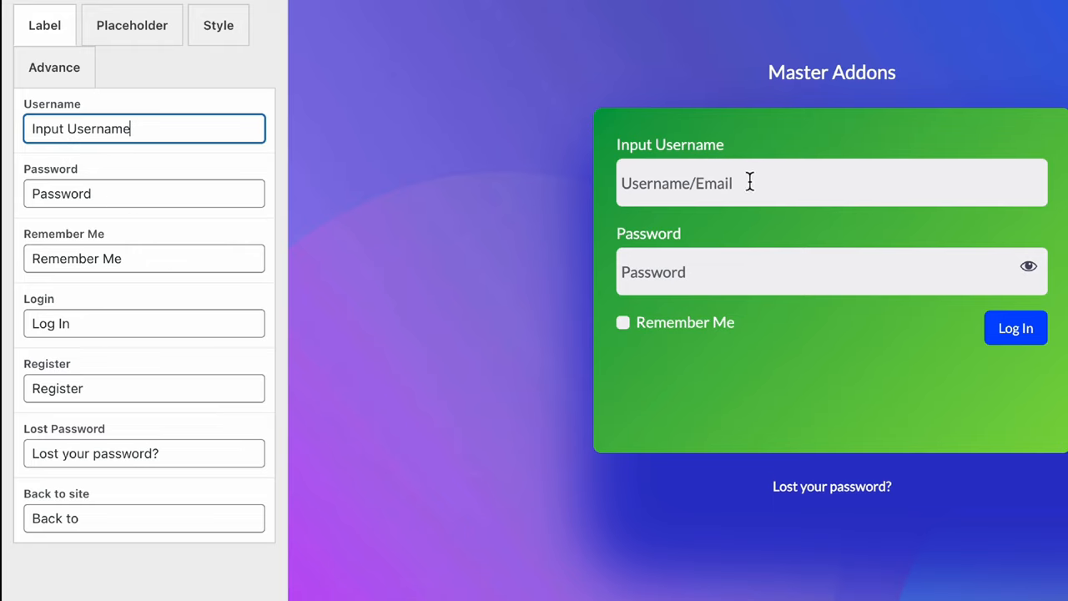
Set placeholders 'Type Your Username Here' and 'What's Your PAssword?' for the login fields
click(132, 25)
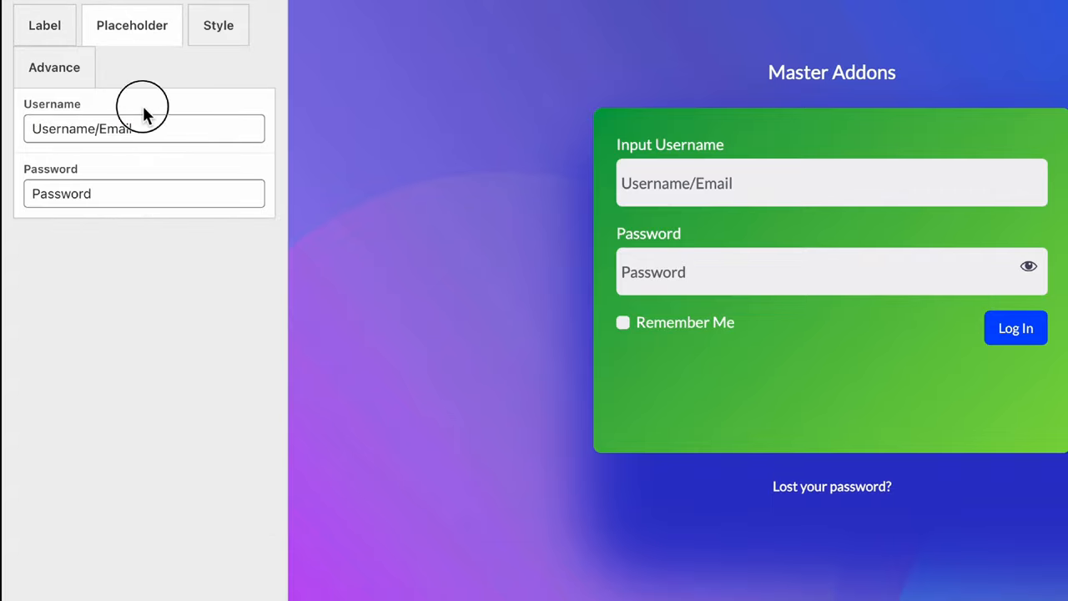
click(143, 129)
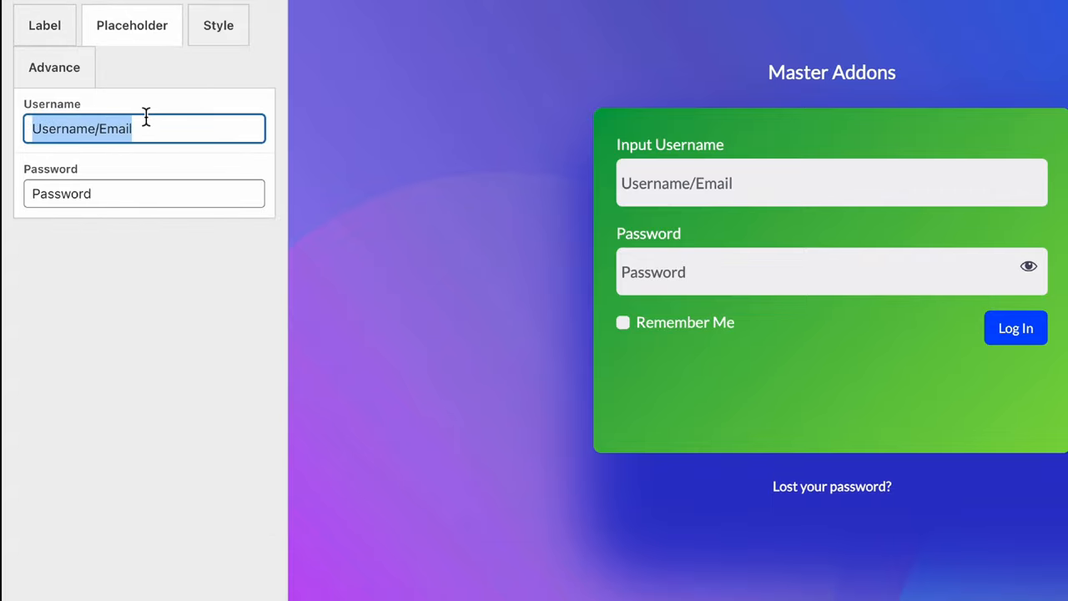
text(Type)
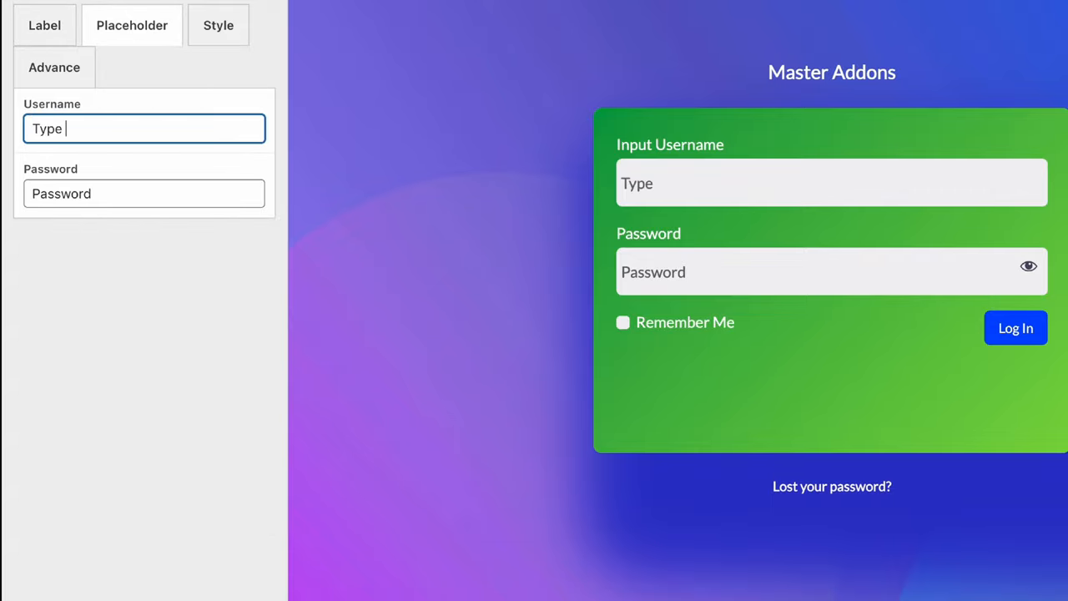
text(Your Username Here)
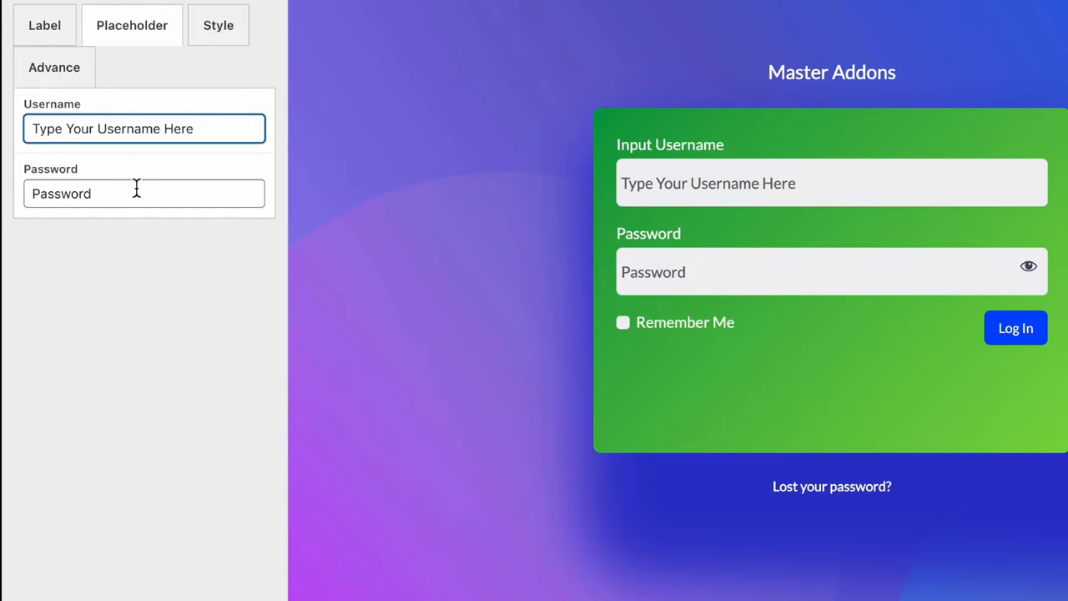
text(What's Your PA)
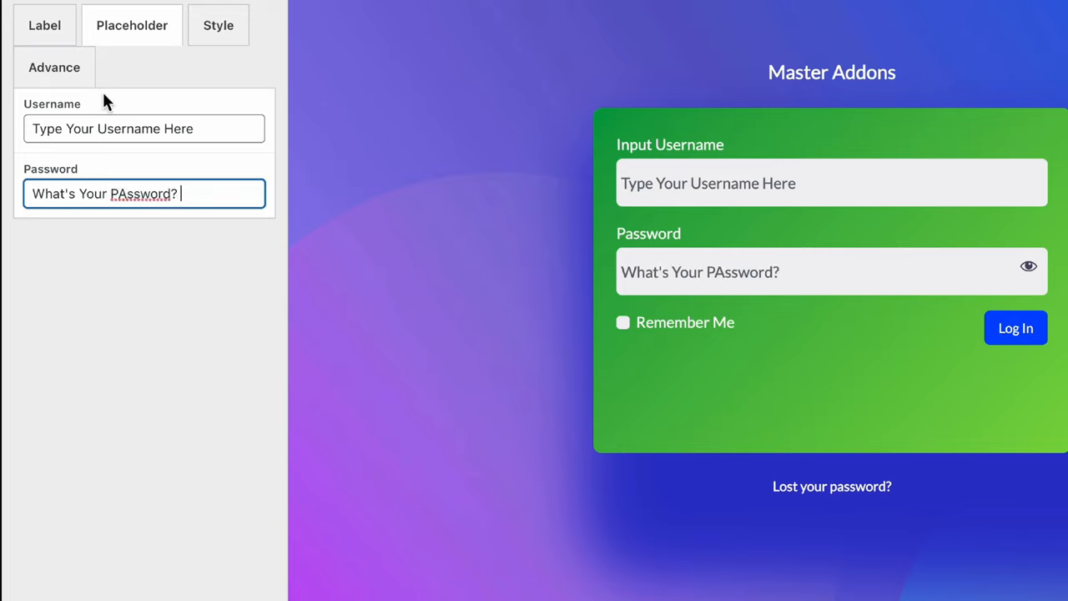
Raise the label font size, make the input fields taller and enlarge the field text
click(217, 25)
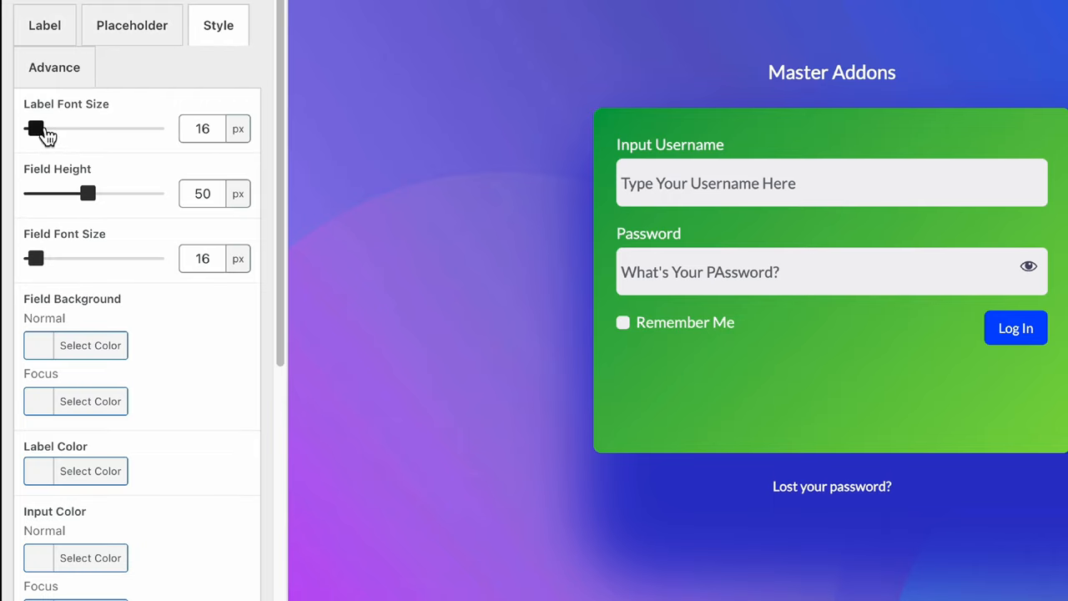
drag(35, 129, 54, 129)
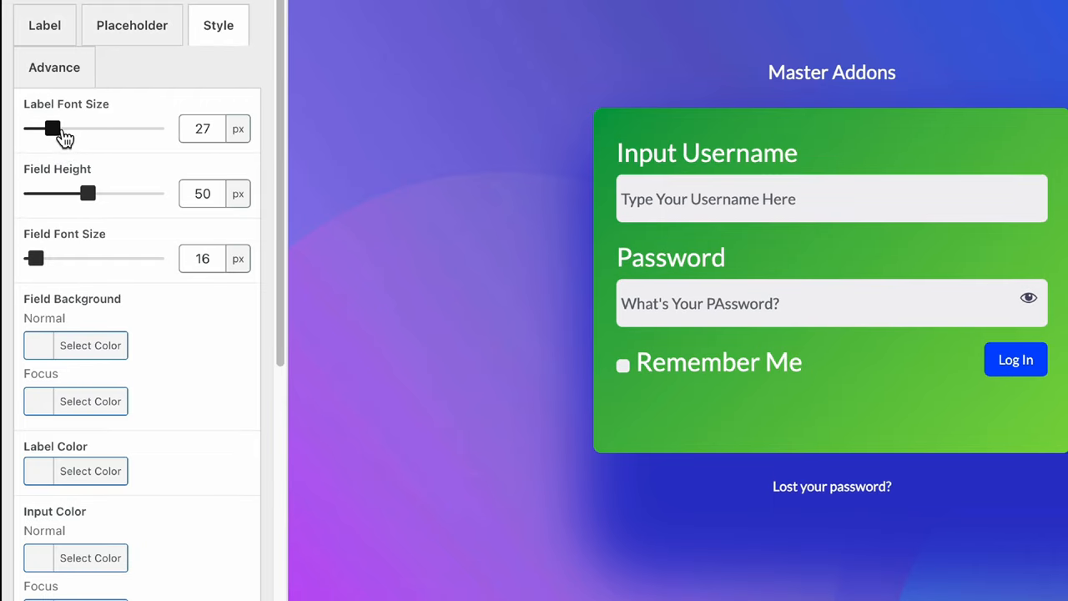
drag(90, 193, 52, 194)
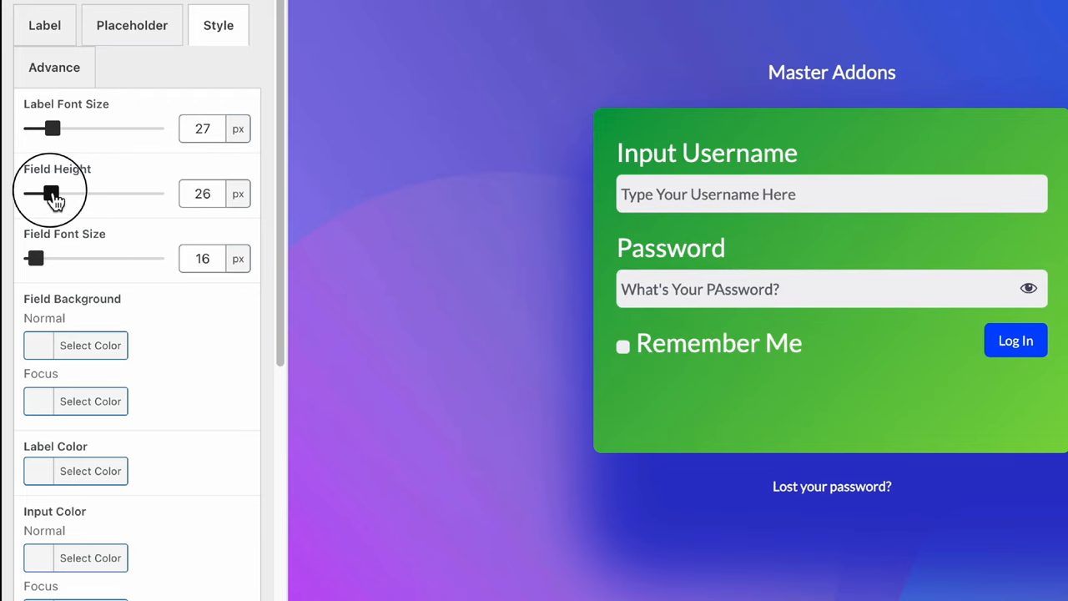
drag(52, 194, 133, 194)
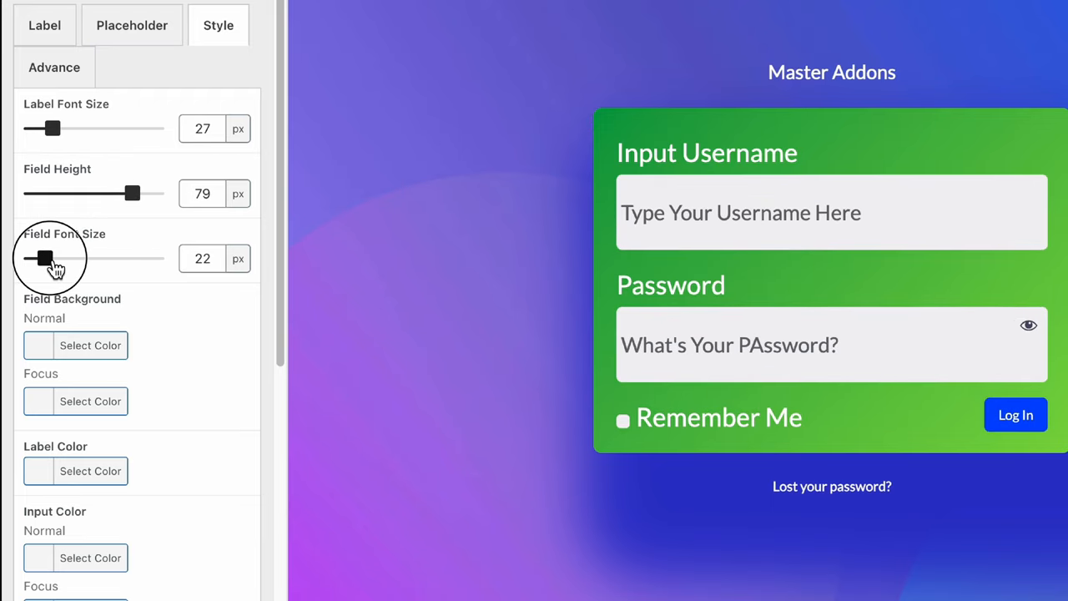
drag(45, 257, 50, 253)
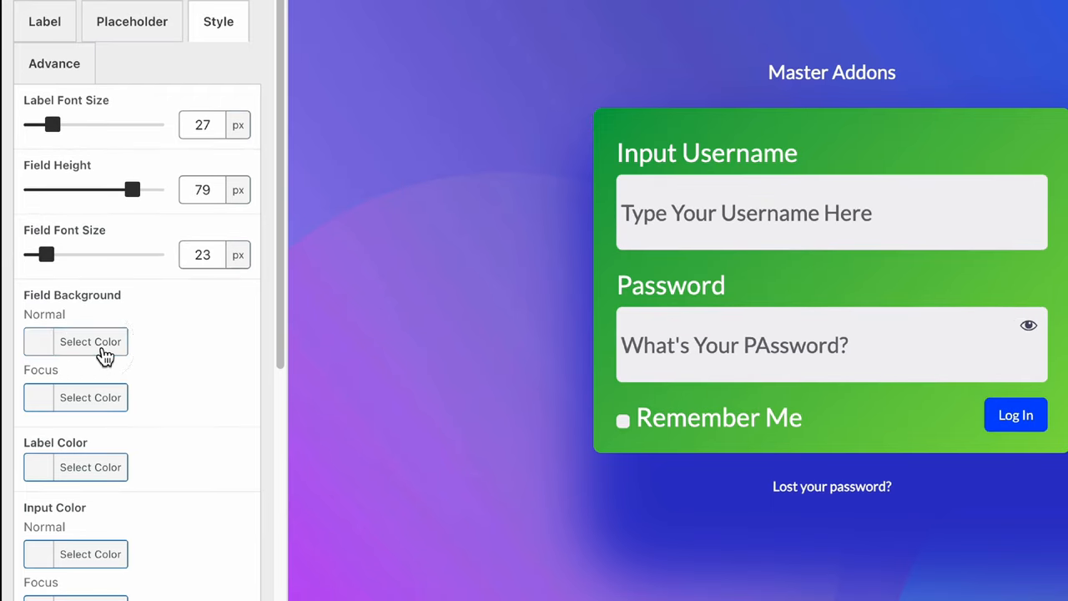
Give the fields a dark background with green focus colour and recolour the form labels
click(90, 342)
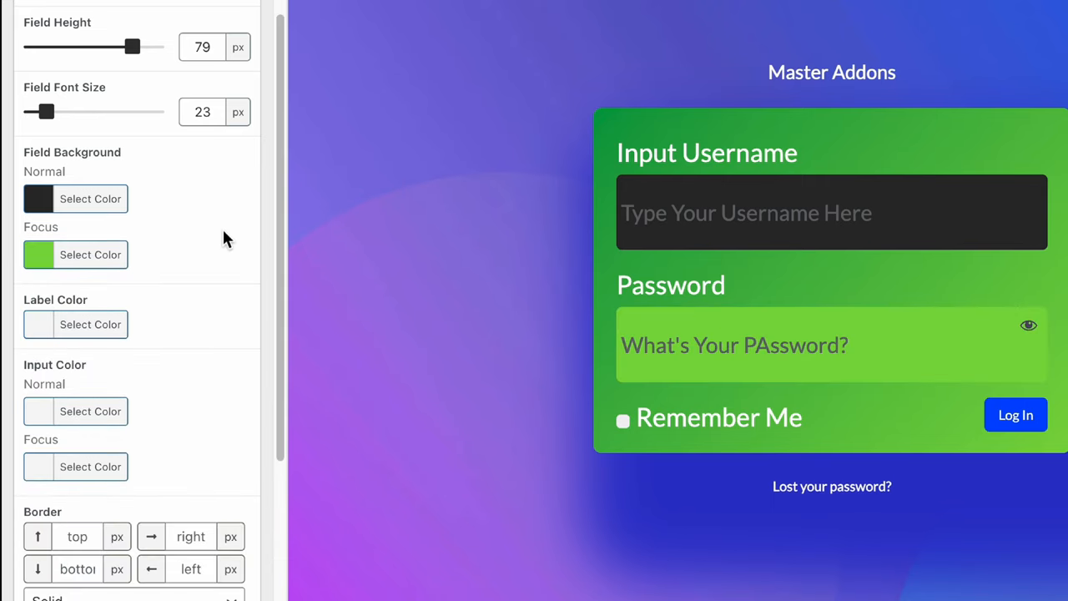
mouse_move(193, 211)
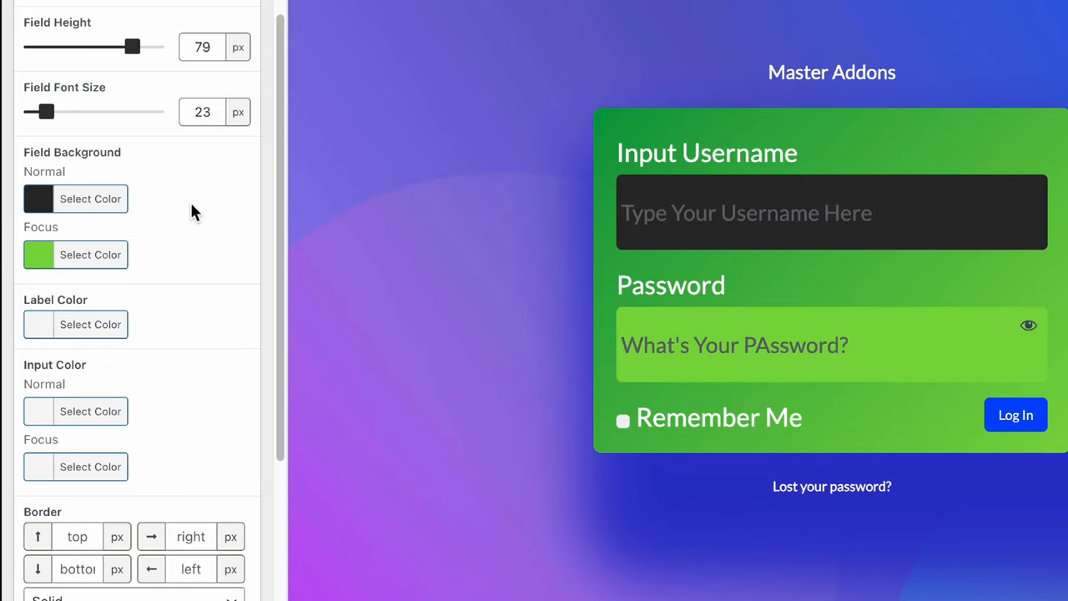
click(90, 324)
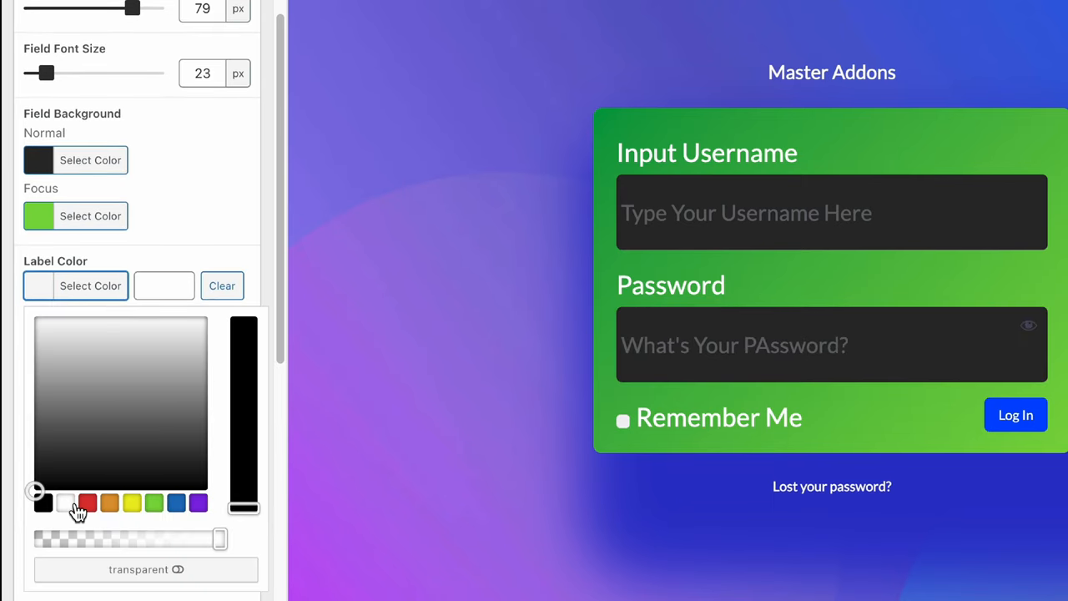
click(132, 502)
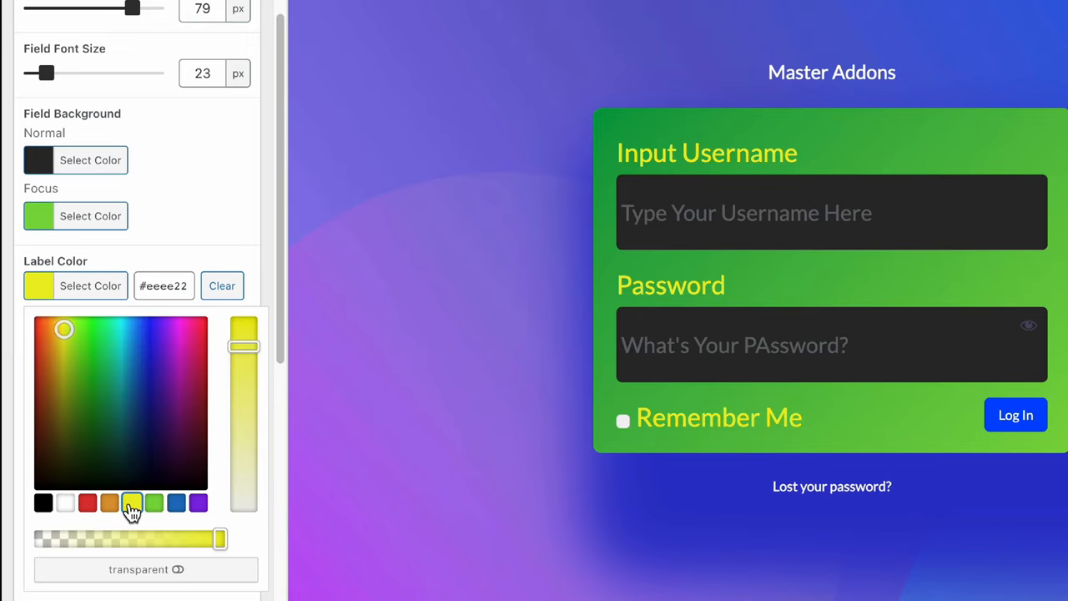
mouse_move(147, 365)
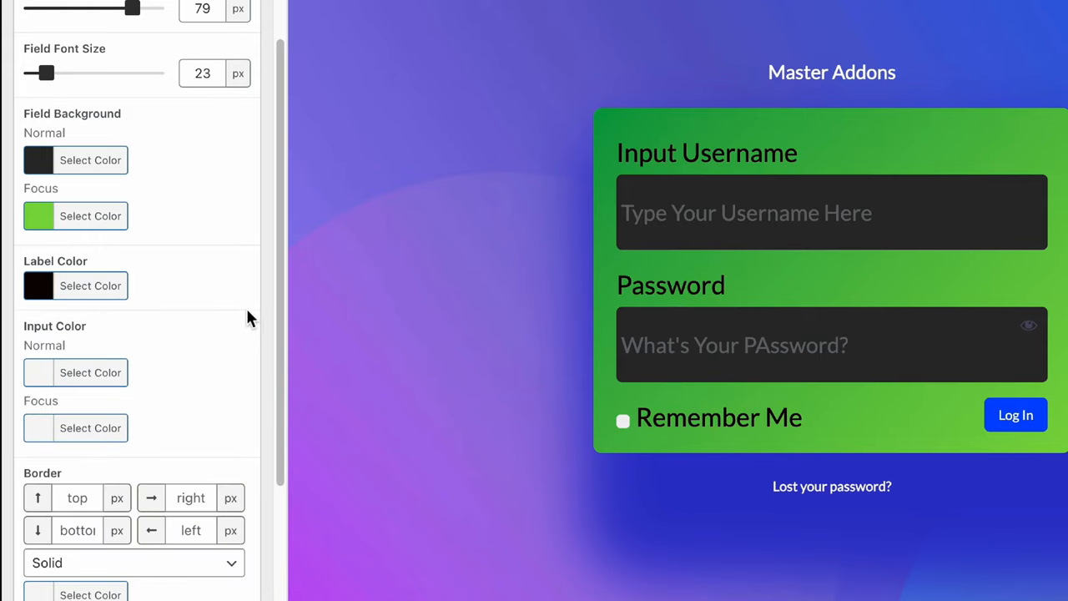
scroll(down, 3)
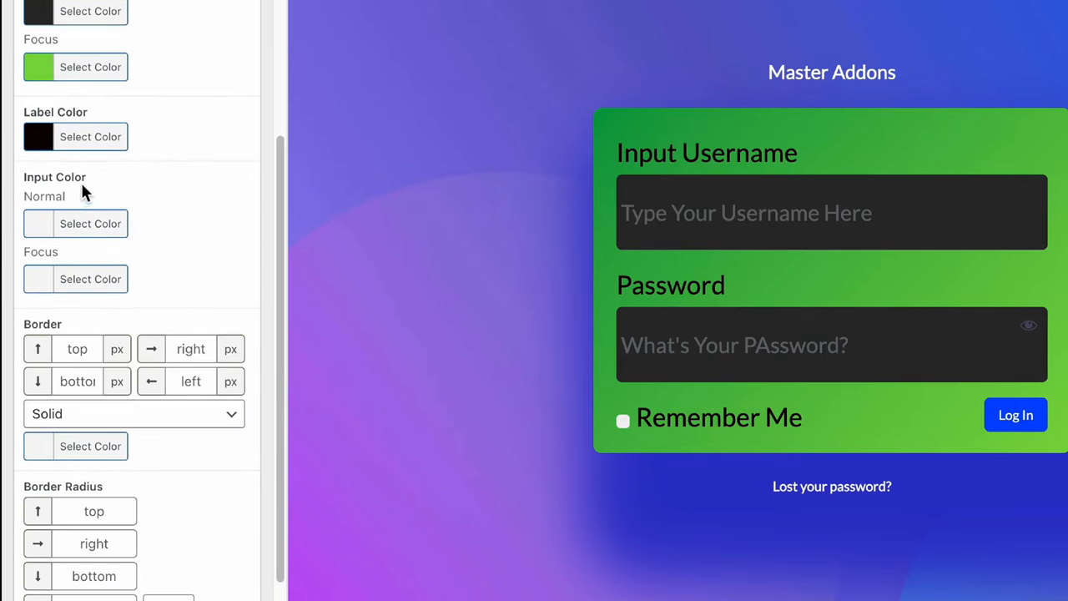
scroll(down, 3)
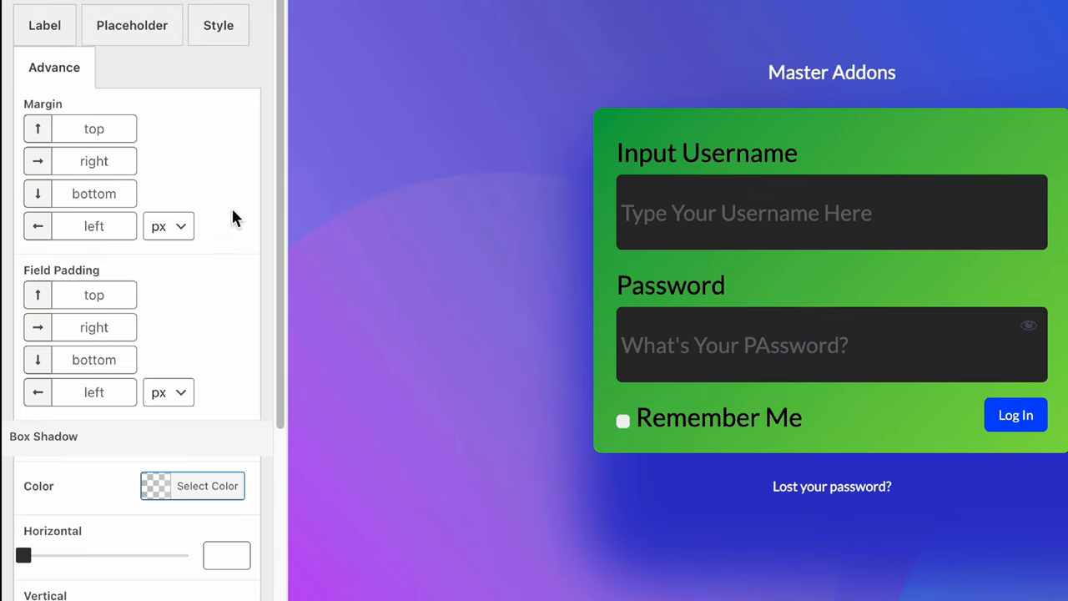
Enter Field Padding values of 20px top/right/bottom and the left padding for the login fields
scroll(down, 3)
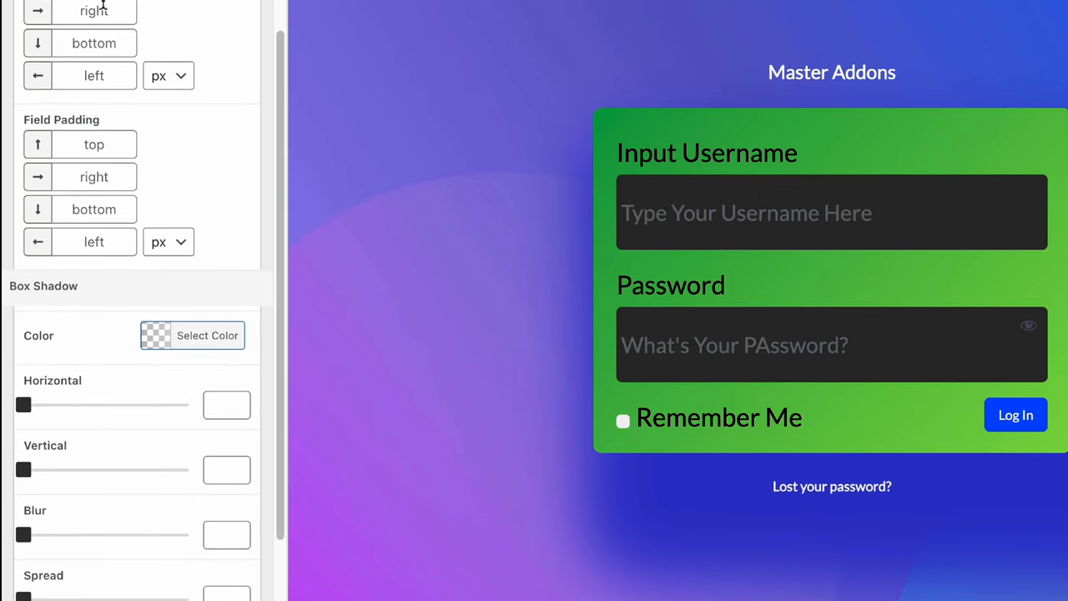
mouse_move(231, 203)
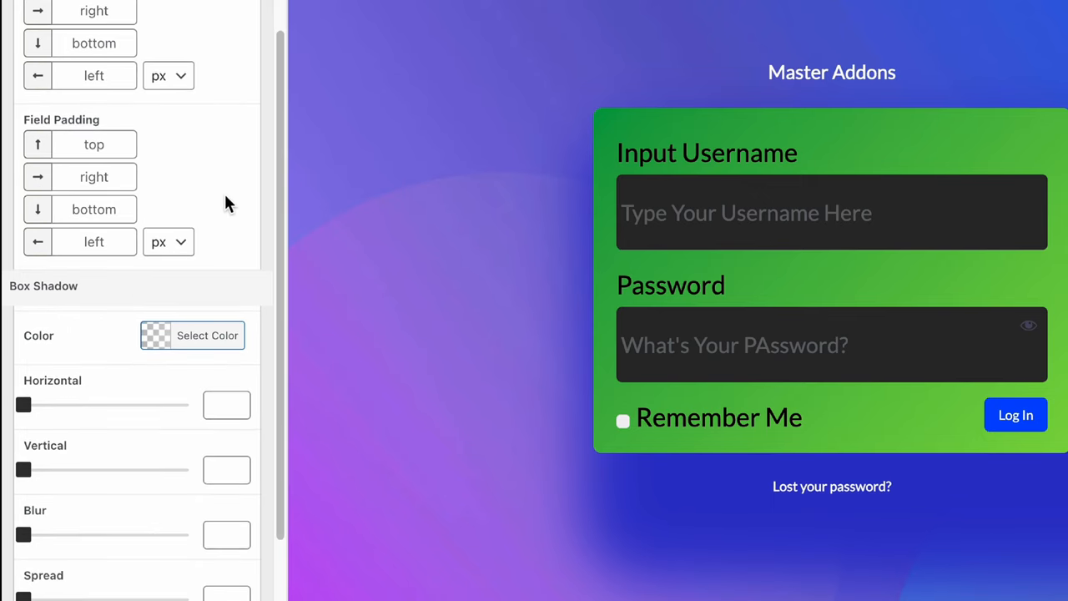
click(93, 143)
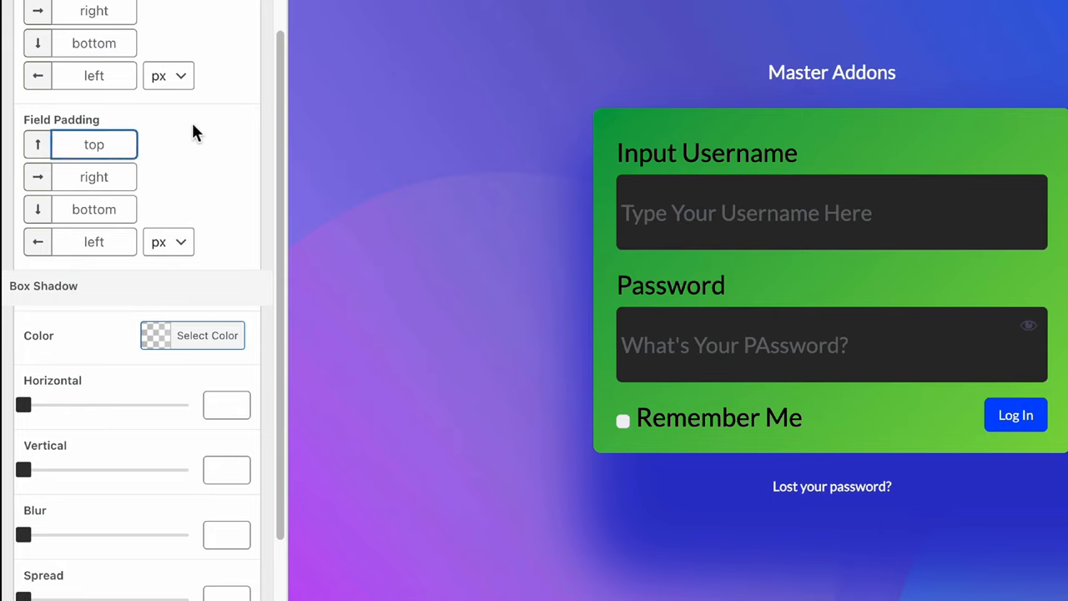
text(20)
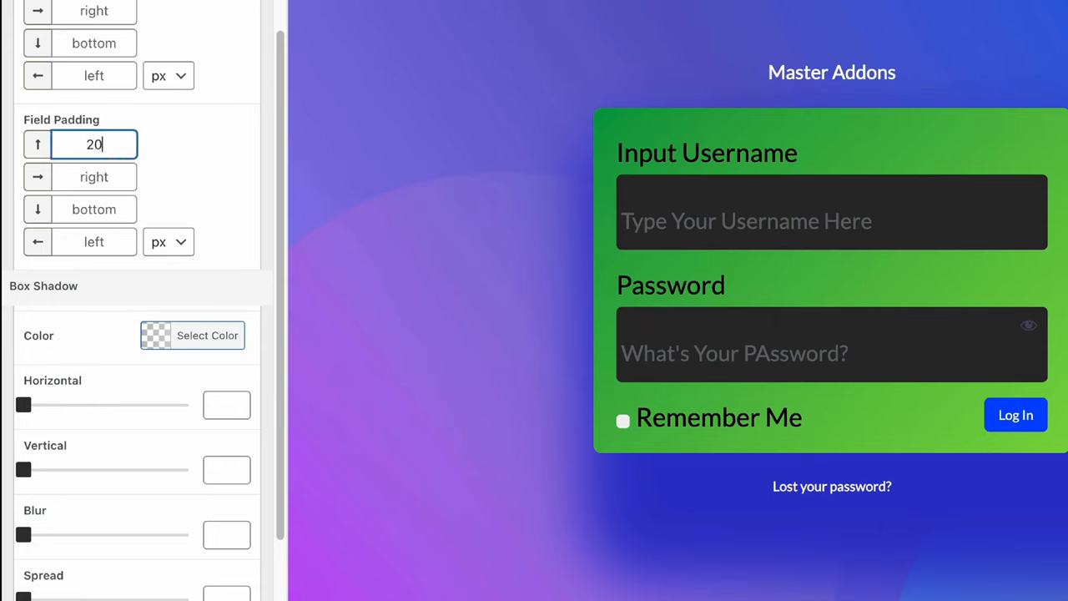
text(20)
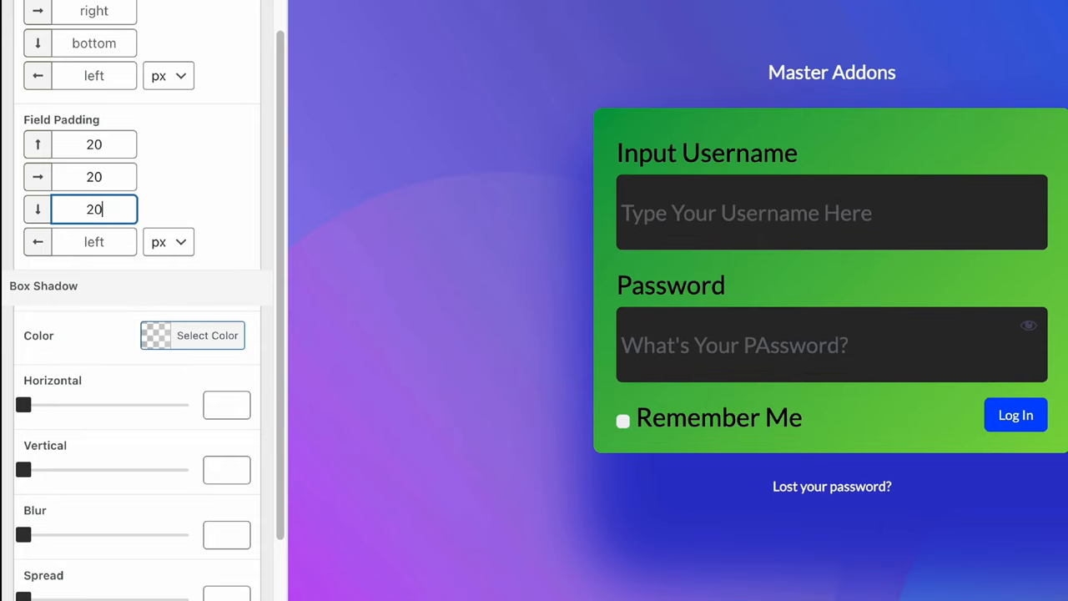
click(94, 241)
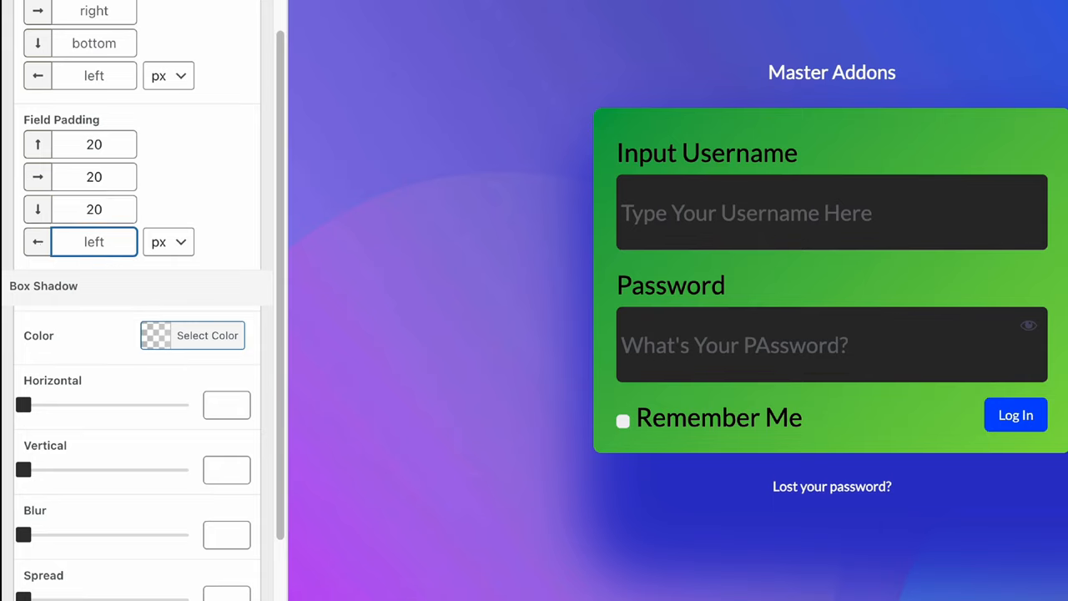
text(30)
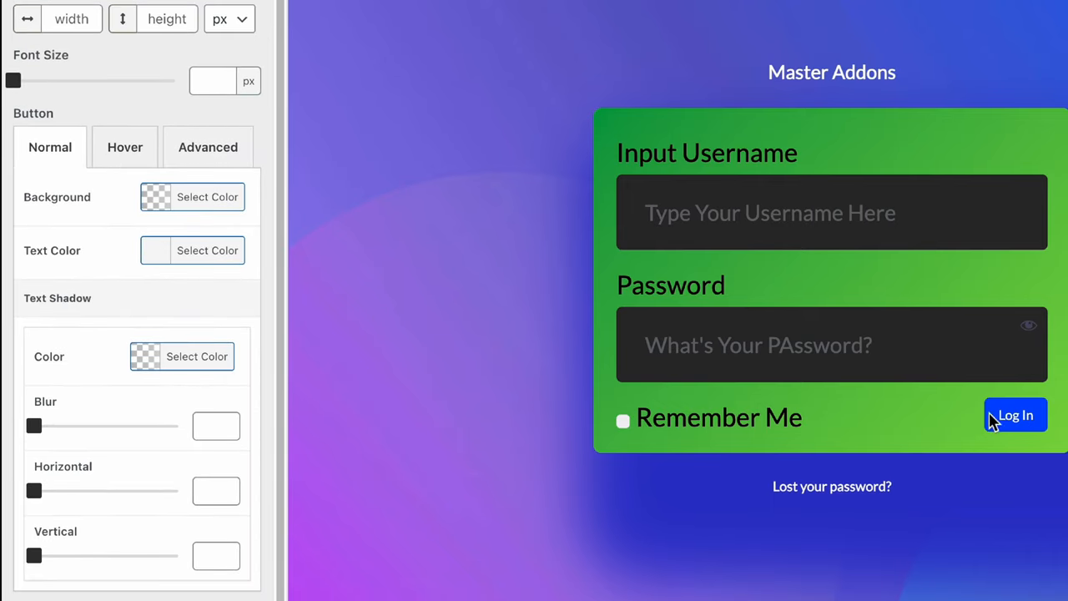
mouse_move(1028, 437)
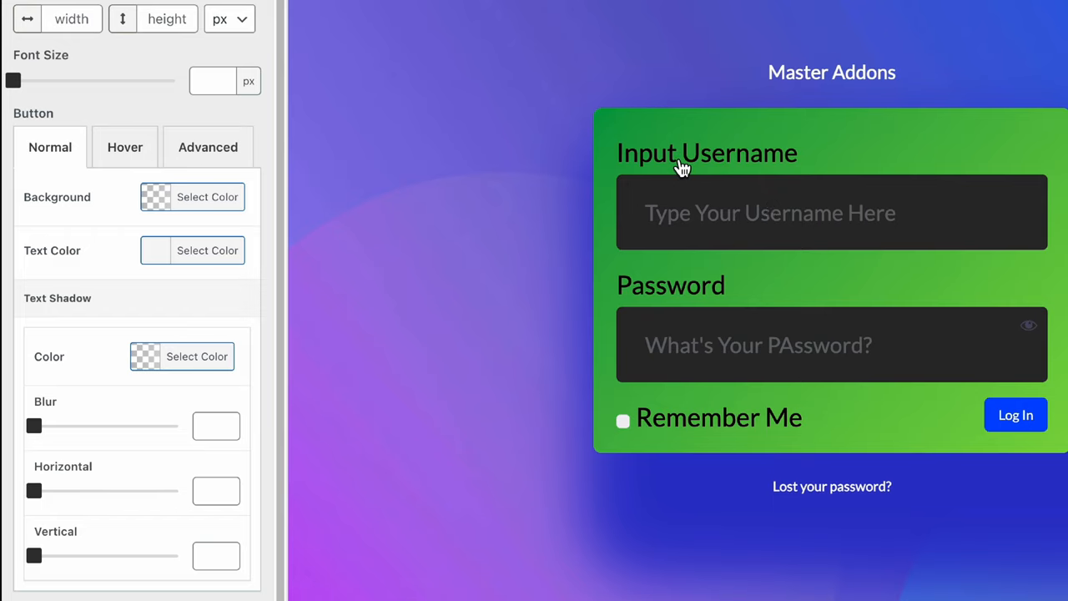
mouse_move(92, 250)
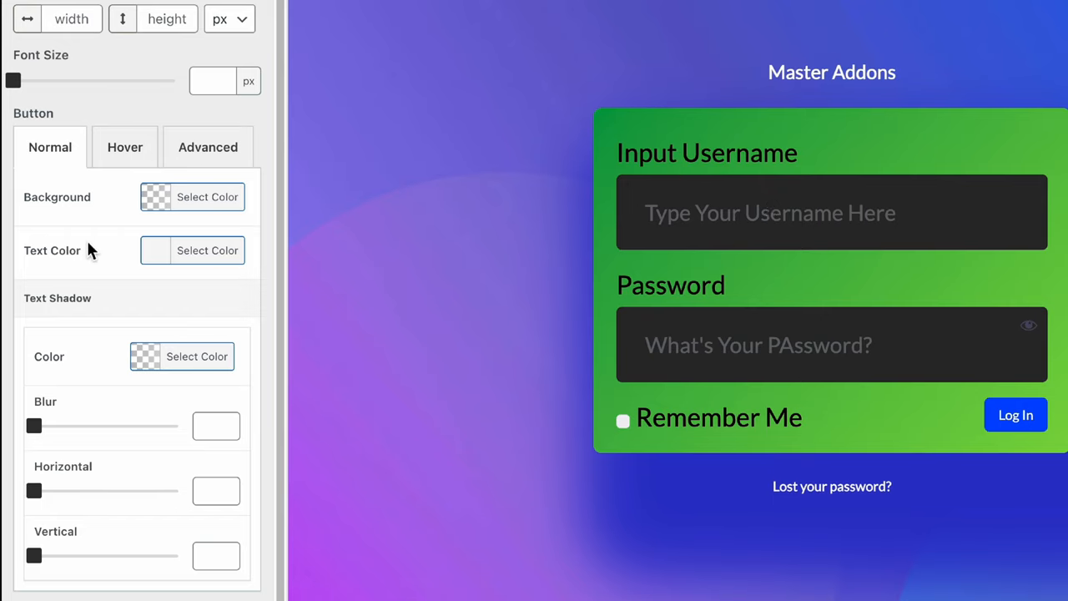
Drag the Log In button's Font Size slider to 24 px
scroll(down, 3)
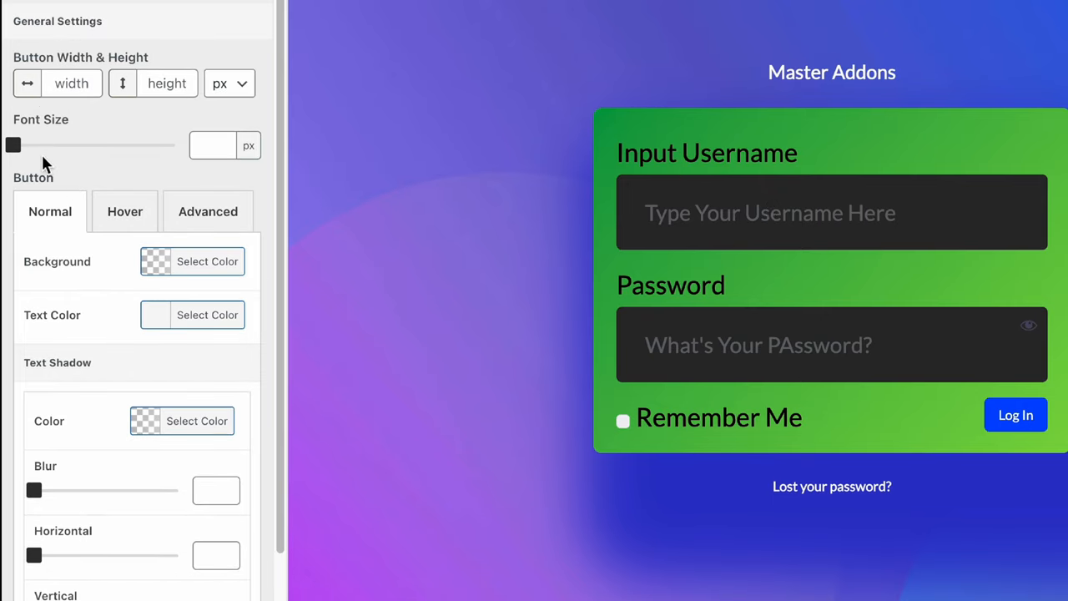
drag(13, 146, 48, 146)
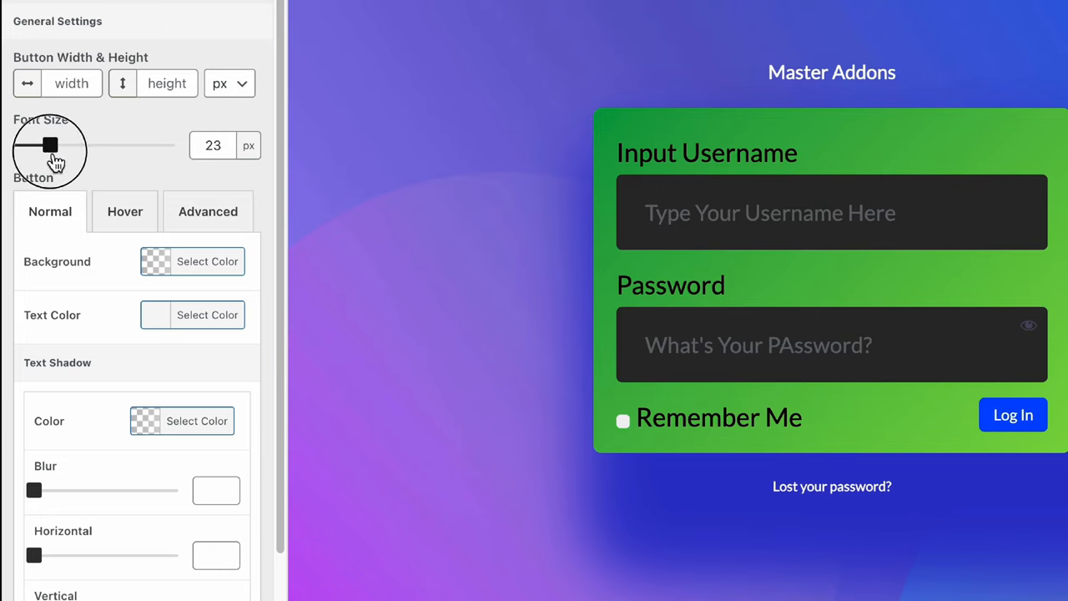
drag(47, 145, 53, 145)
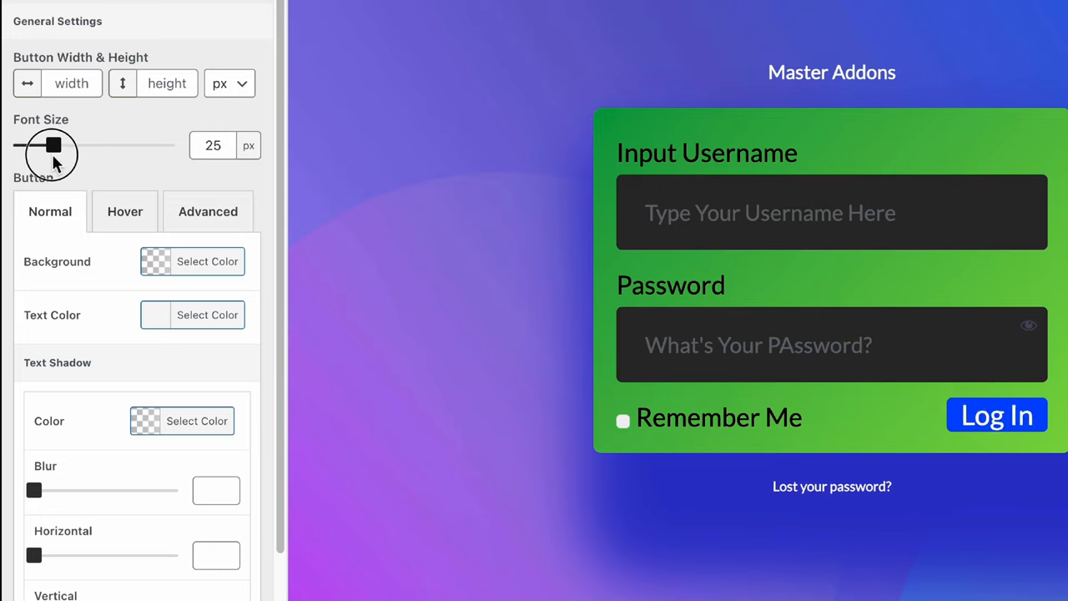
drag(54, 146, 47, 145)
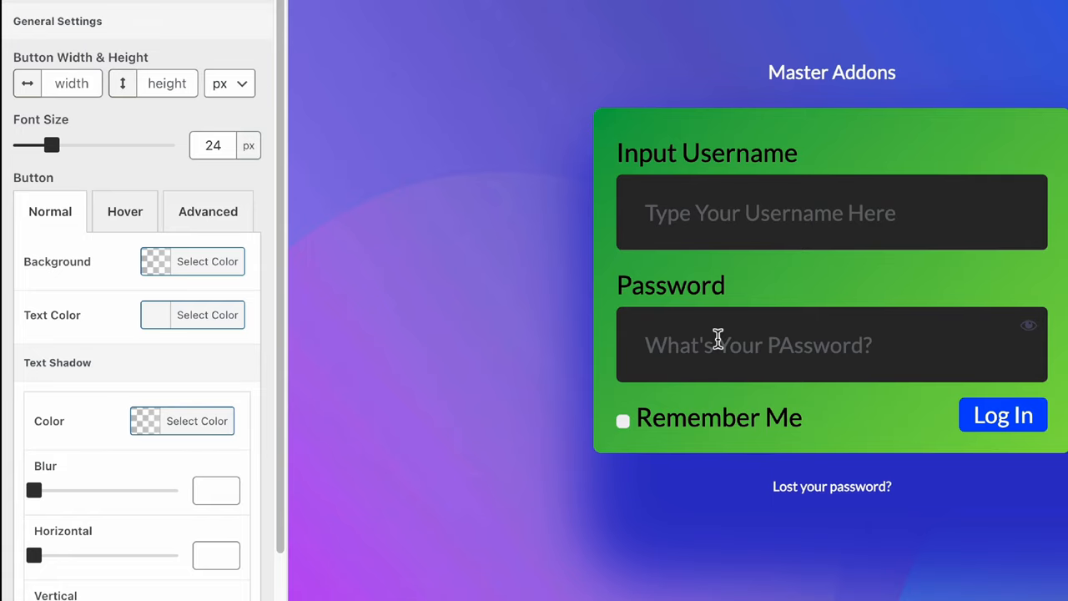
mouse_move(710, 349)
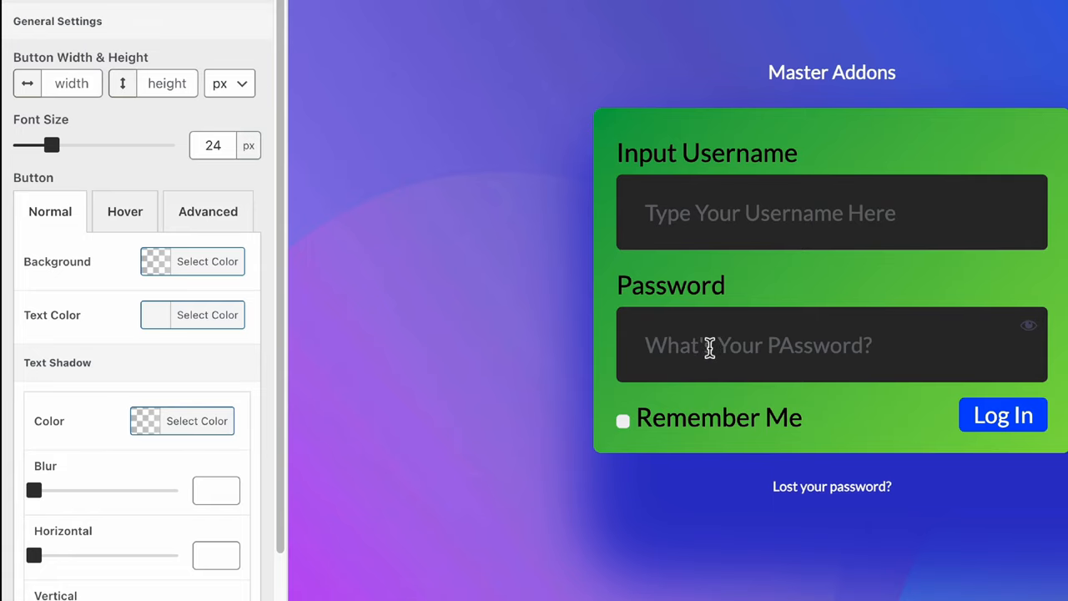
scroll(down, 3)
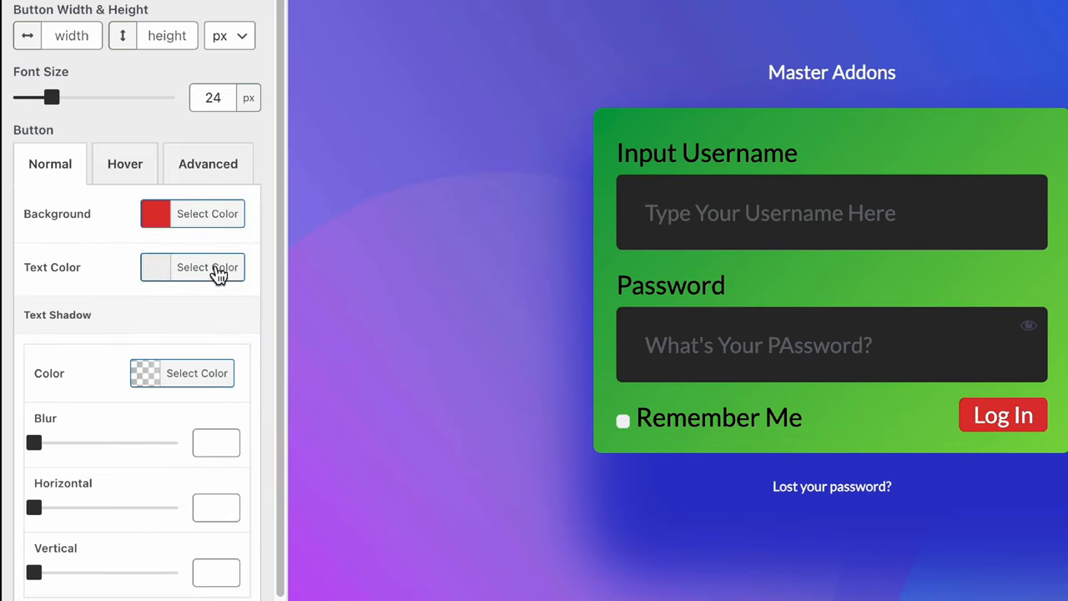
Set the button text colour, then give its hover state a purple background with white text
click(207, 267)
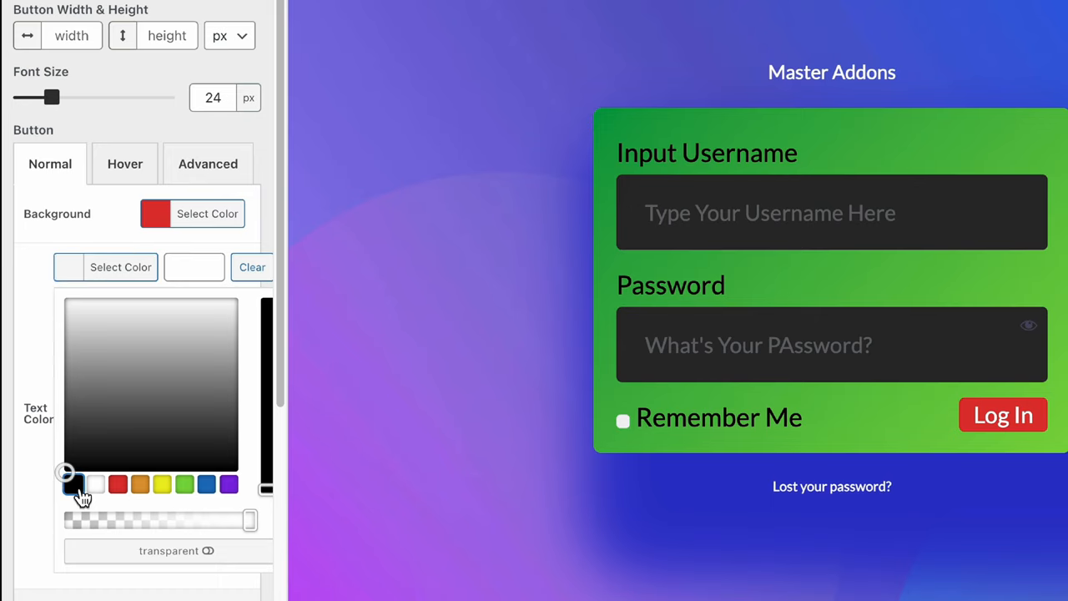
click(123, 164)
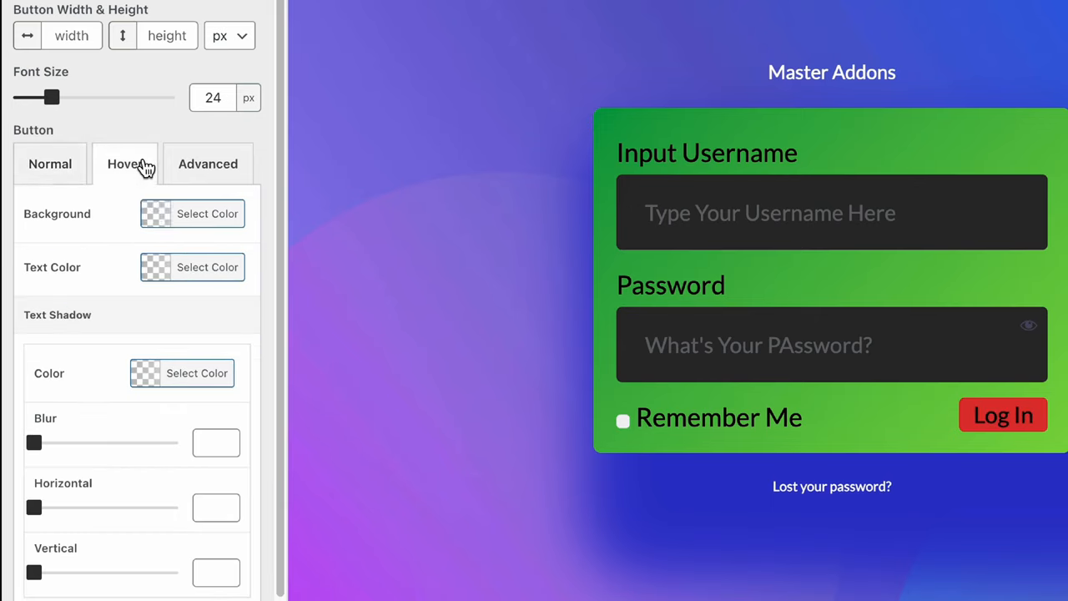
click(207, 214)
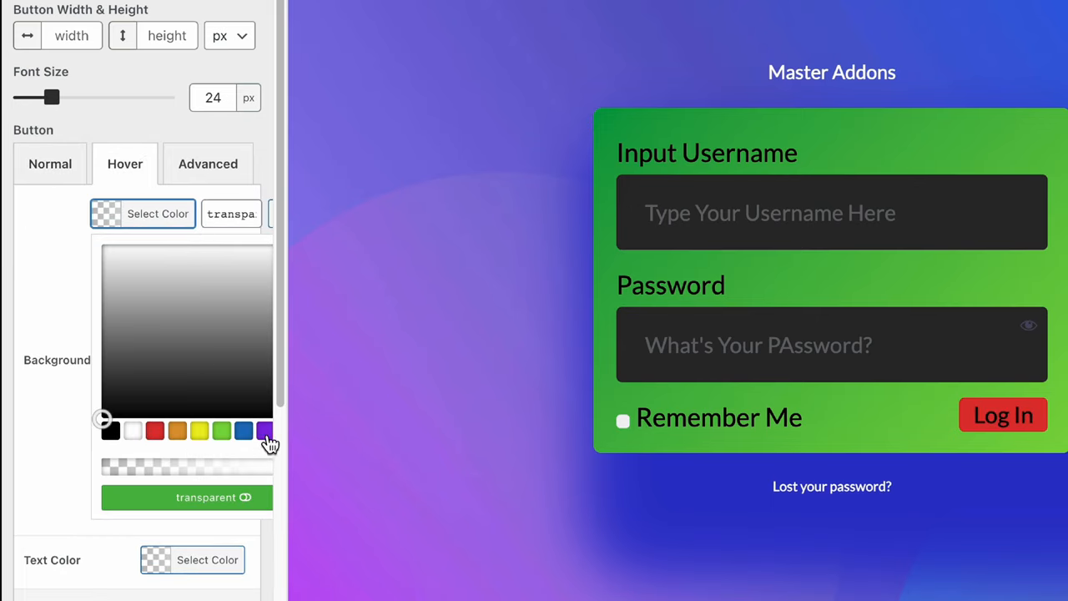
click(264, 430)
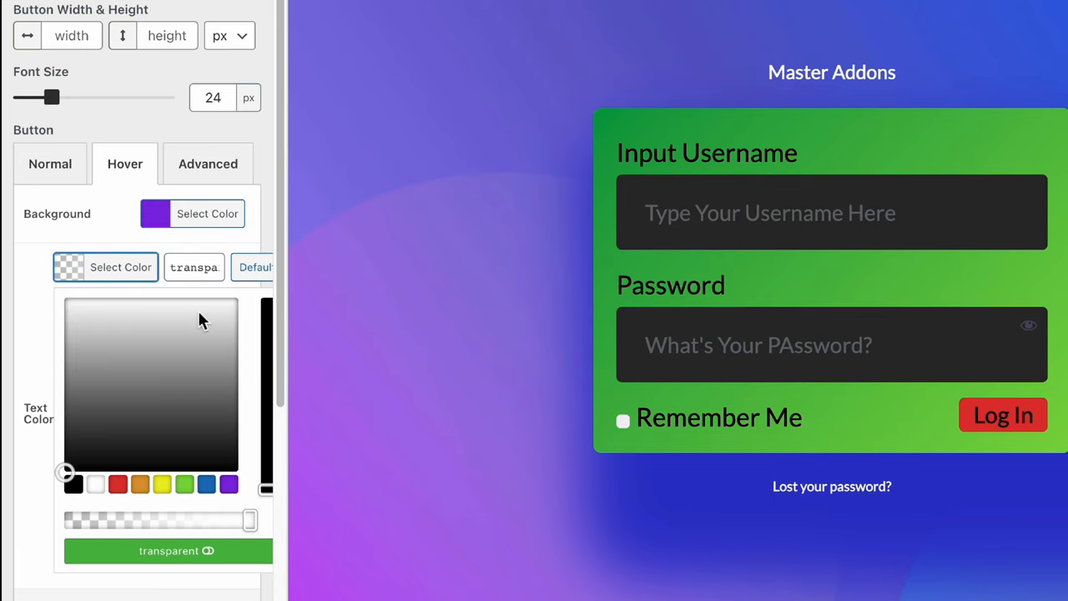
click(96, 484)
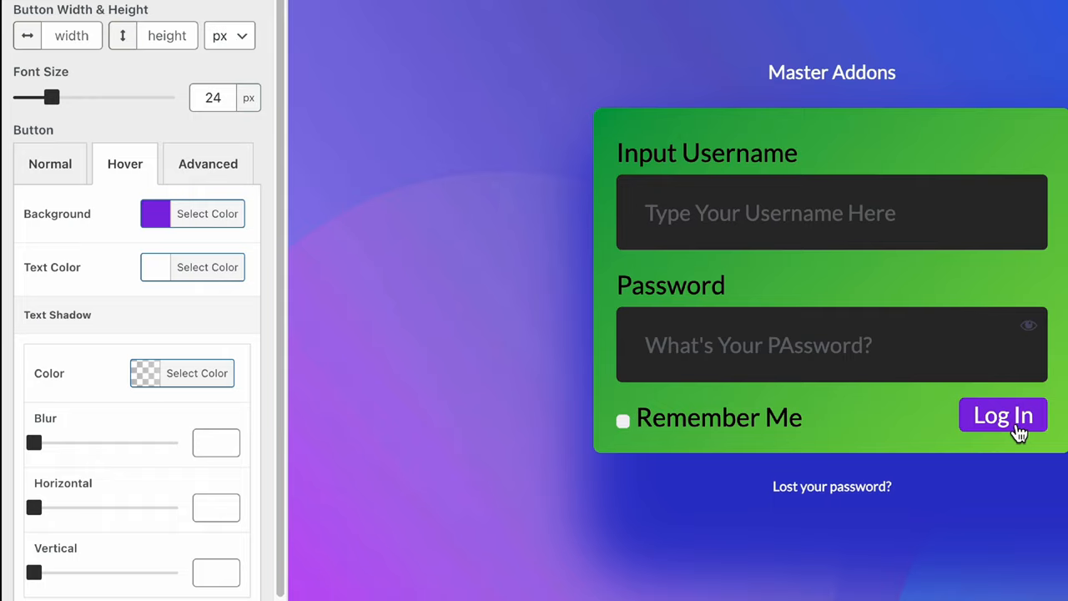
mouse_move(962, 431)
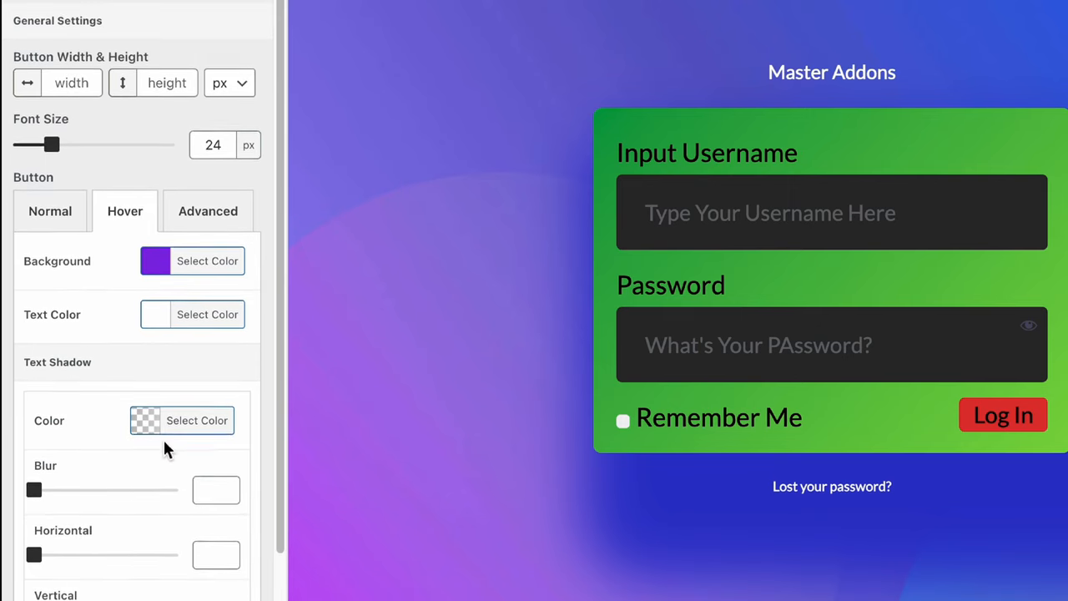
scroll(down, 3)
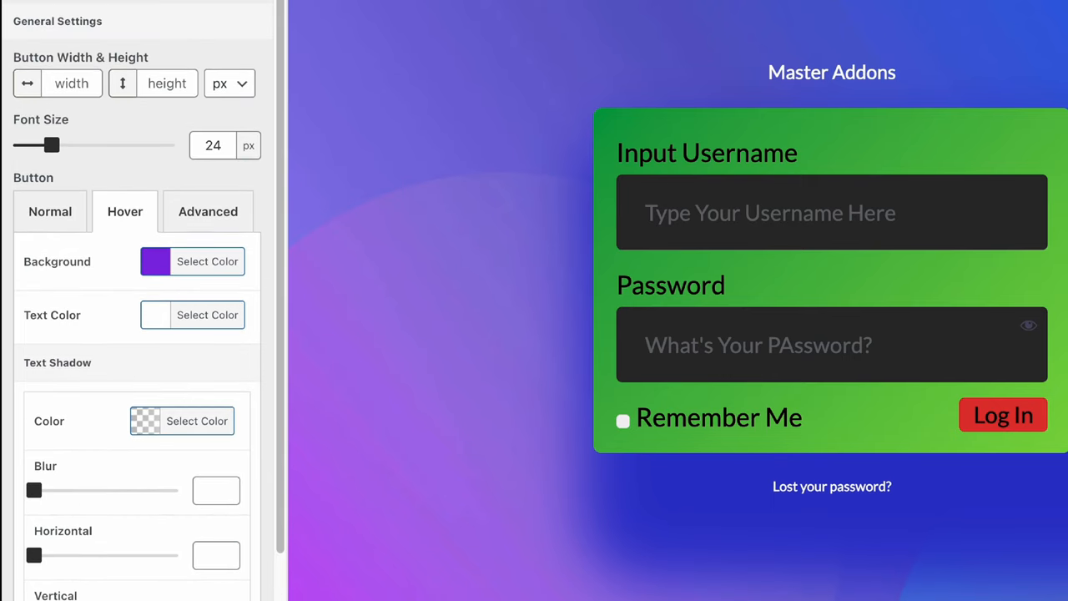
mouse_move(1004, 454)
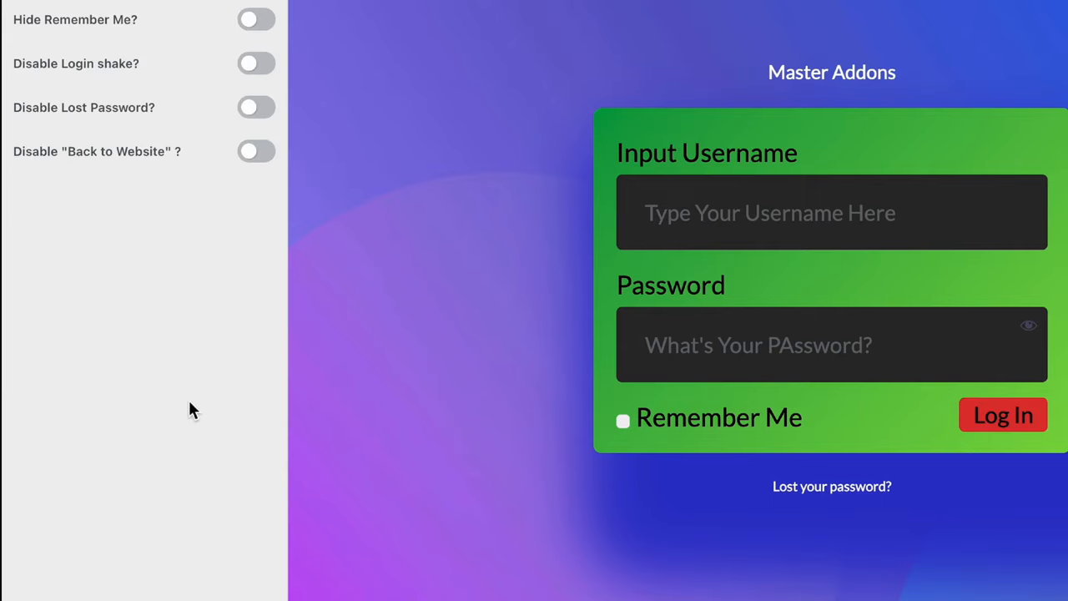
mouse_move(198, 403)
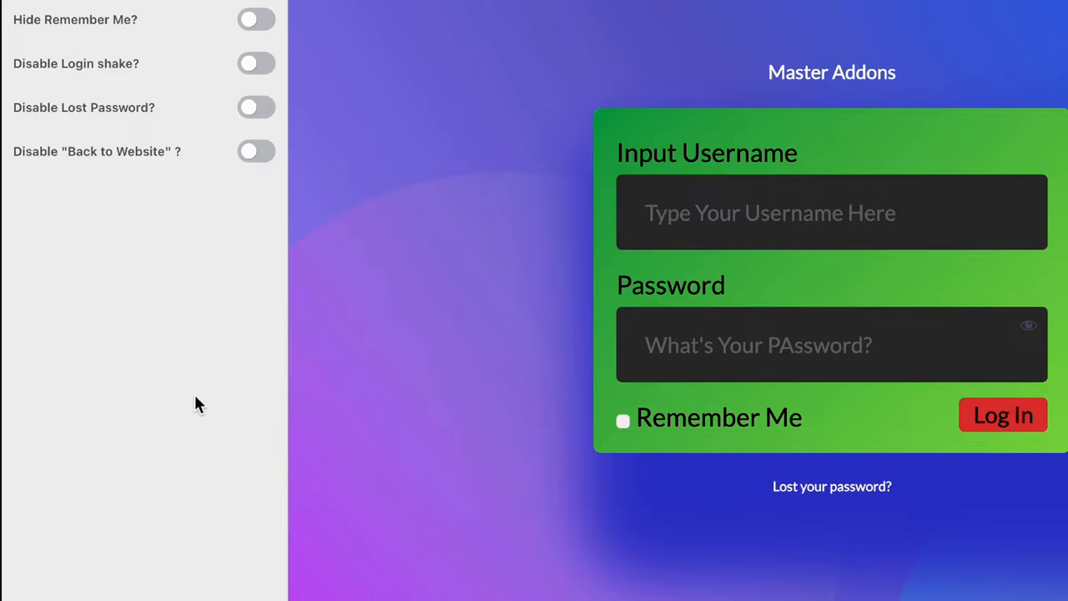
mouse_move(90, 428)
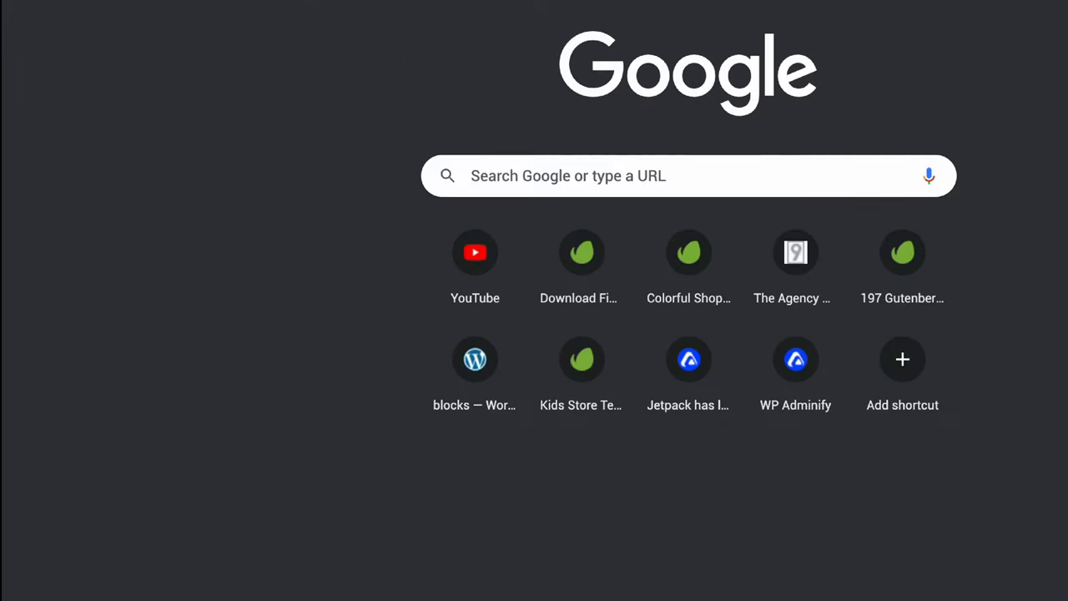
mouse_move(161, 86)
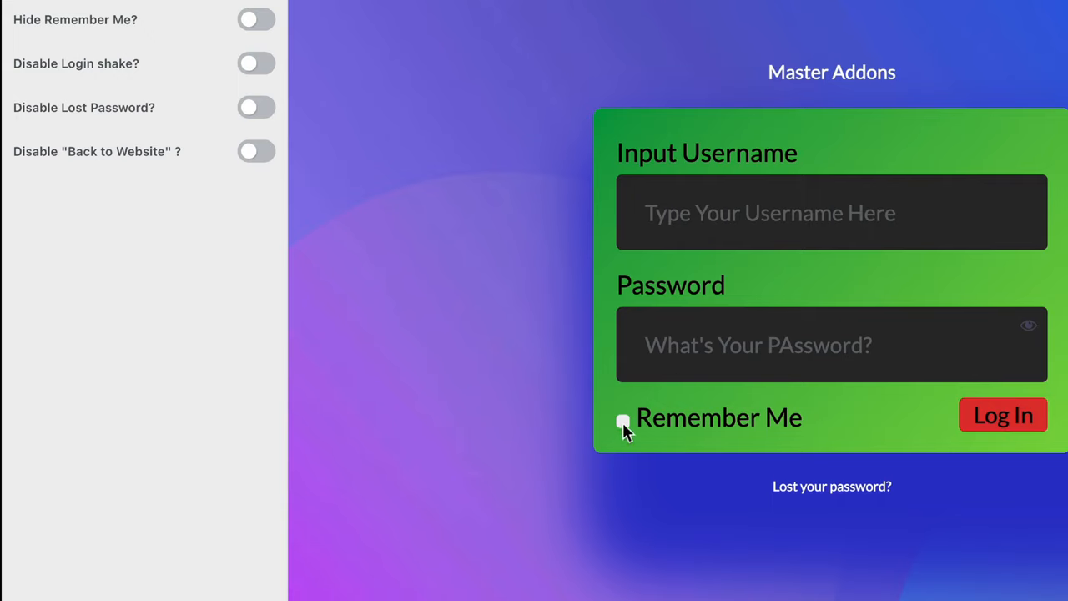
Switch on Hide Remember Me, Disable Lost Password and Disable 'Back to Website'
click(257, 20)
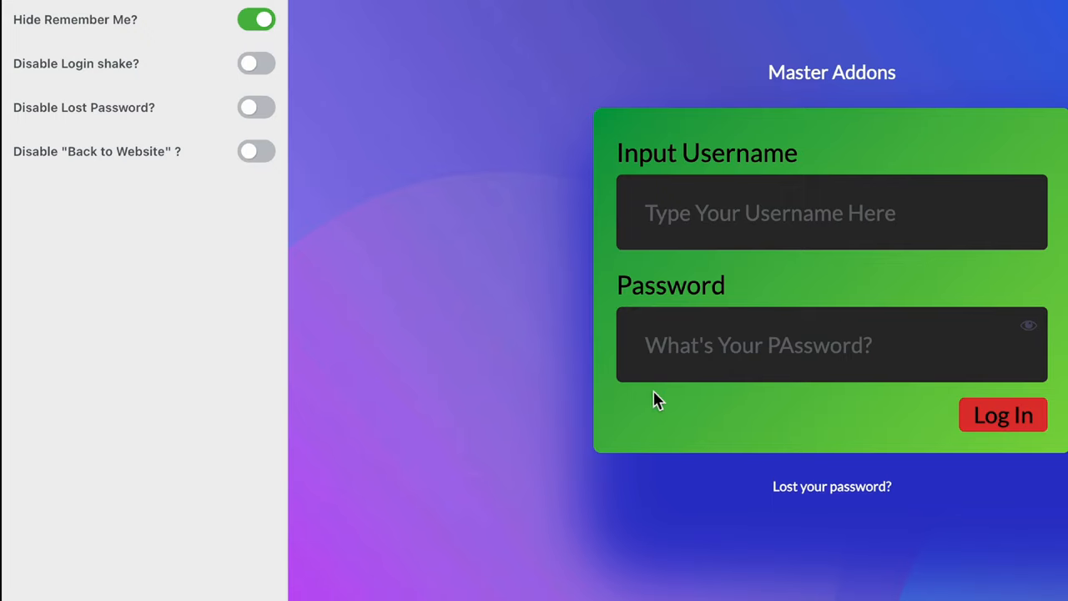
click(257, 107)
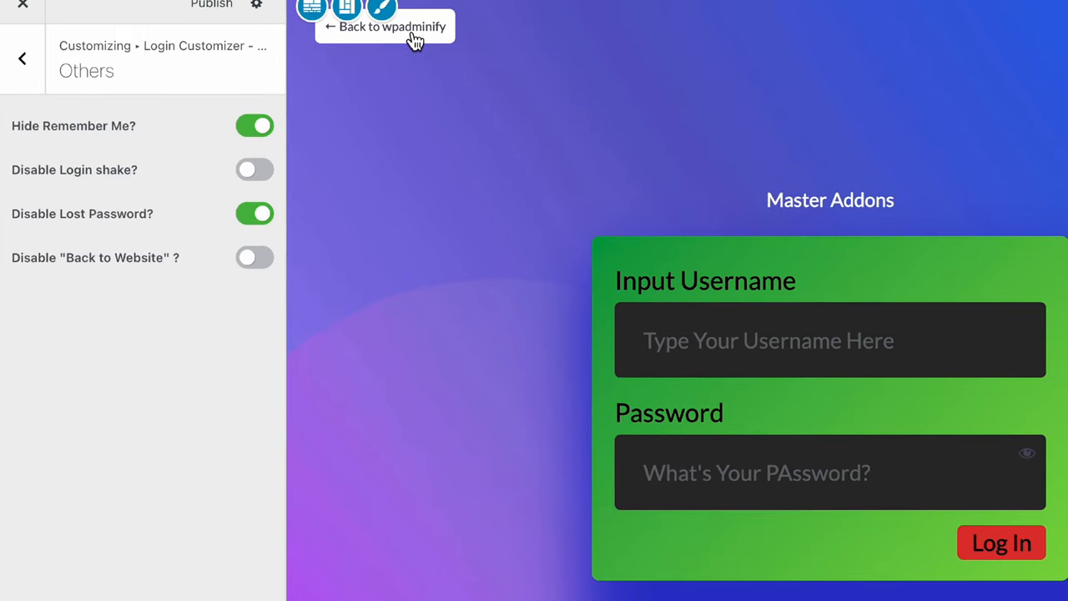
mouse_move(434, 48)
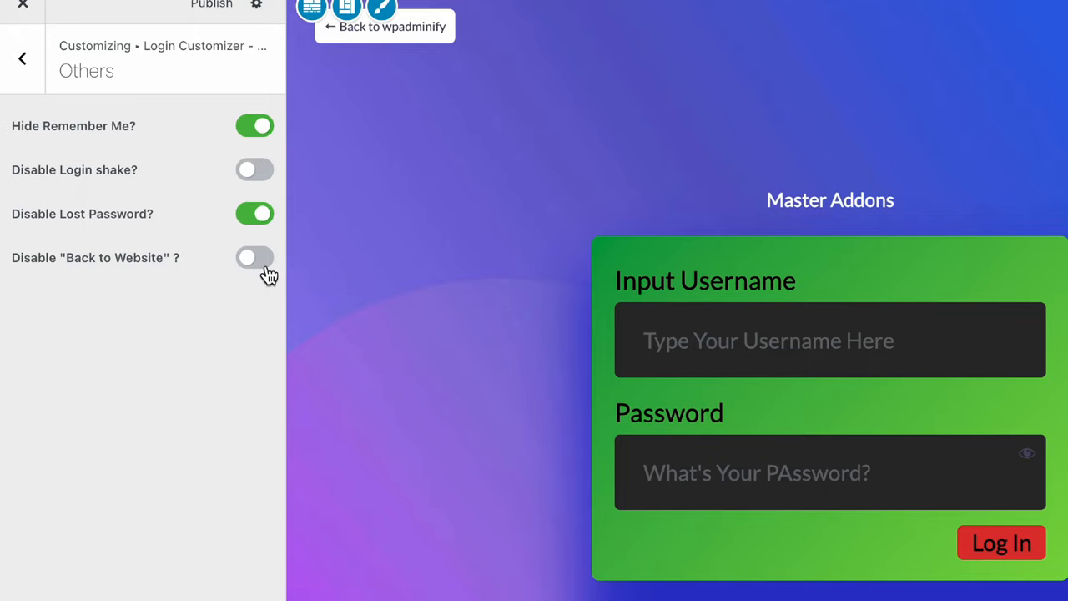
click(254, 257)
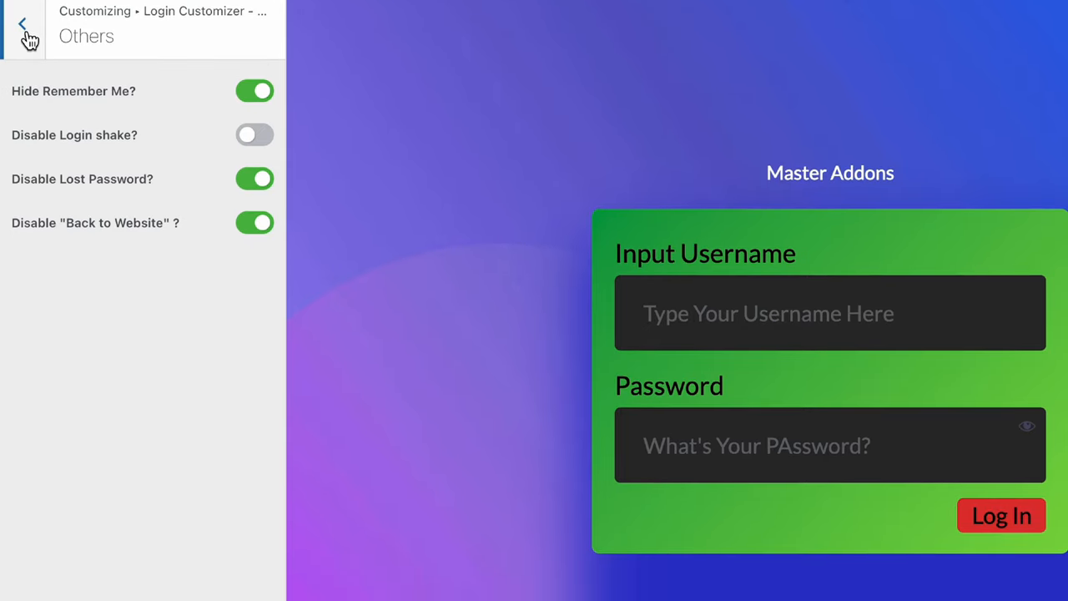
Review the Google Fonts and Error Messages sections, returning to the section list
click(25, 23)
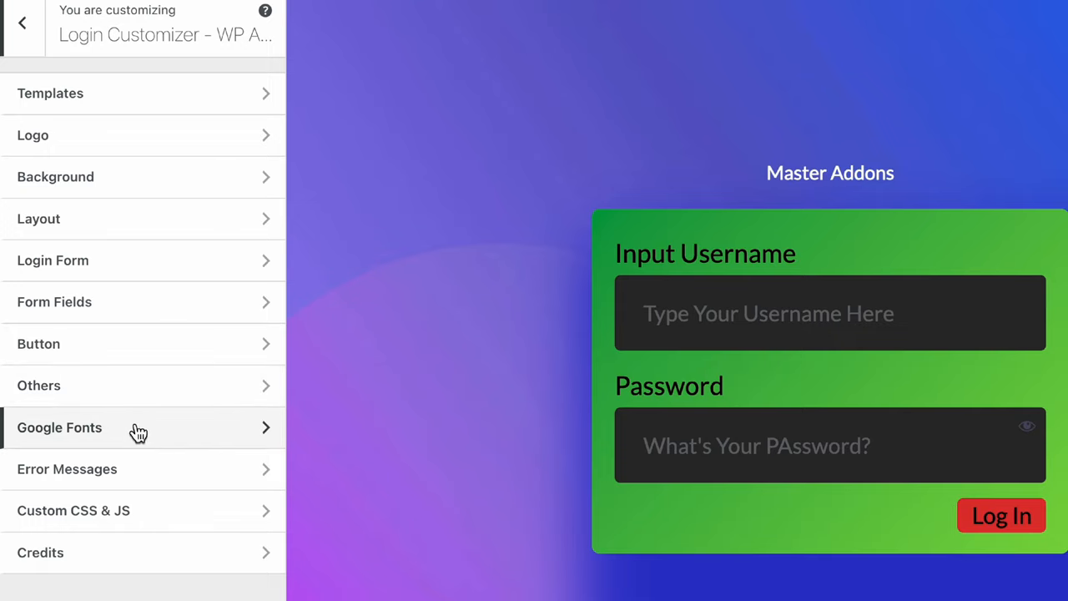
click(60, 427)
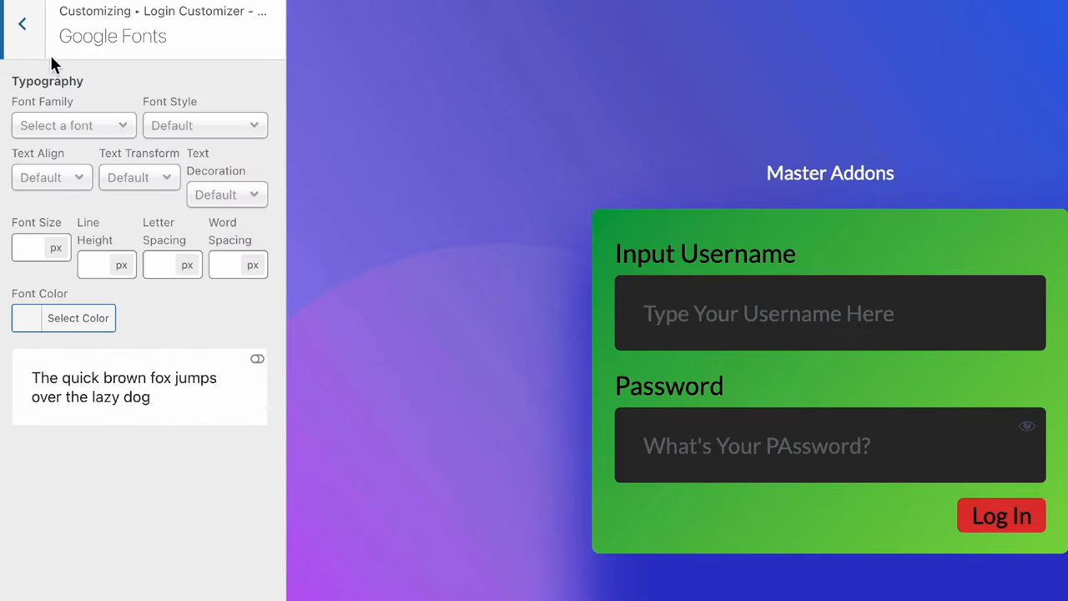
click(15, 23)
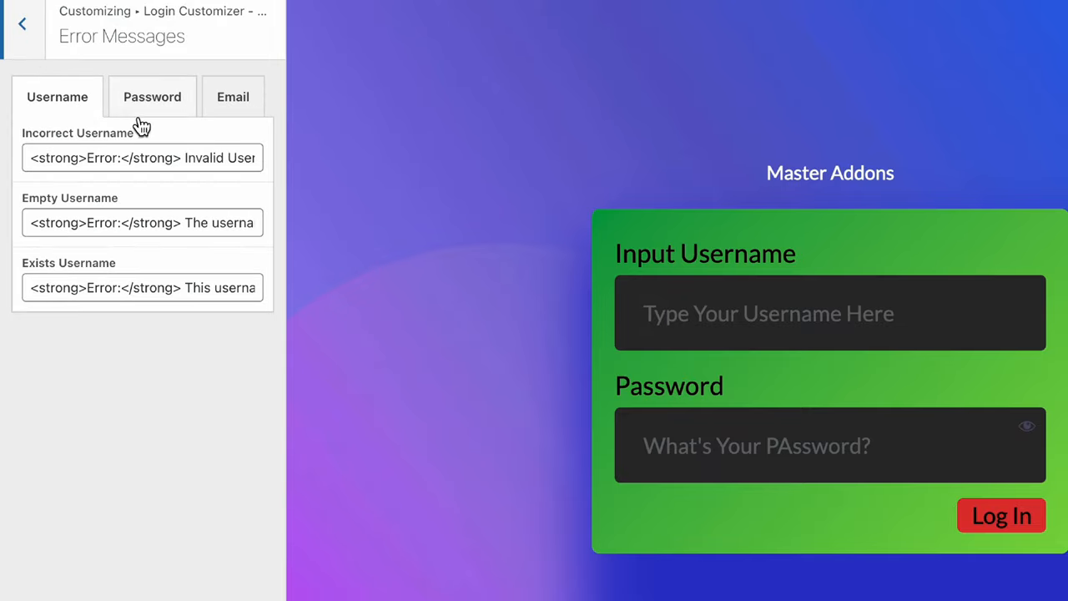
click(13, 24)
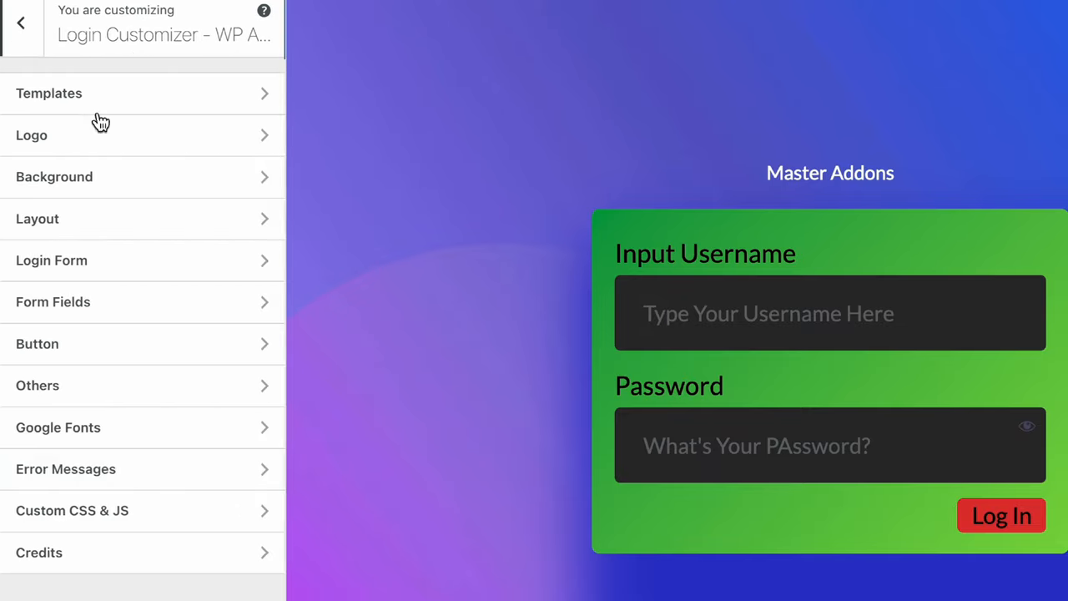
Check the Custom CSS & JS section, then move on to the Credits settings
click(71, 511)
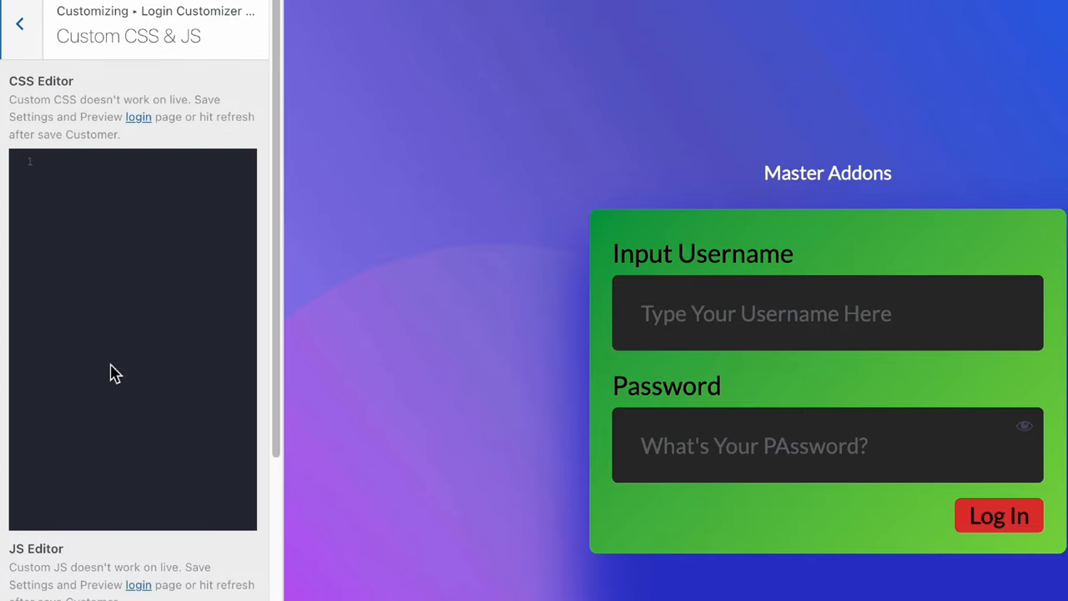
mouse_move(103, 225)
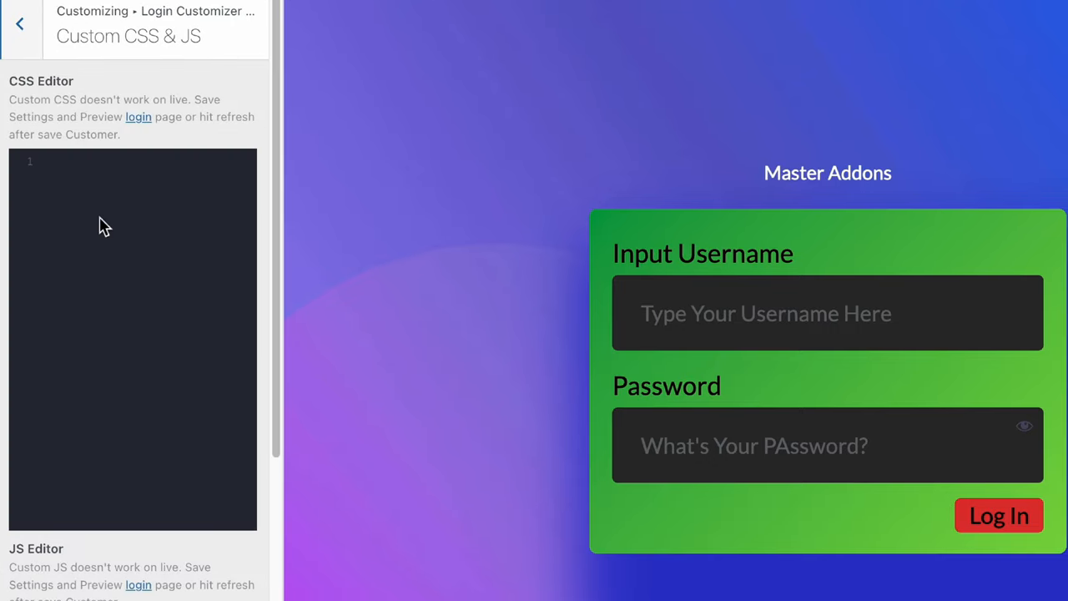
click(13, 26)
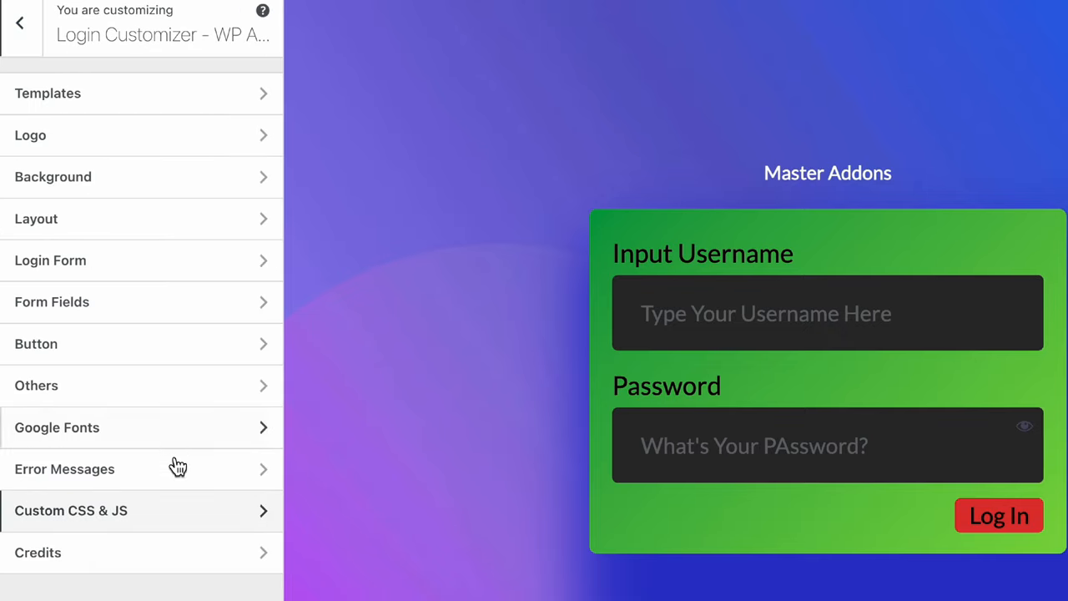
click(41, 552)
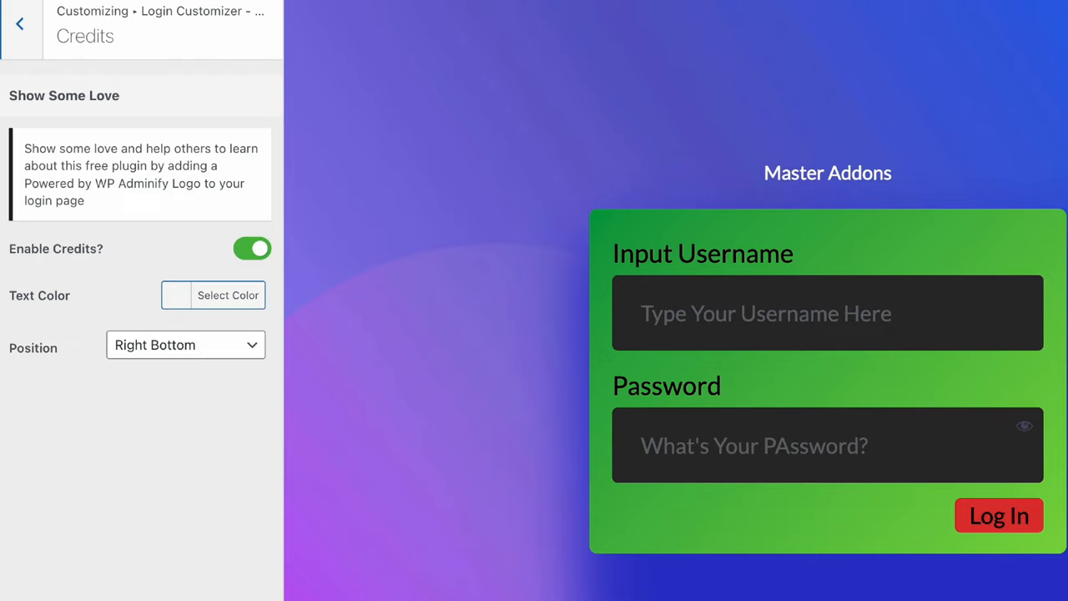
mouse_move(260, 267)
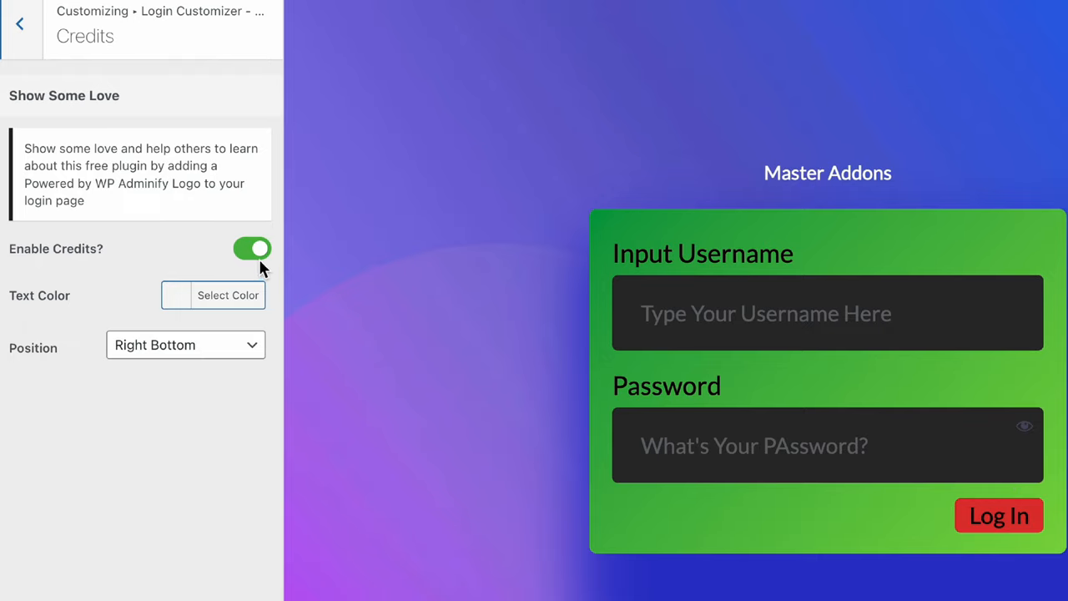
Switch off Enable Credits and return to the customizer section list
click(252, 248)
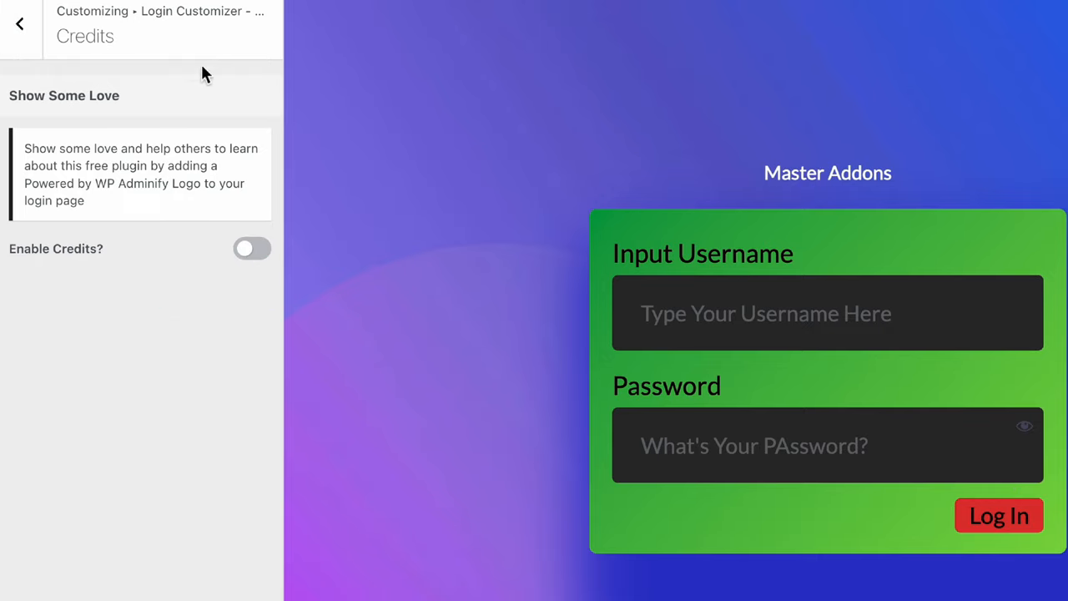
click(14, 23)
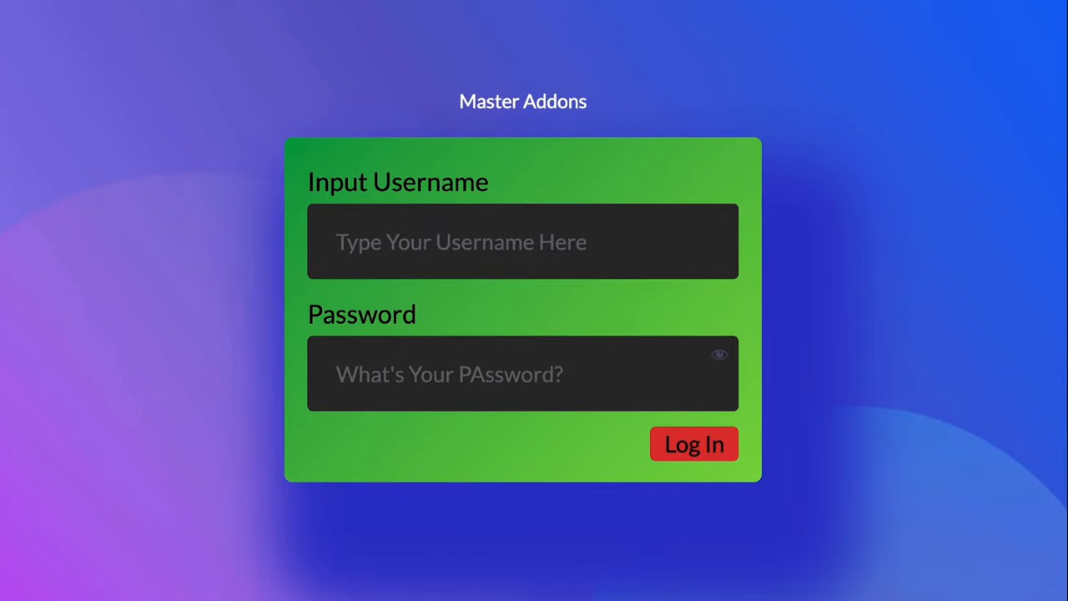